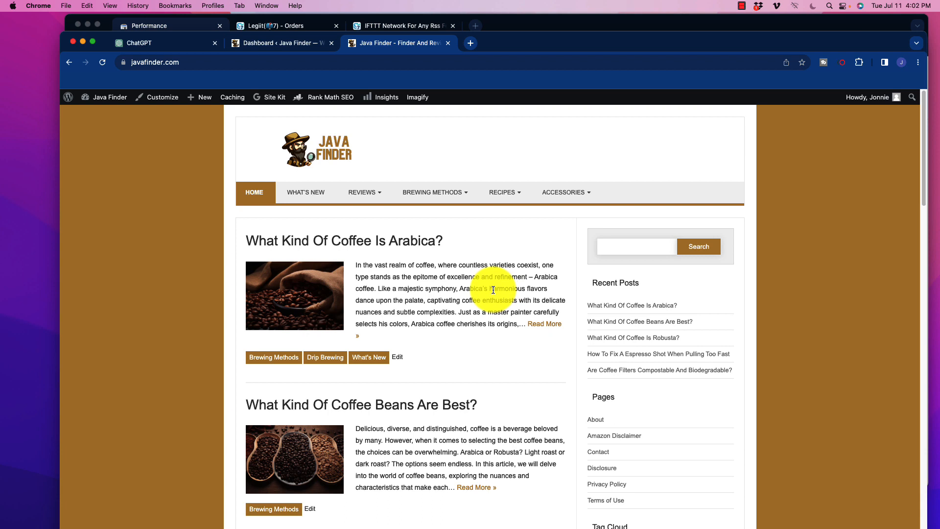
Move from the javafinder.com homepage to the 'Dashboard ‹ Java Finder' admin tab.
{"action": "left_click", "coordinate": [362, 192]}
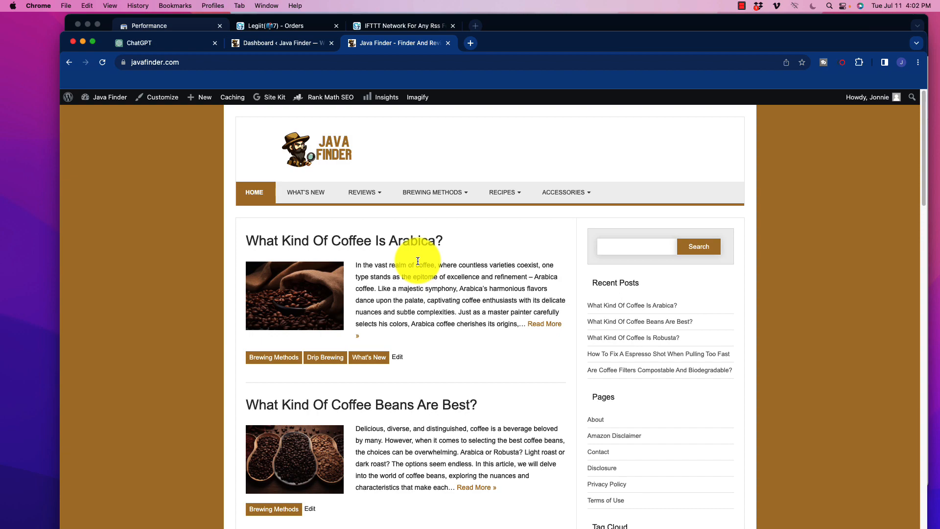
{"action": "scroll", "scroll_direction": "down", "scroll_amount": 3}
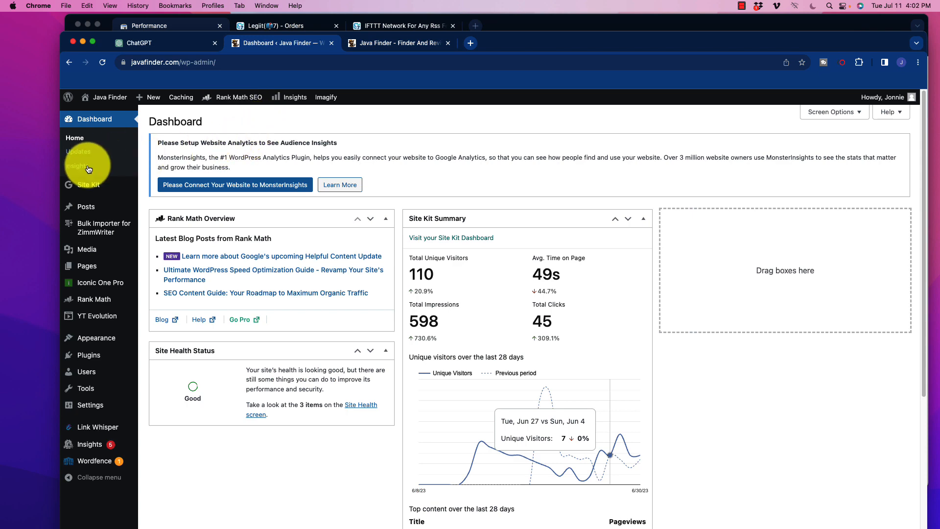
Open All Posts to list Java Finder's 146 posts, newest coffee articles first.
{"action": "left_click", "coordinate": [86, 158]}
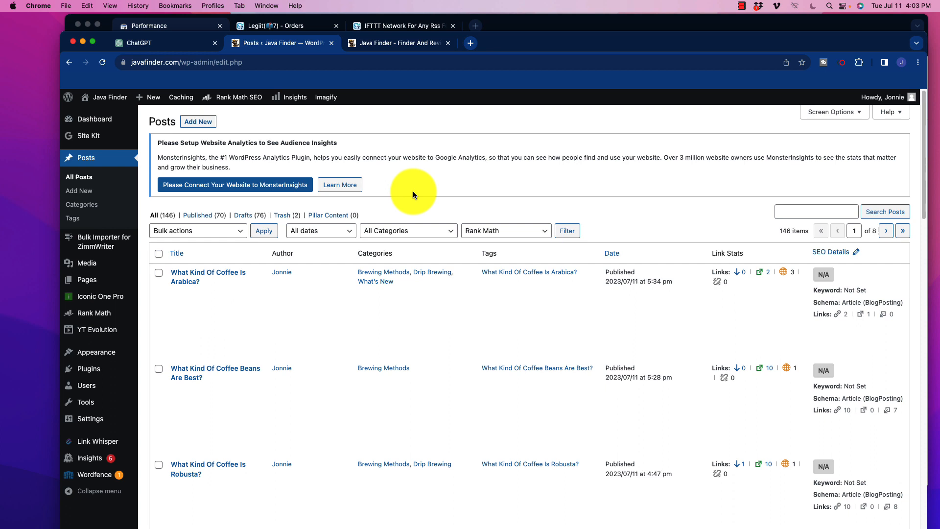
{"action": "mouse_move", "coordinate": [413, 187]}
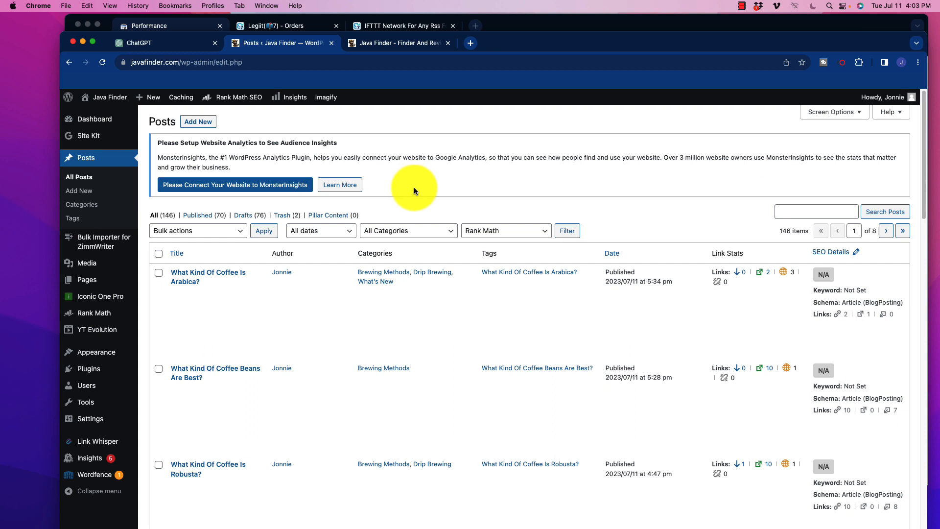
{"action": "mouse_move", "coordinate": [425, 185]}
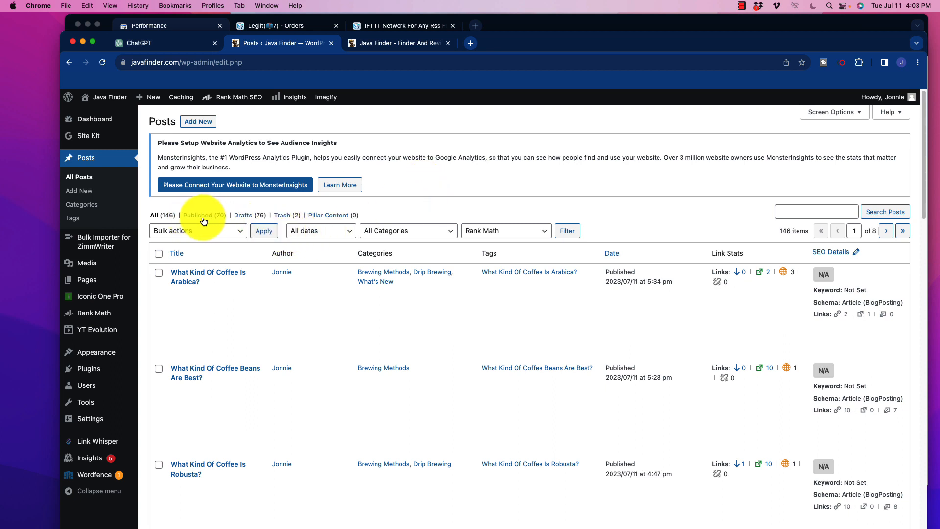
{"action": "mouse_move", "coordinate": [459, 203]}
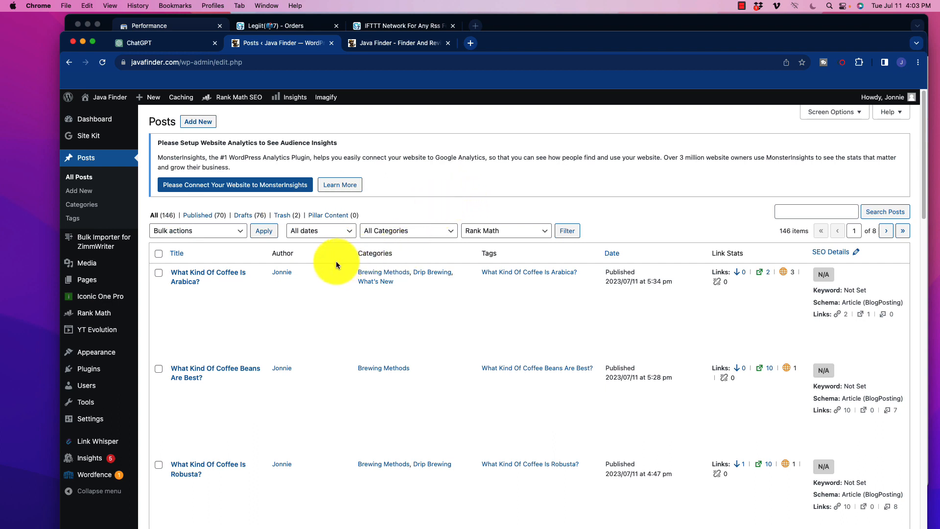
{"action": "mouse_move", "coordinate": [442, 132]}
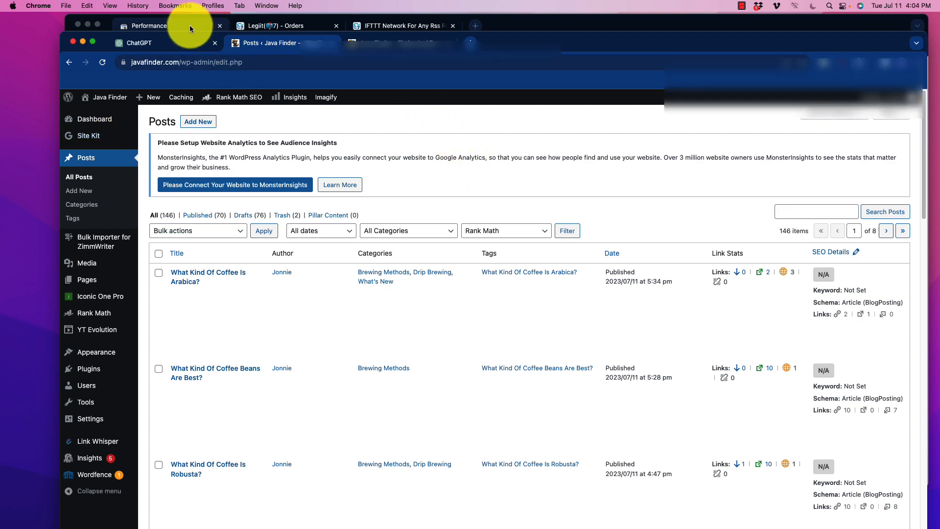
Show the javafinder.com Performance report: 56 clicks and 670 impressions over 3 months.
{"action": "left_click", "coordinate": [146, 26]}
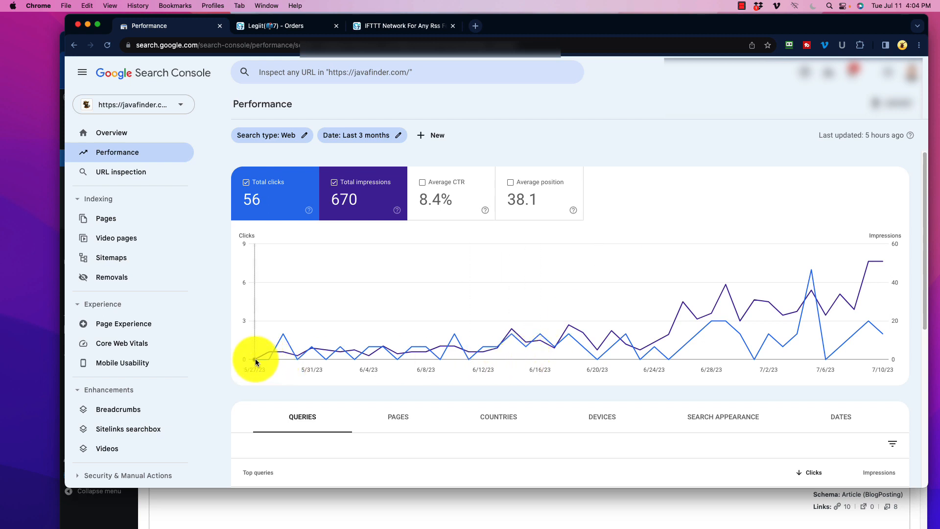
{"action": "mouse_move", "coordinate": [257, 360]}
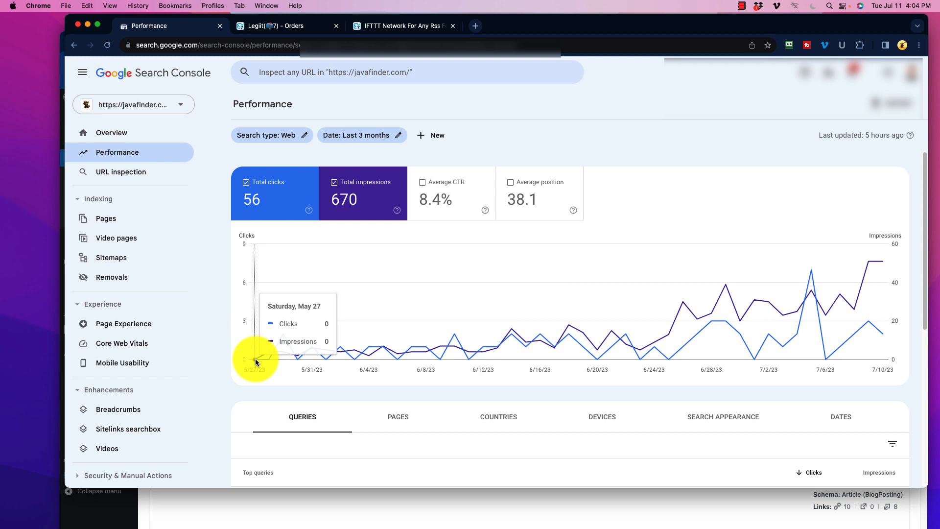
{"action": "mouse_move", "coordinate": [272, 359]}
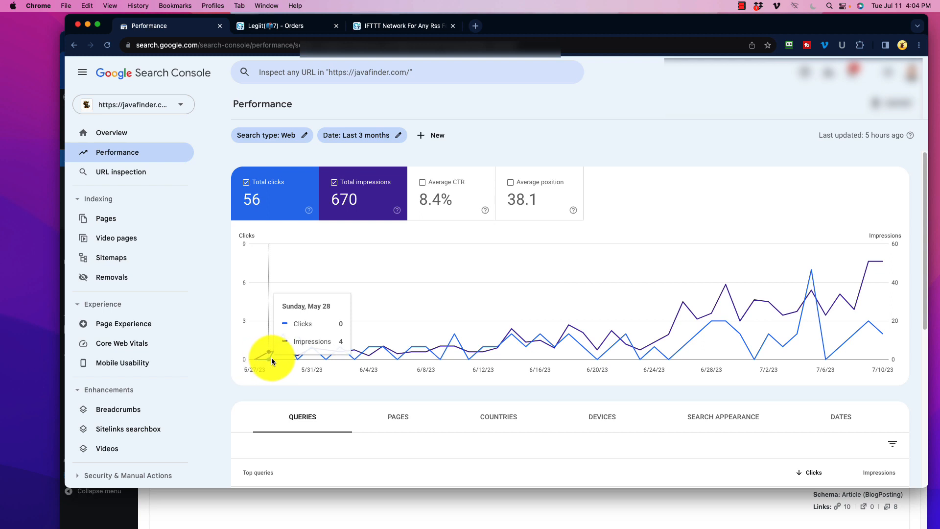
{"action": "mouse_move", "coordinate": [299, 357]}
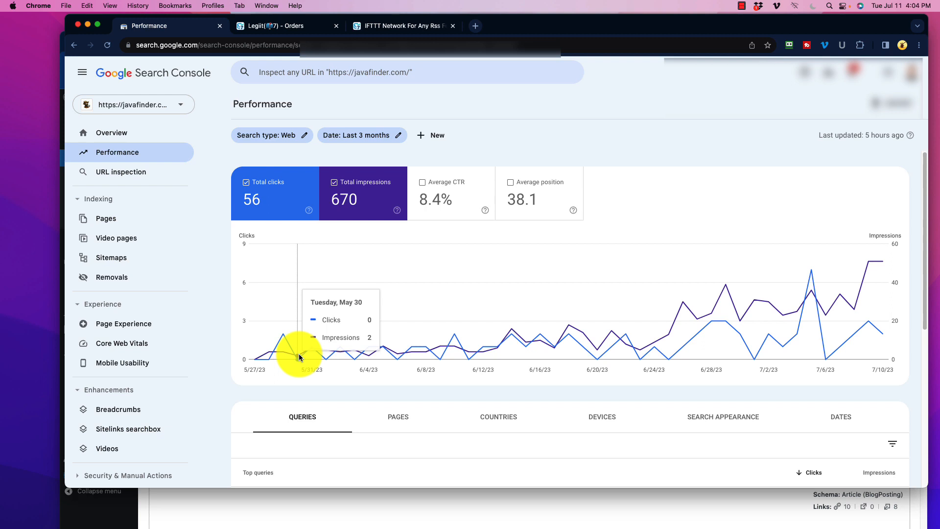
{"action": "mouse_move", "coordinate": [336, 351]}
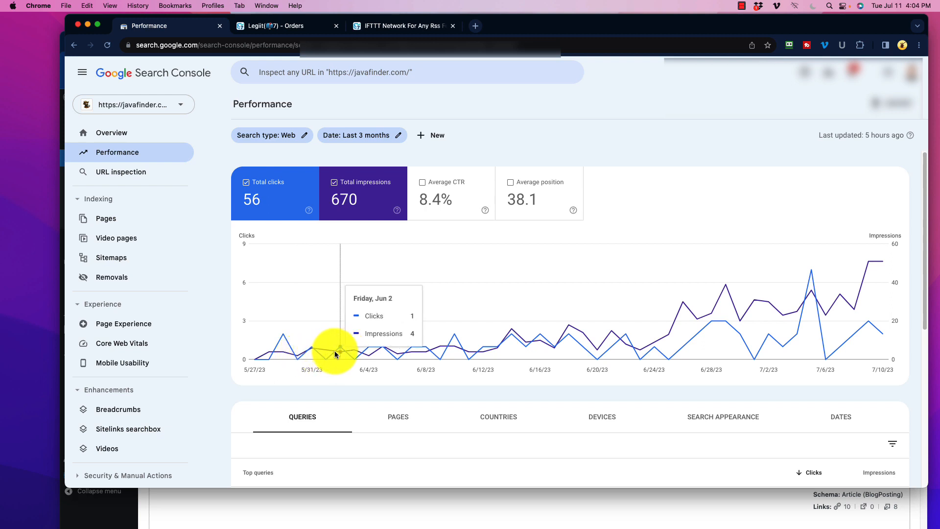
{"action": "mouse_move", "coordinate": [377, 351]}
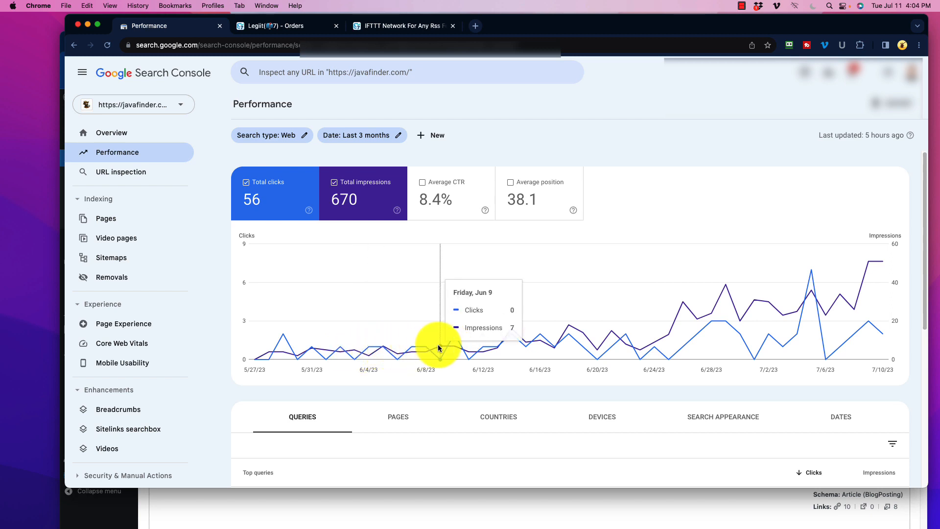
{"action": "mouse_move", "coordinate": [470, 346]}
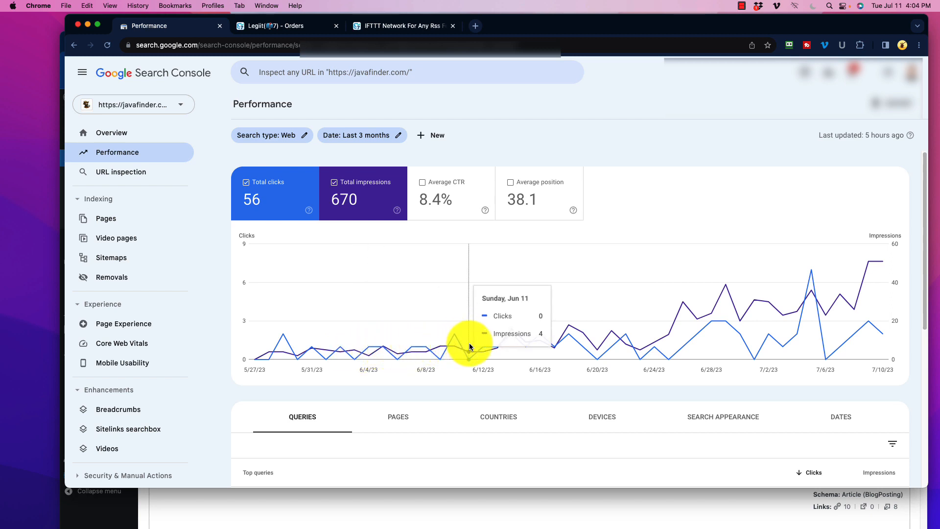
{"action": "mouse_move", "coordinate": [512, 341]}
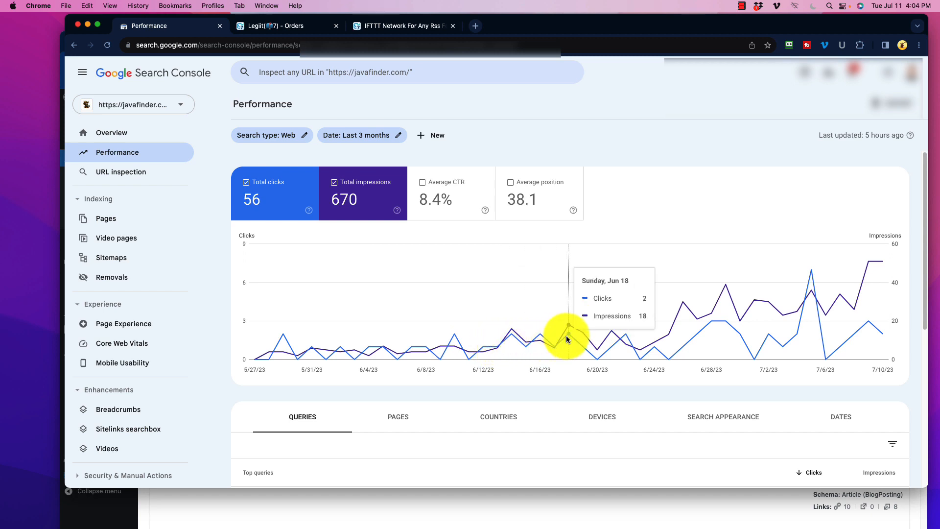
{"action": "mouse_move", "coordinate": [606, 329]}
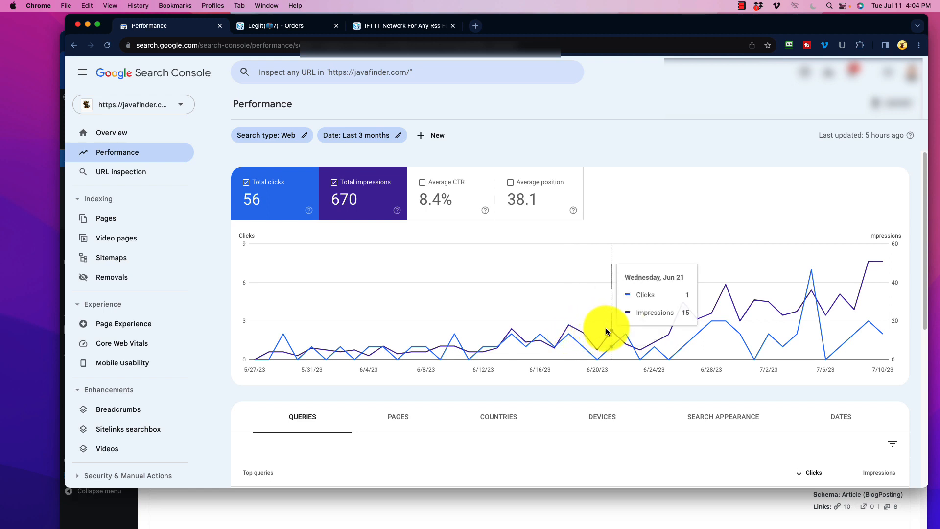
{"action": "mouse_move", "coordinate": [637, 336]}
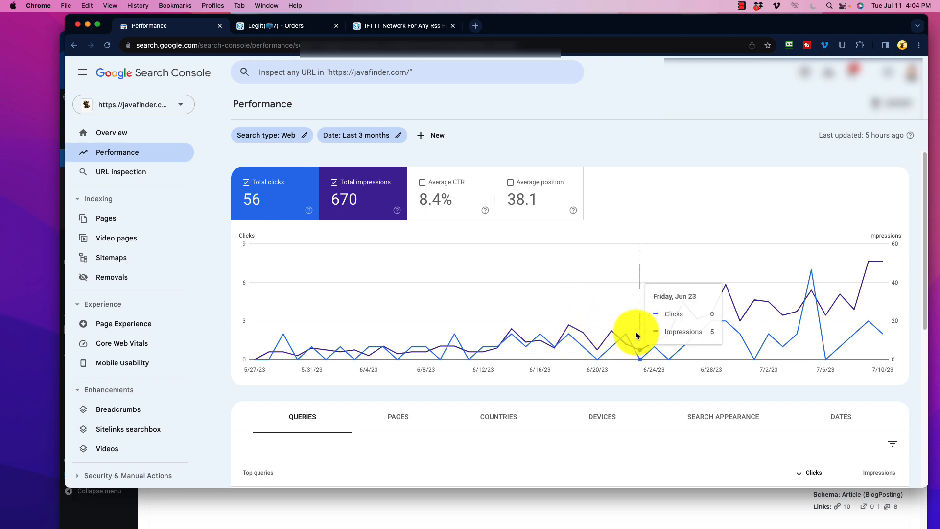
{"action": "mouse_move", "coordinate": [687, 320]}
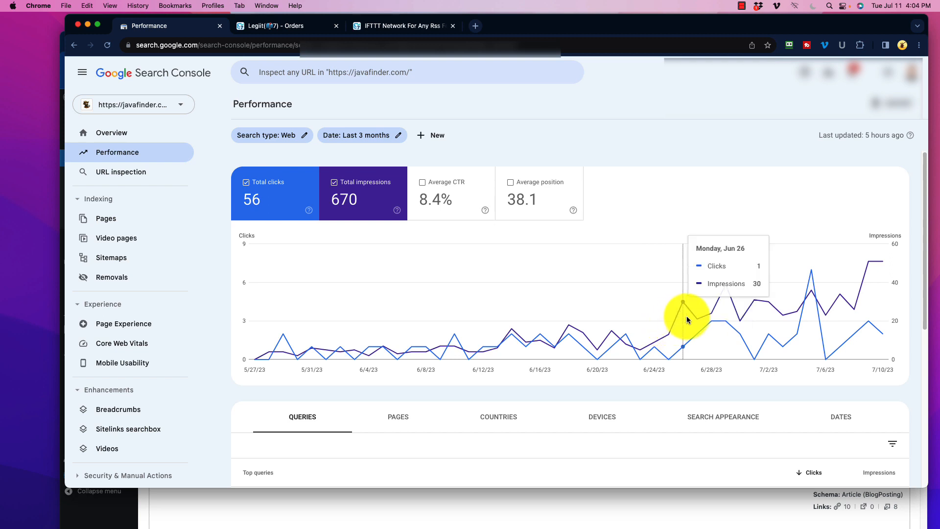
{"action": "mouse_move", "coordinate": [773, 294]}
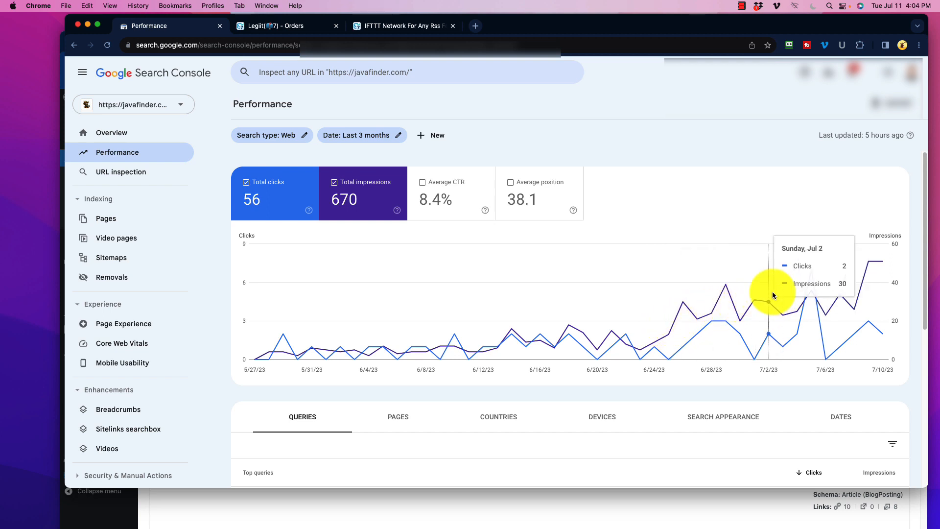
{"action": "mouse_move", "coordinate": [875, 347]}
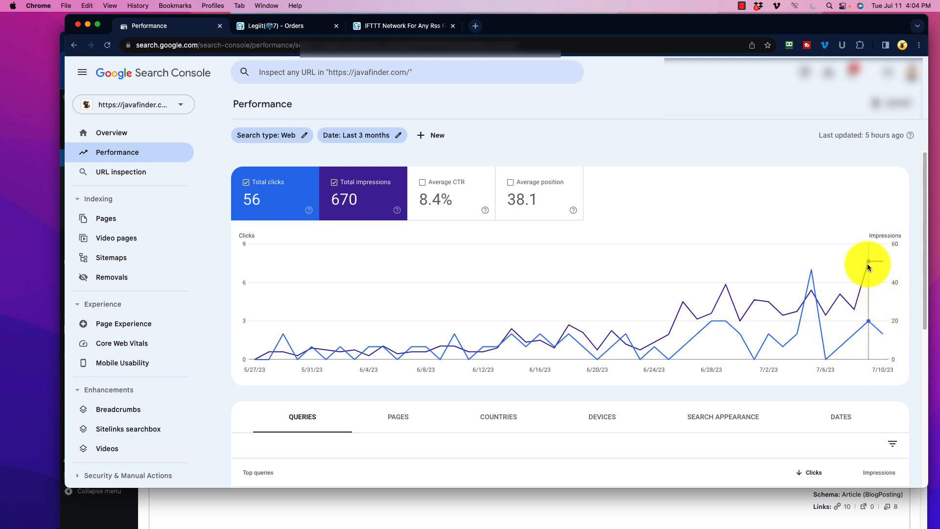
{"action": "mouse_move", "coordinate": [872, 264]}
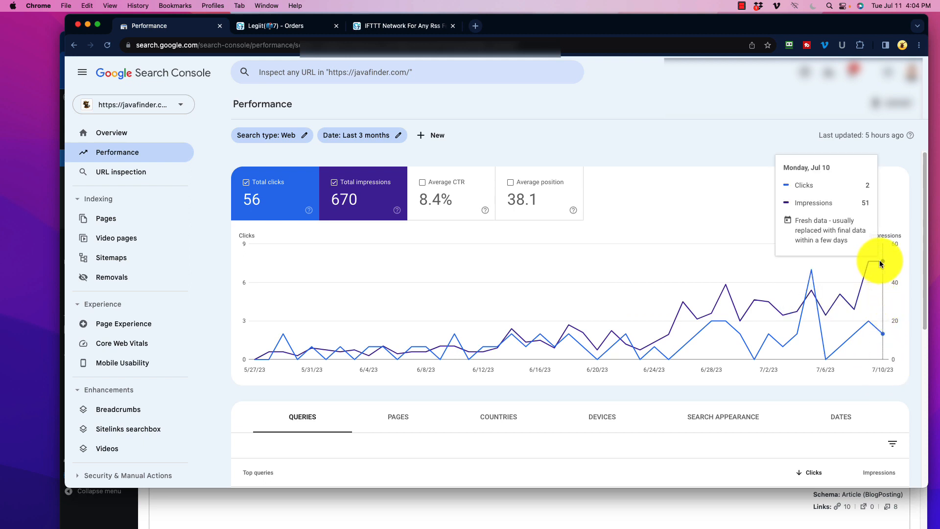
{"action": "mouse_move", "coordinate": [511, 259]}
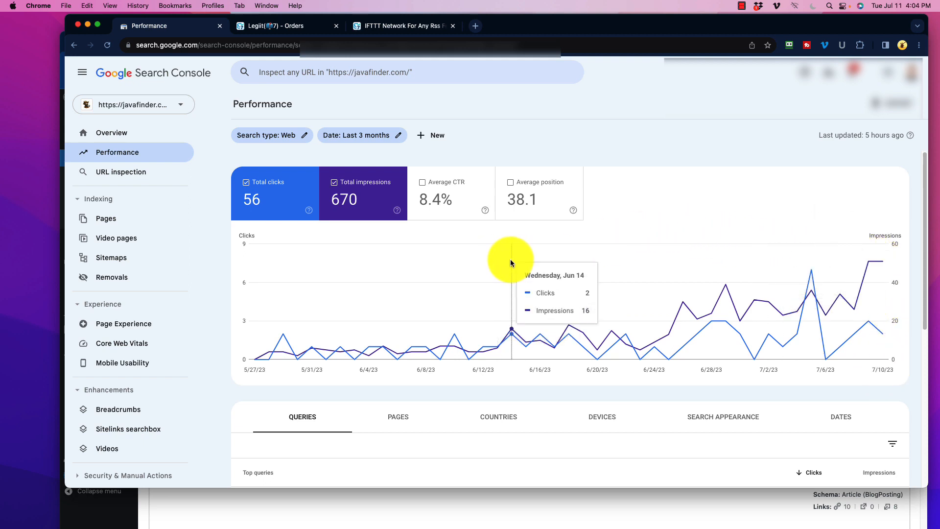
{"action": "mouse_move", "coordinate": [430, 210]}
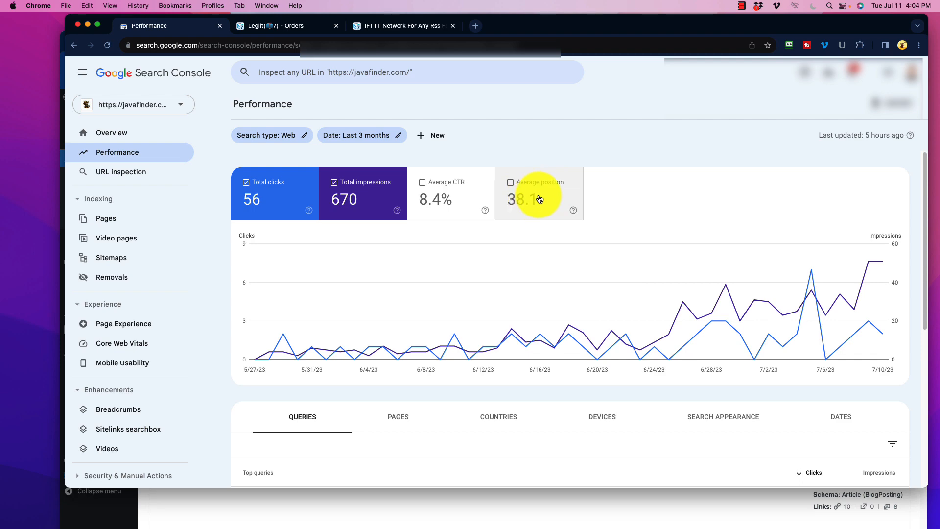
{"action": "mouse_move", "coordinate": [440, 294]}
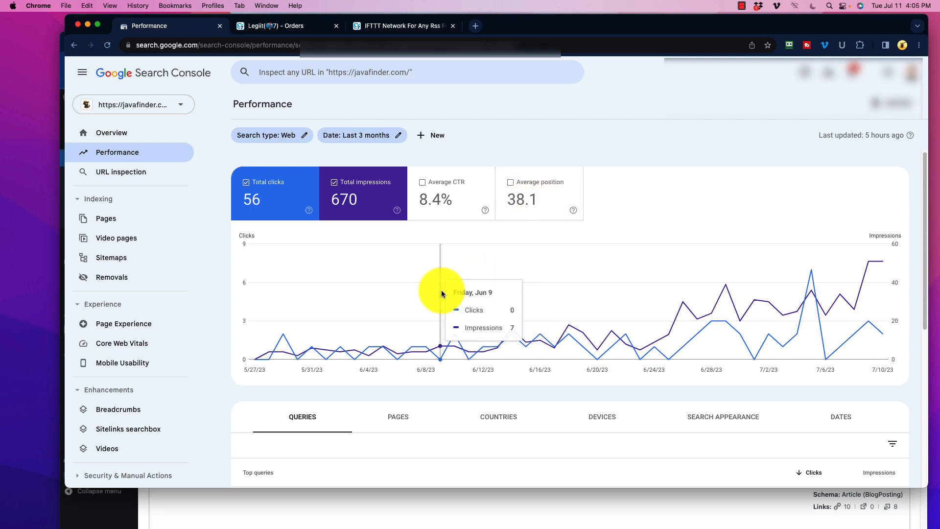
Scroll to the Top queries table, led by 'javafinder' with 40 clicks and 137 impressions.
{"action": "scroll", "scroll_direction": "down", "scroll_amount": 3}
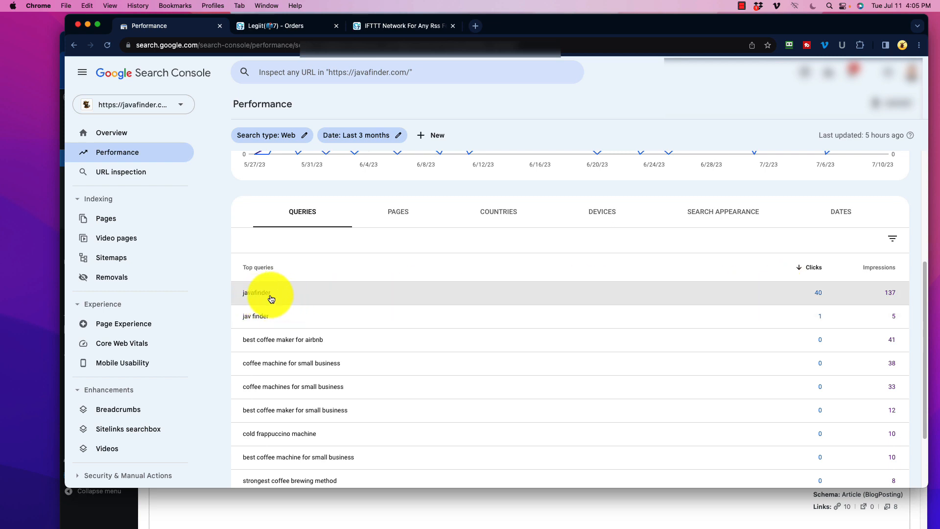
{"action": "mouse_move", "coordinate": [264, 299]}
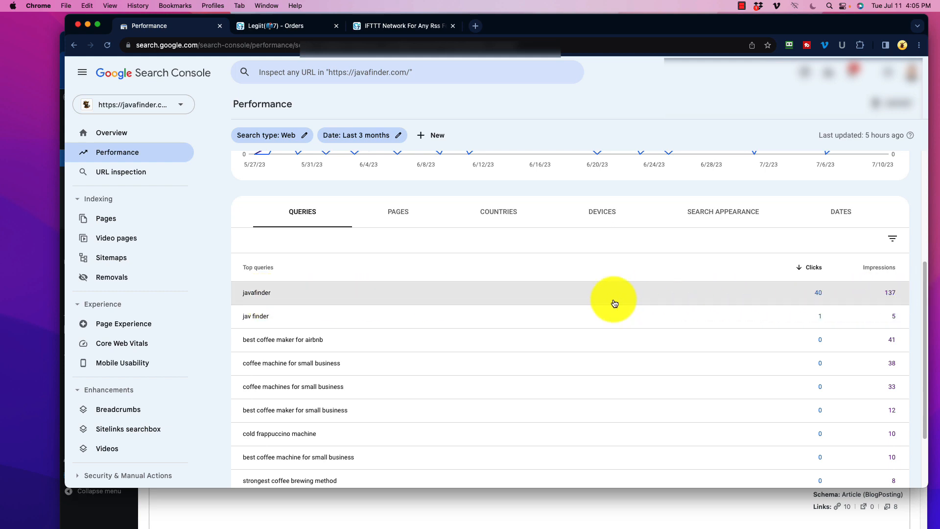
{"action": "mouse_move", "coordinate": [461, 326]}
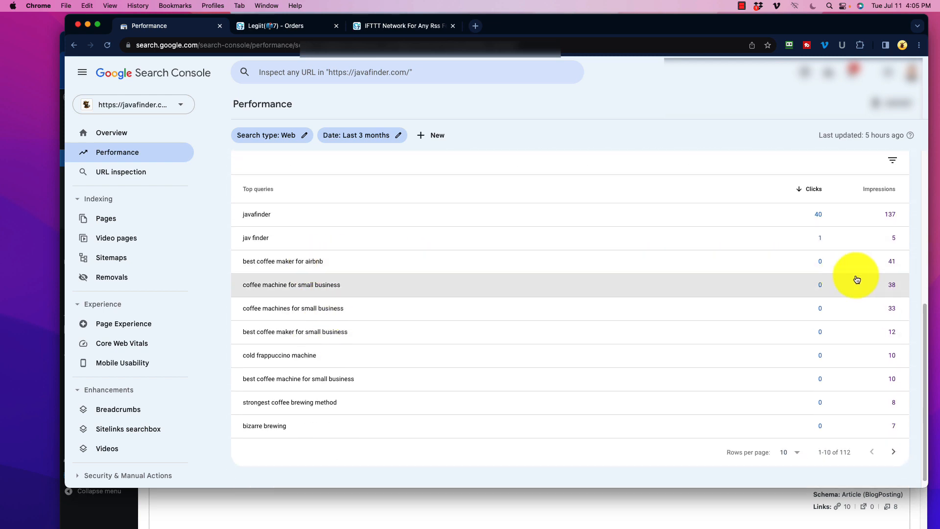
{"action": "mouse_move", "coordinate": [249, 265]}
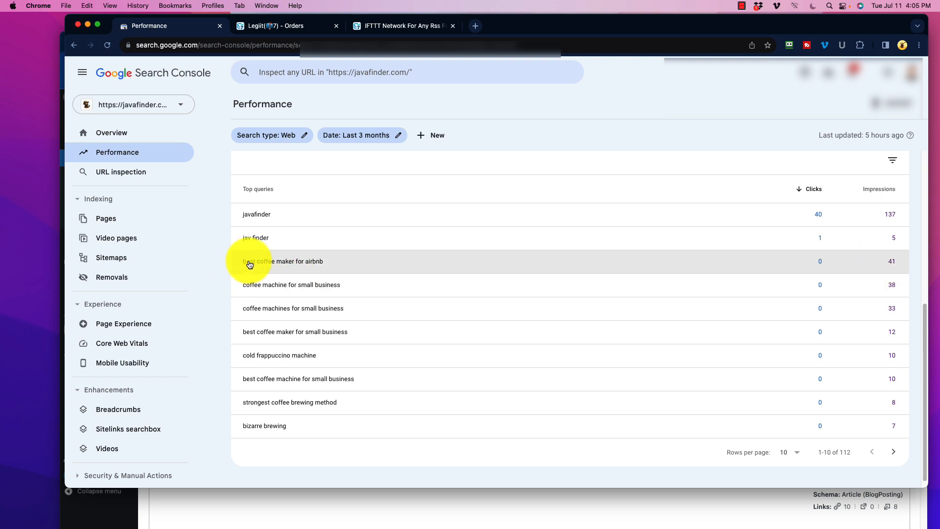
{"action": "mouse_move", "coordinate": [318, 297]}
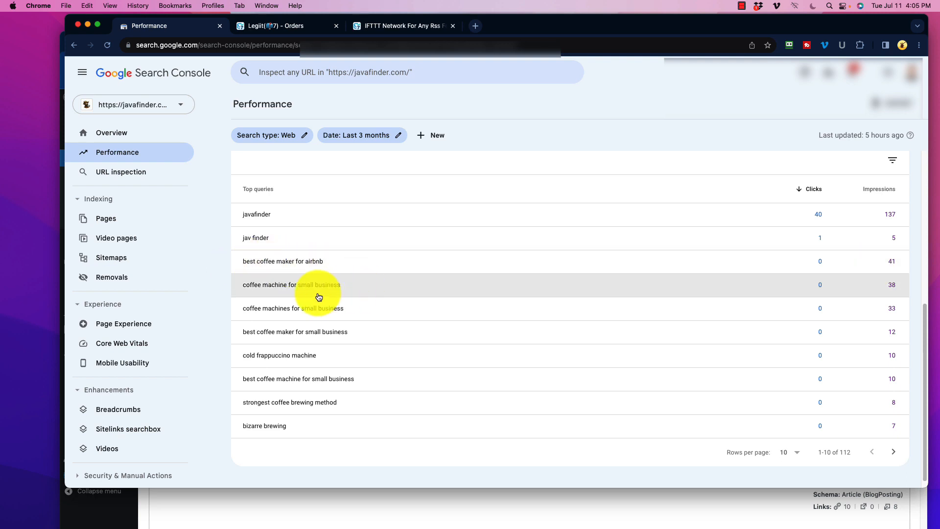
{"action": "mouse_move", "coordinate": [452, 369]}
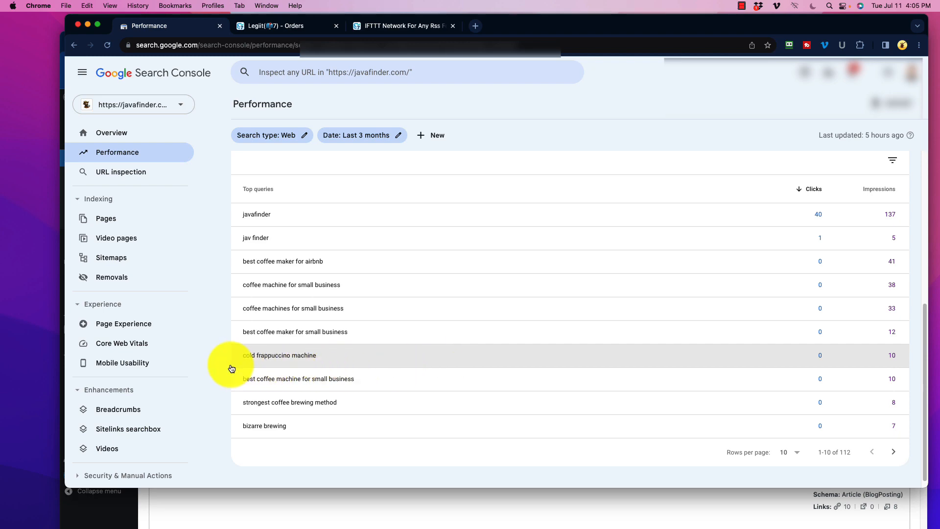
{"action": "mouse_move", "coordinate": [355, 360]}
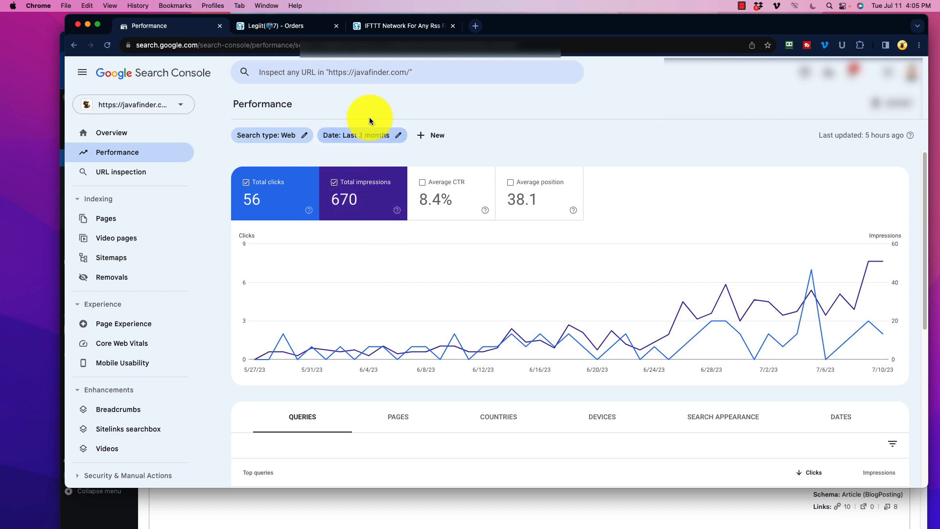
{"action": "mouse_move", "coordinate": [440, 328]}
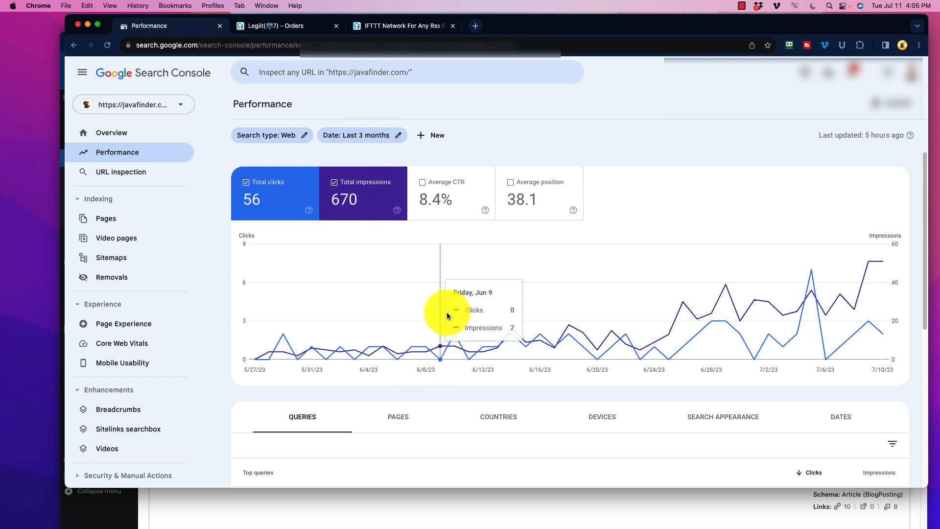
{"action": "mouse_move", "coordinate": [461, 251]}
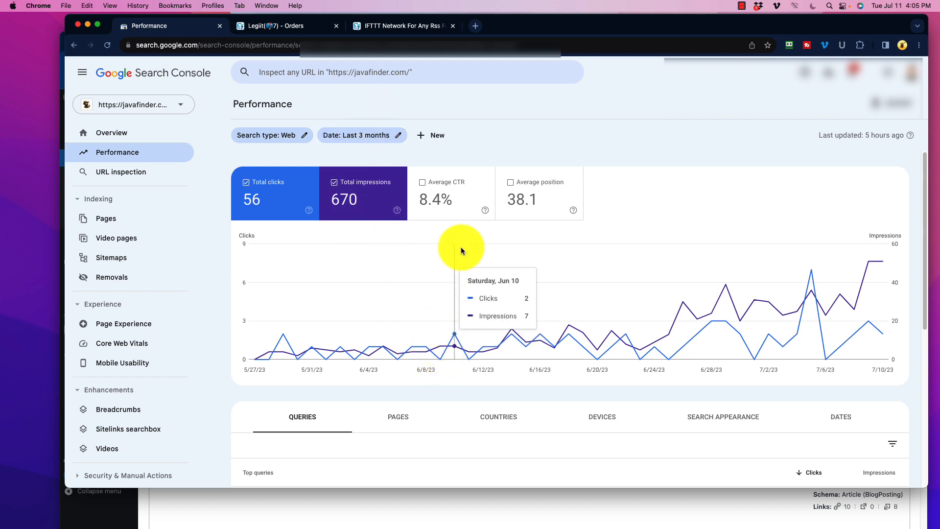
{"action": "mouse_move", "coordinate": [467, 252]}
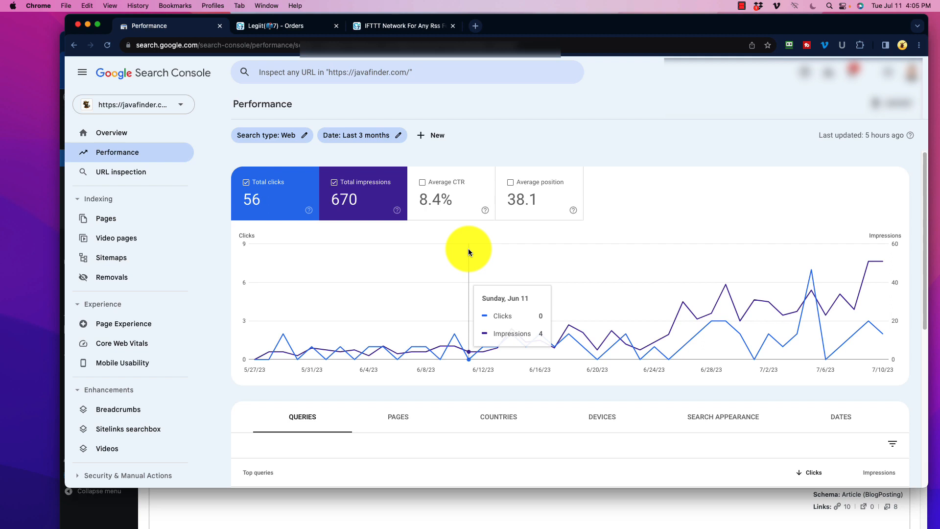
{"action": "mouse_move", "coordinate": [454, 254]}
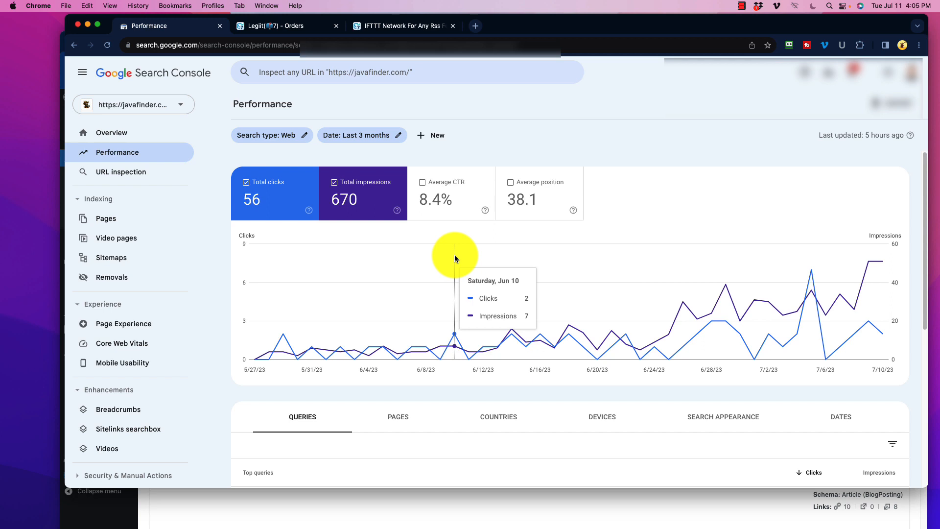
{"action": "mouse_move", "coordinate": [440, 293]}
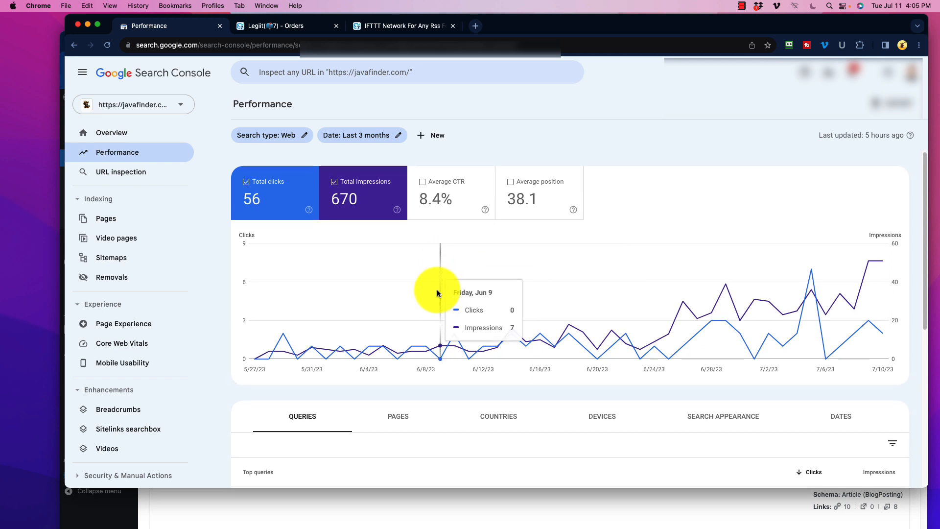
{"action": "mouse_move", "coordinate": [802, 288]}
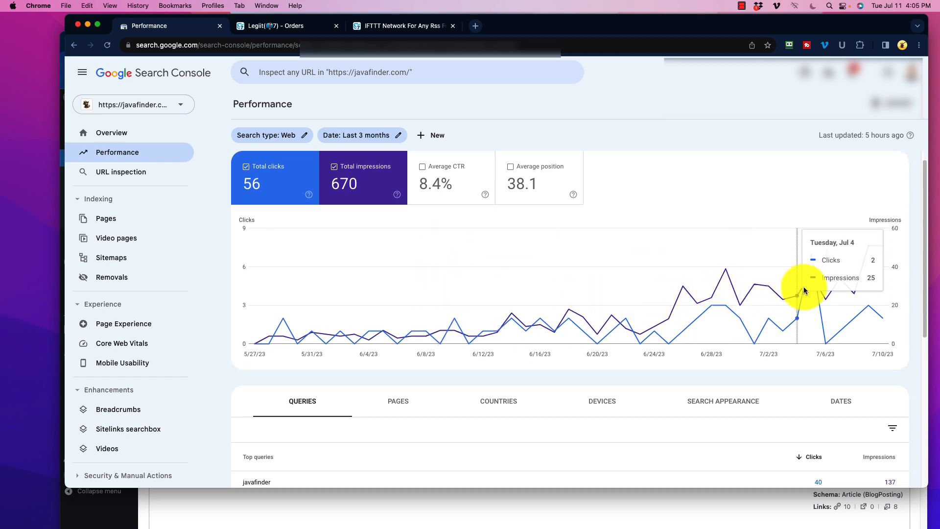
{"action": "mouse_move", "coordinate": [882, 246]}
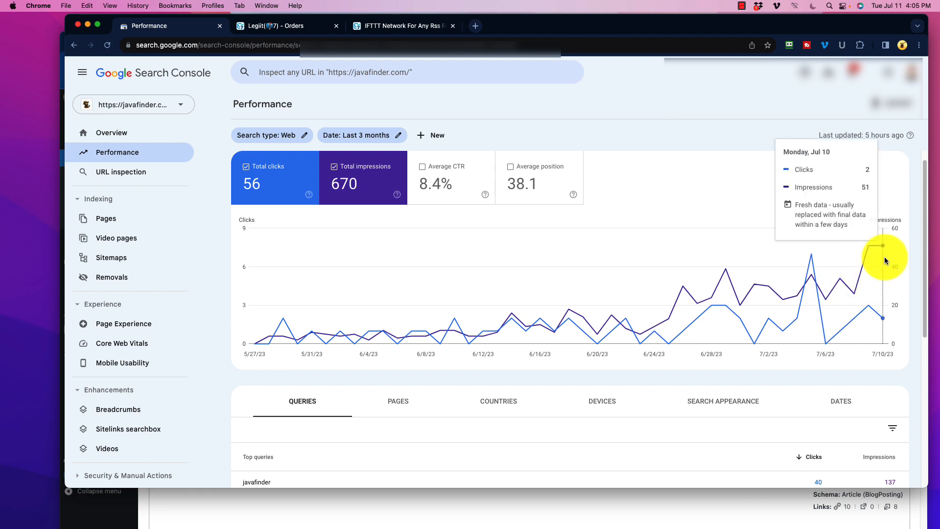
{"action": "mouse_move", "coordinate": [877, 261]}
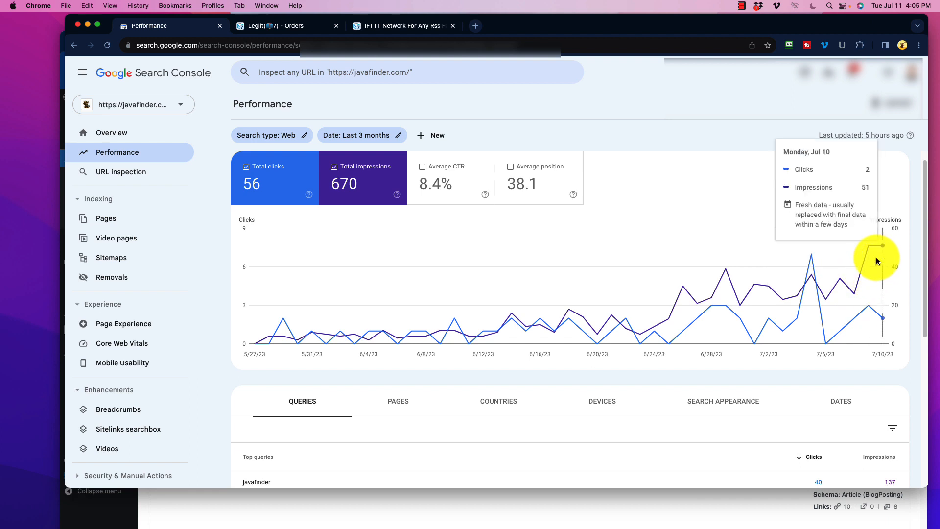
{"action": "mouse_move", "coordinate": [314, 314]}
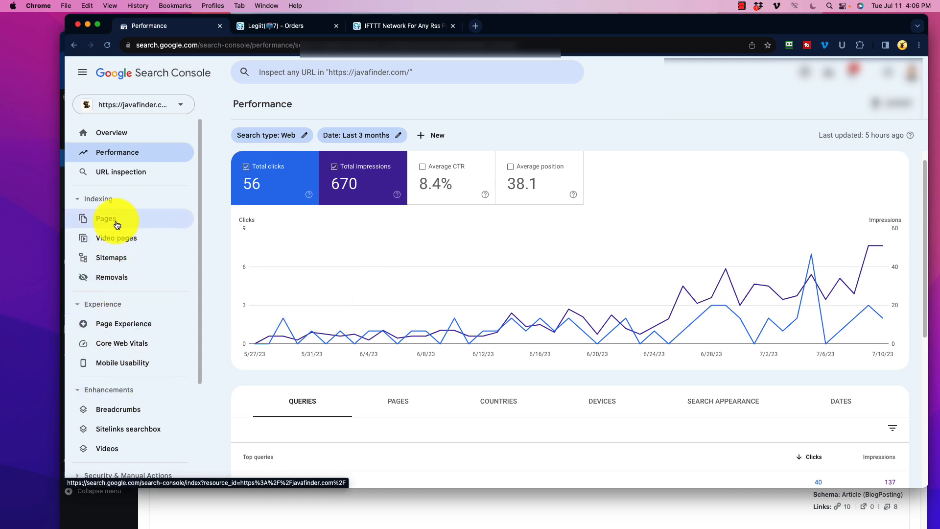
Open Page indexing, showing 72 indexed and 35 not-indexed pages.
{"action": "left_click", "coordinate": [106, 219]}
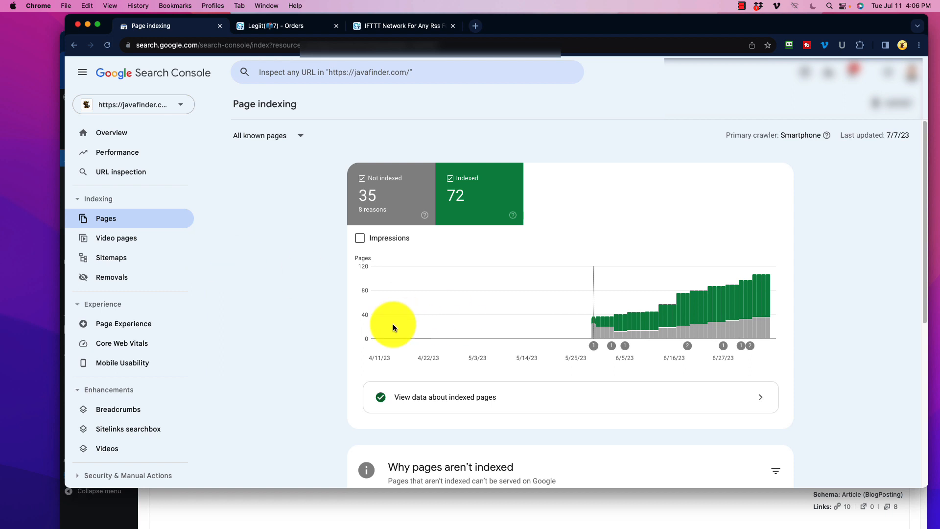
{"action": "mouse_move", "coordinate": [321, 339]}
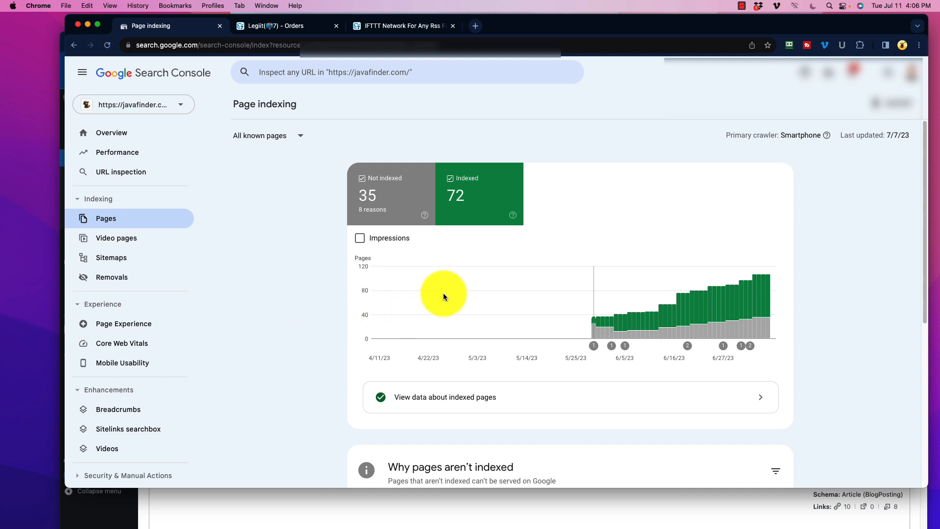
{"action": "mouse_move", "coordinate": [473, 215]}
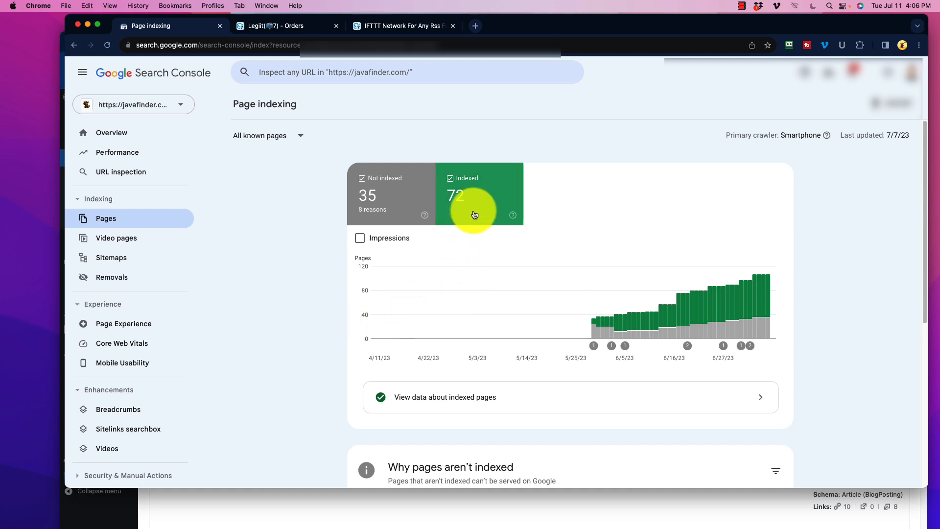
{"action": "mouse_move", "coordinate": [653, 210]}
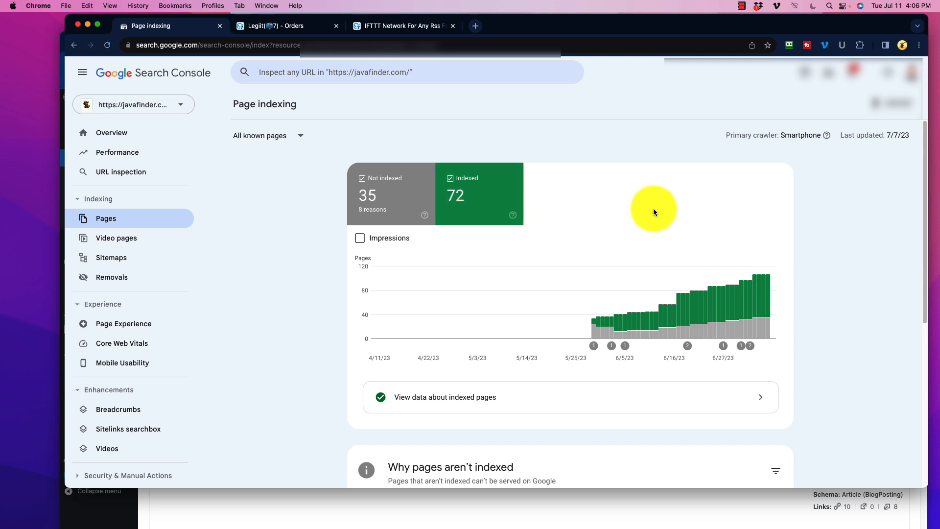
{"action": "mouse_move", "coordinate": [666, 216]}
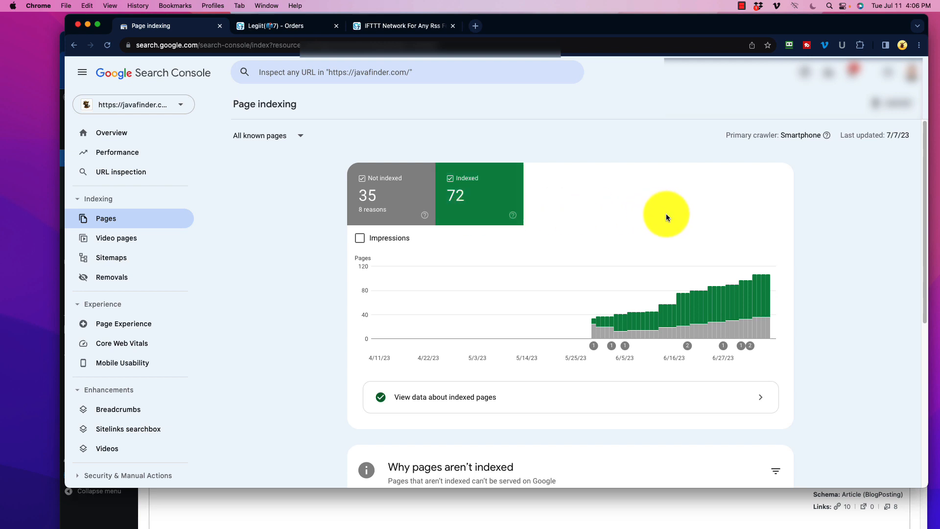
{"action": "mouse_move", "coordinate": [668, 216]}
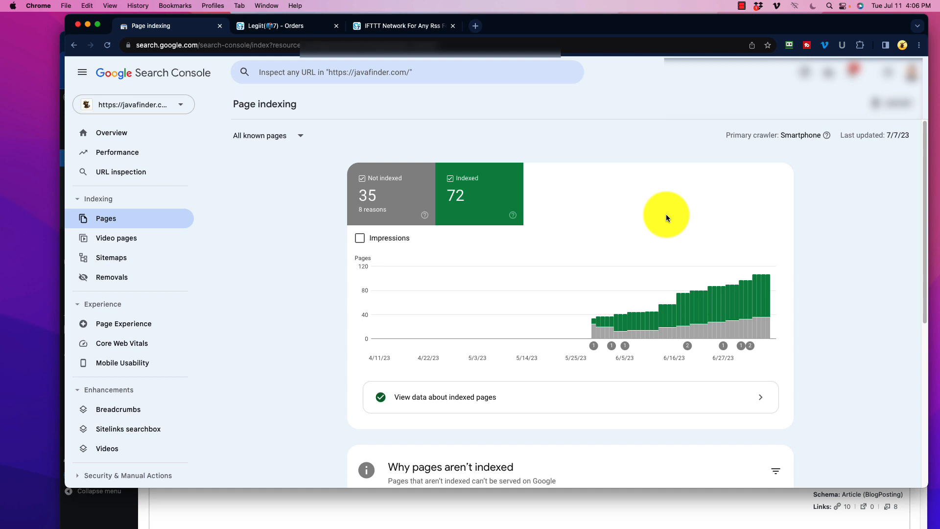
{"action": "mouse_move", "coordinate": [701, 228]}
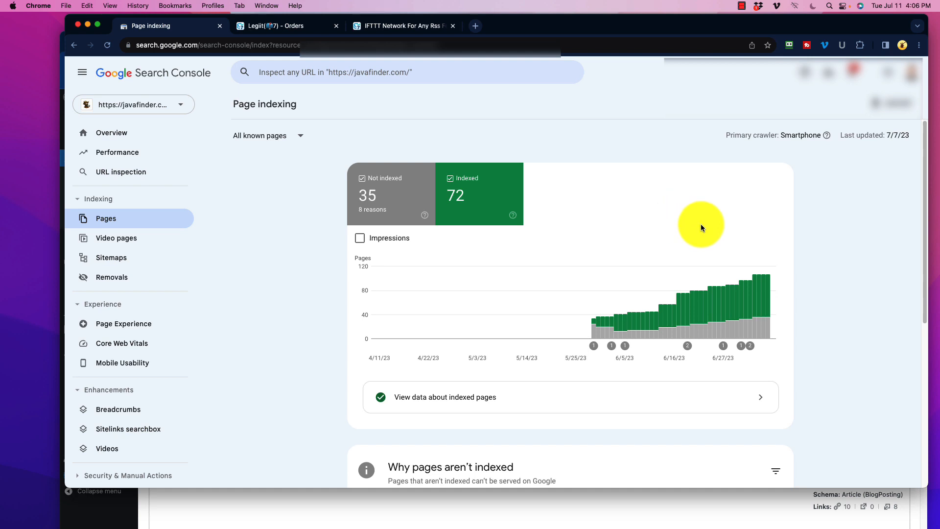
{"action": "mouse_move", "coordinate": [552, 227]}
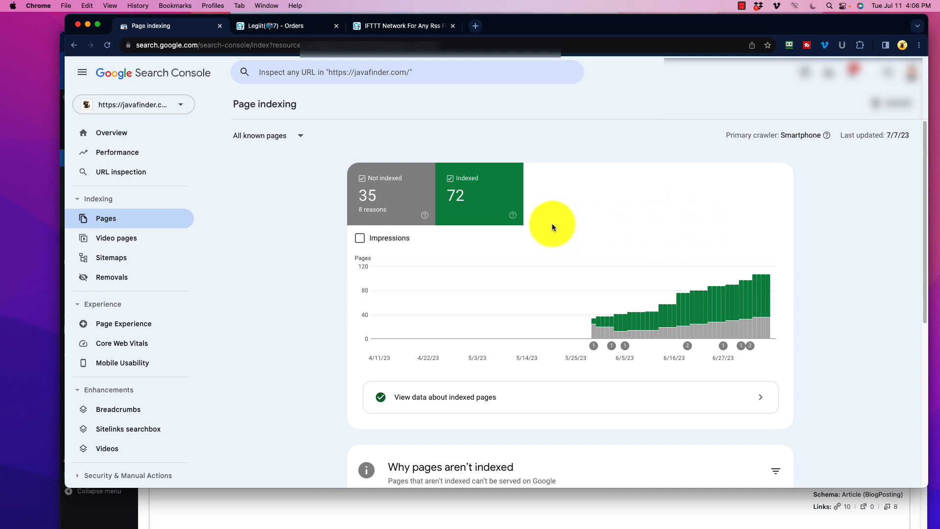
{"action": "mouse_move", "coordinate": [640, 316]}
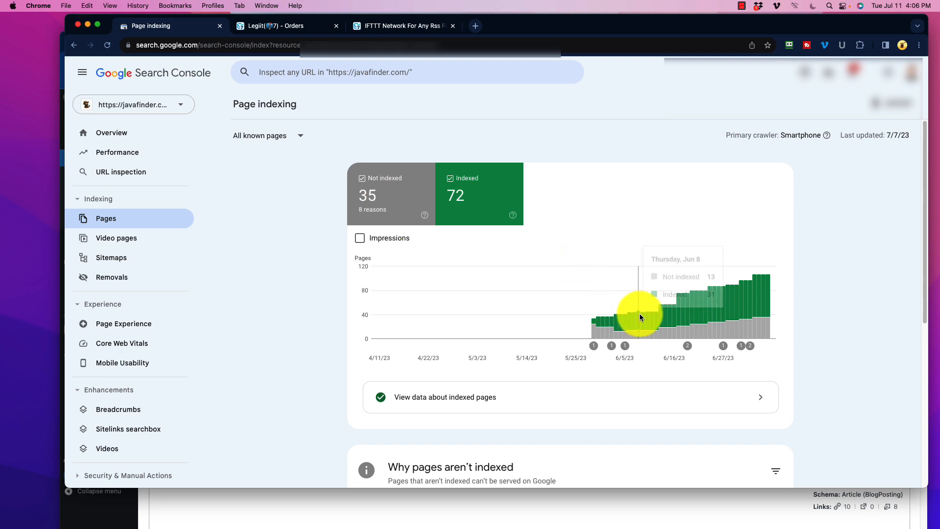
{"action": "mouse_move", "coordinate": [593, 323]}
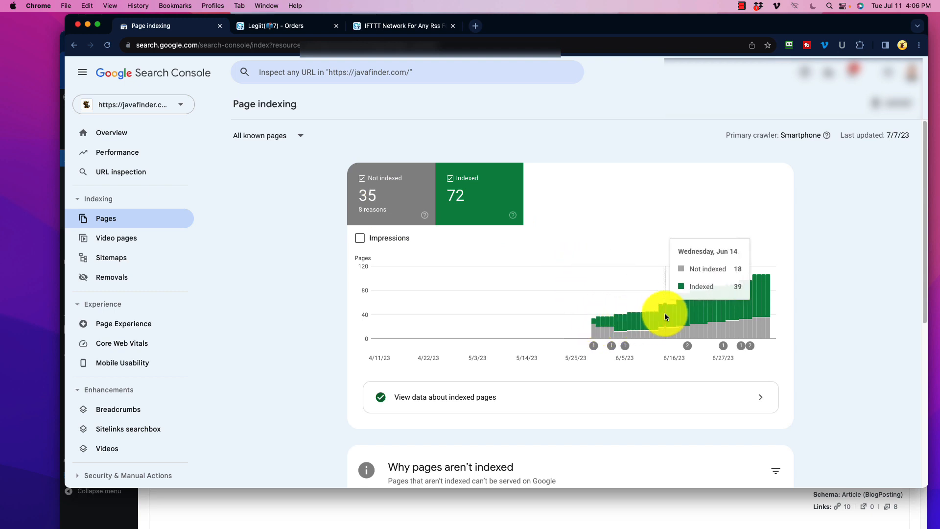
{"action": "mouse_move", "coordinate": [769, 302]}
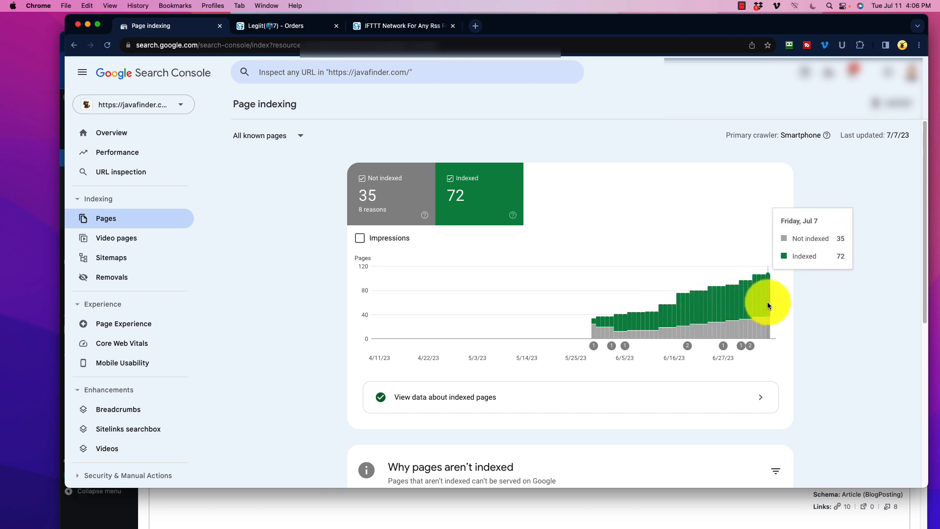
{"action": "mouse_move", "coordinate": [611, 323]}
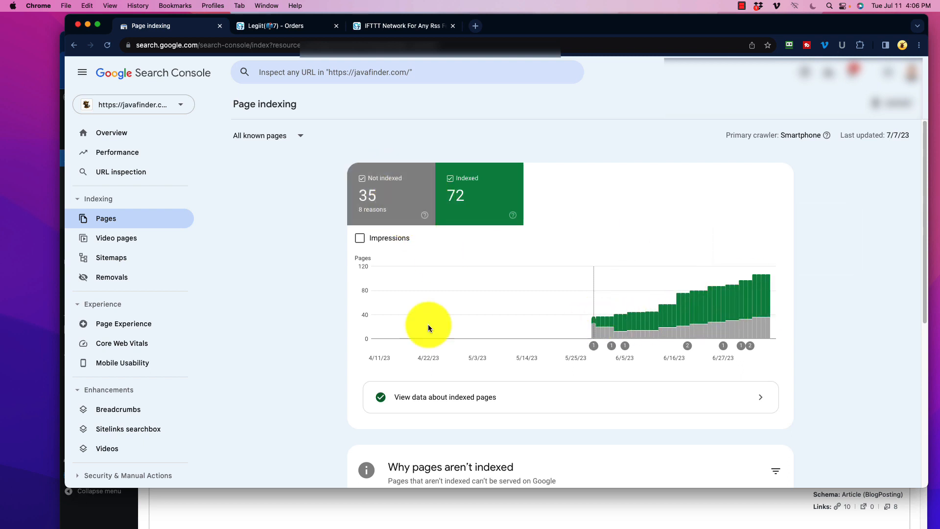
Review the eight not-indexed reasons, including 16 crawled-not-indexed and 10 noindex pages.
{"action": "scroll", "scroll_direction": "down", "scroll_amount": 3}
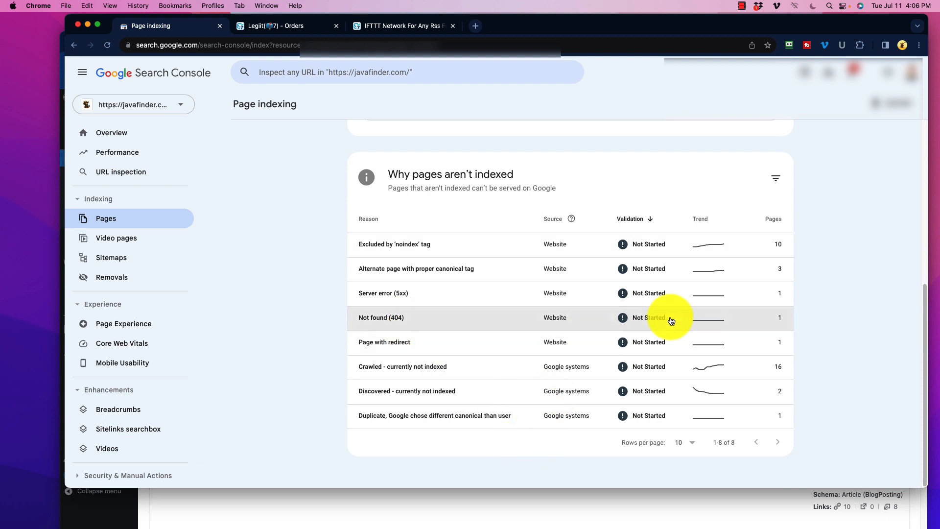
{"action": "mouse_move", "coordinate": [402, 248]}
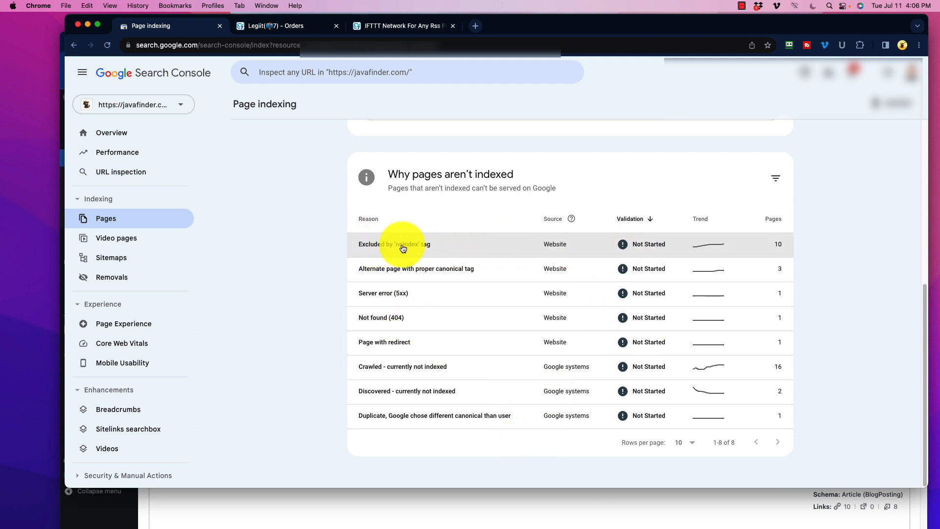
{"action": "left_click", "coordinate": [393, 244]}
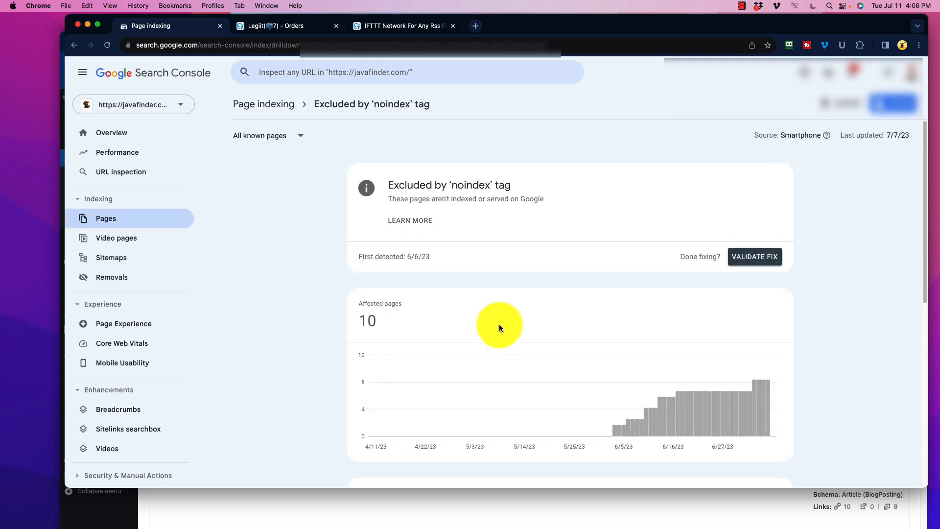
{"action": "scroll", "scroll_direction": "down", "scroll_amount": 3}
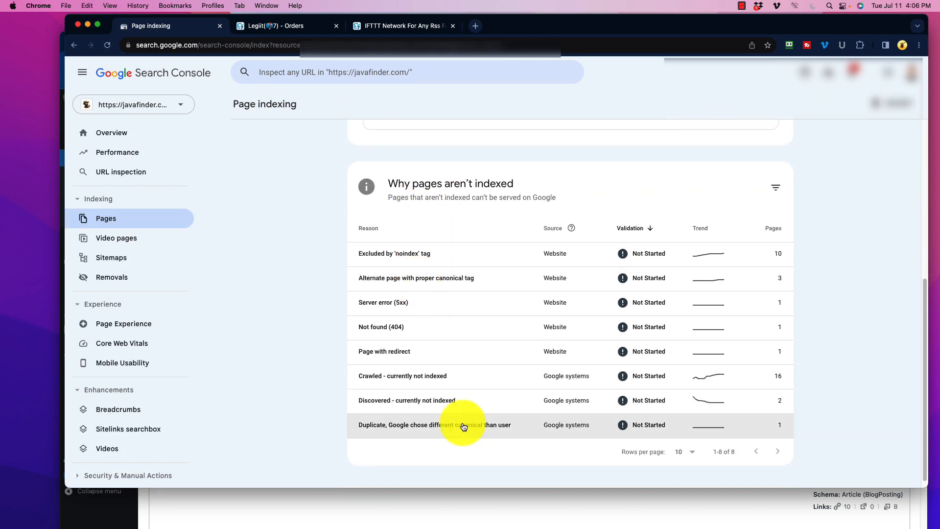
Open 'Crawled - currently not indexed' and scroll its 16 example coffee article URLs.
{"action": "left_click", "coordinate": [402, 375]}
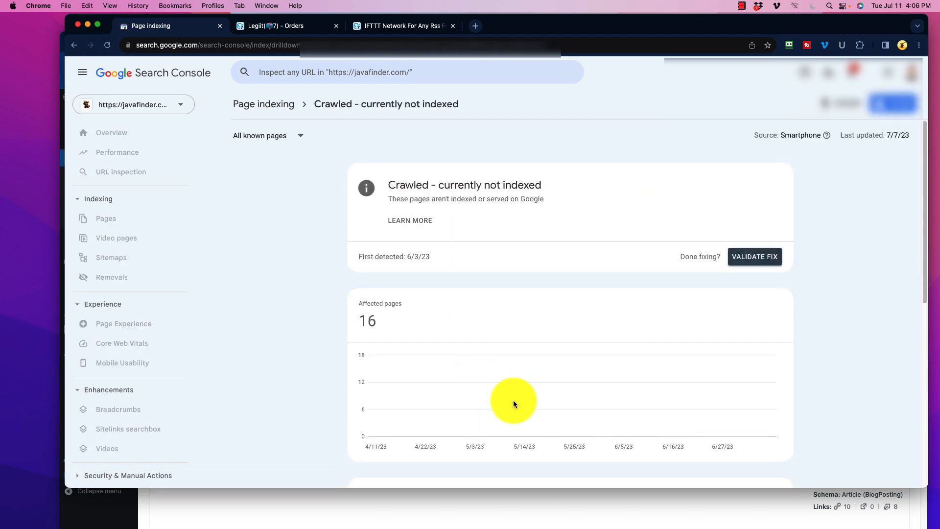
{"action": "scroll", "scroll_direction": "down", "scroll_amount": 3}
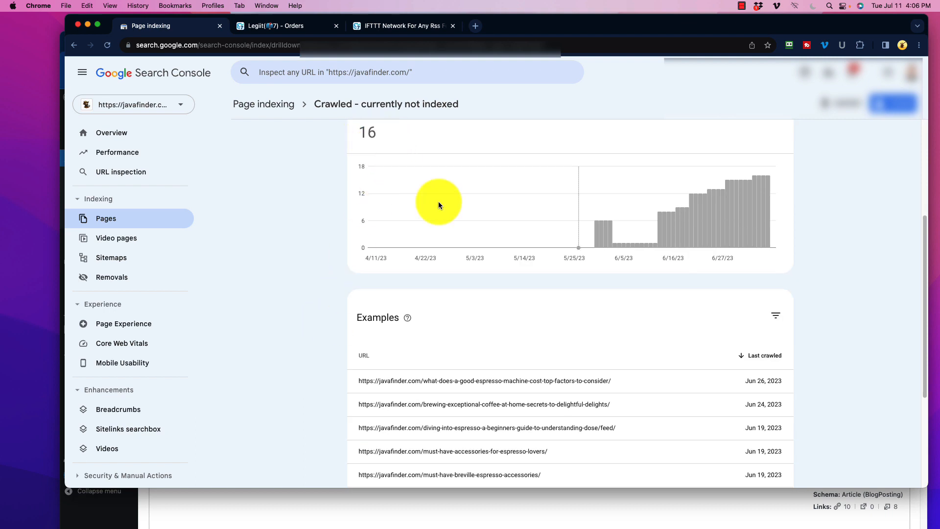
{"action": "scroll", "scroll_direction": "down", "scroll_amount": 3}
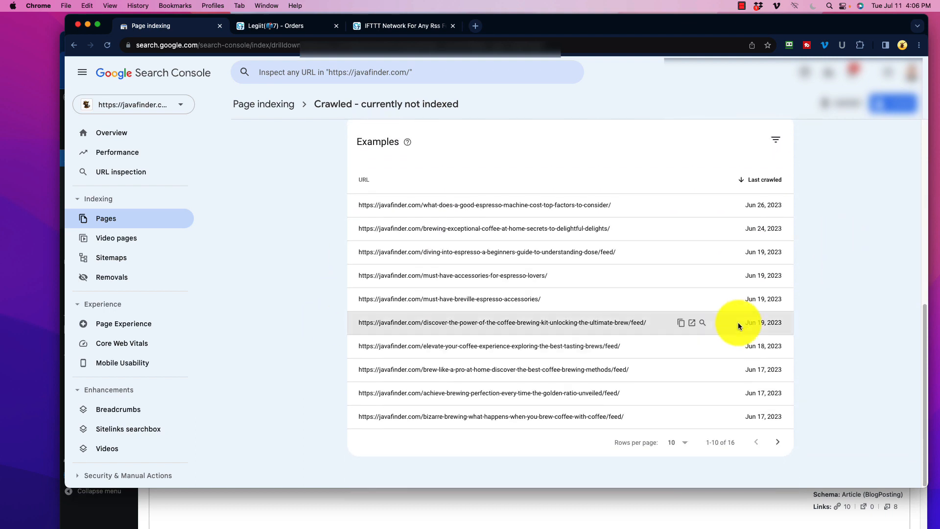
{"action": "mouse_move", "coordinate": [763, 416]}
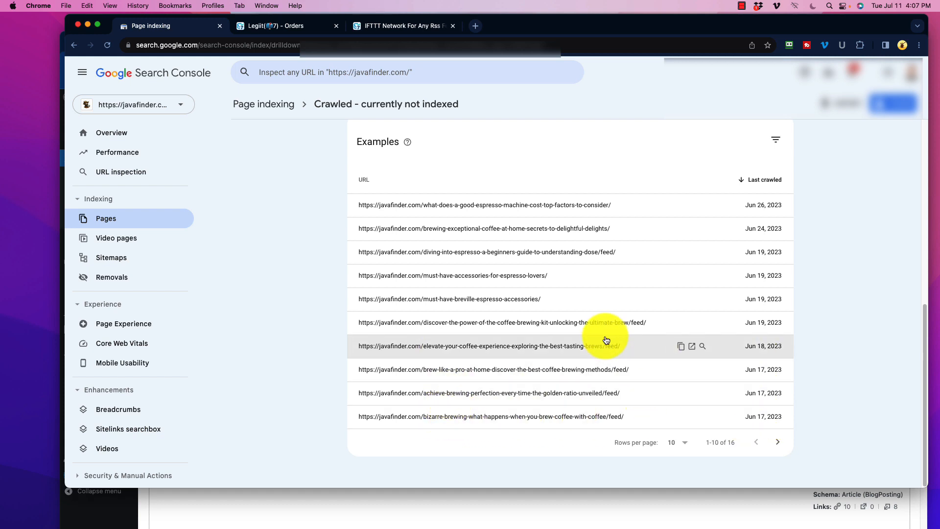
{"action": "mouse_move", "coordinate": [454, 292]}
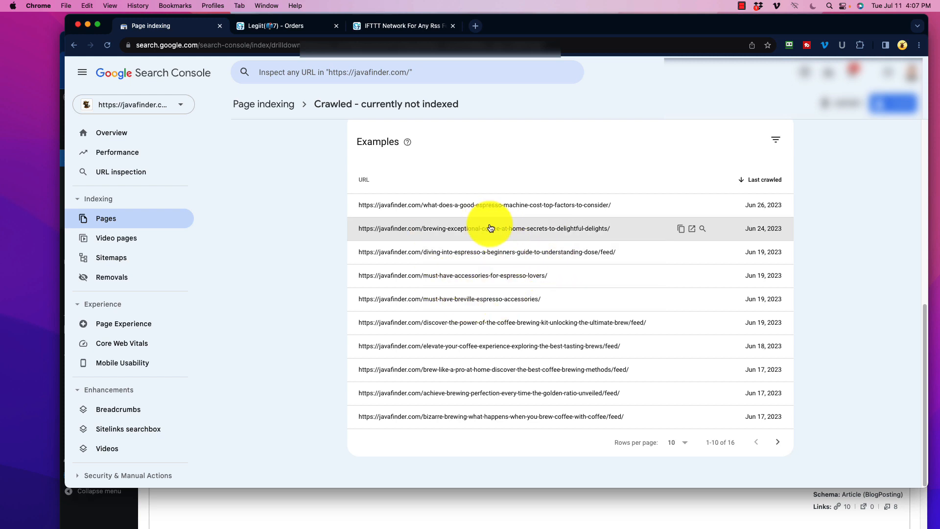
{"action": "mouse_move", "coordinate": [476, 257]}
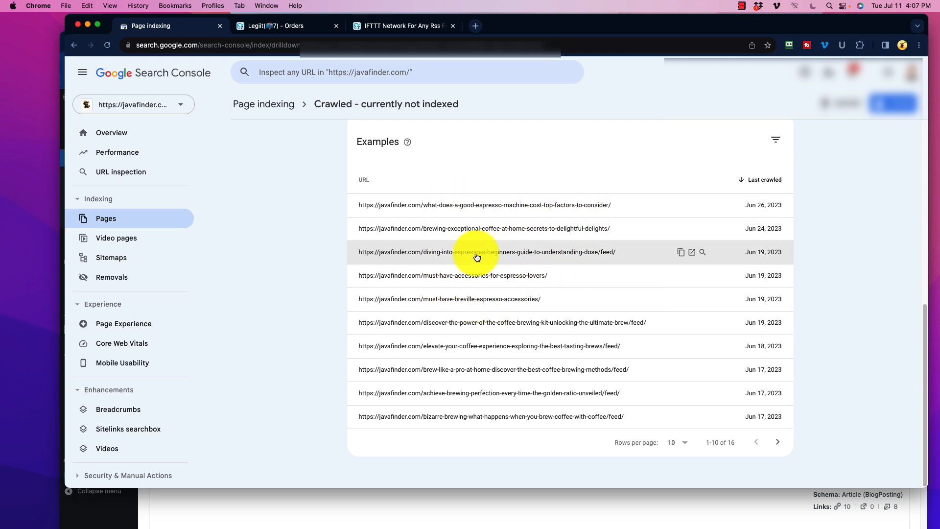
{"action": "mouse_move", "coordinate": [649, 193]}
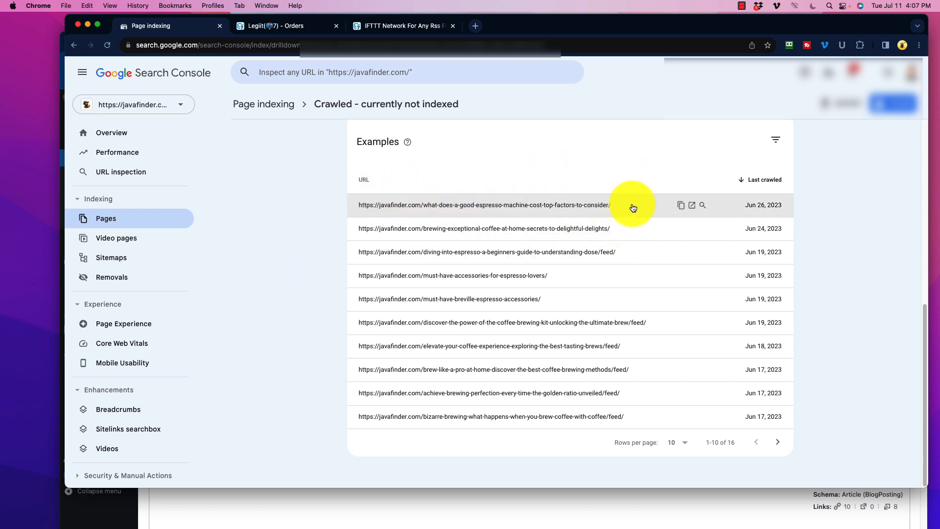
{"action": "mouse_move", "coordinate": [586, 210]}
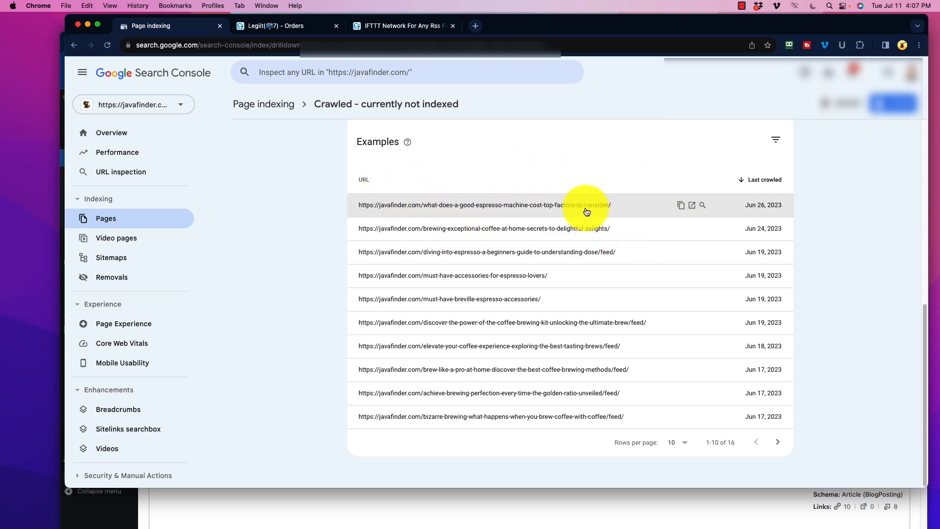
{"action": "mouse_move", "coordinate": [586, 211]}
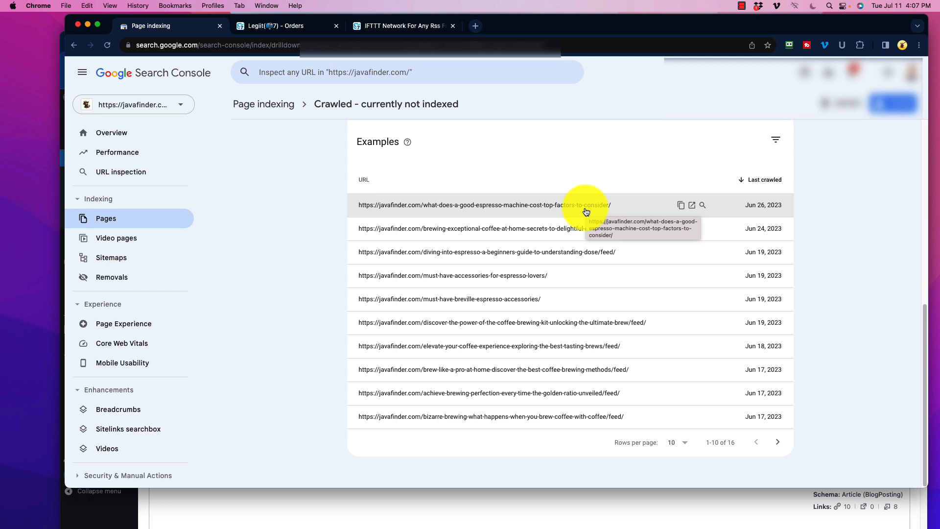
{"action": "mouse_move", "coordinate": [405, 238]}
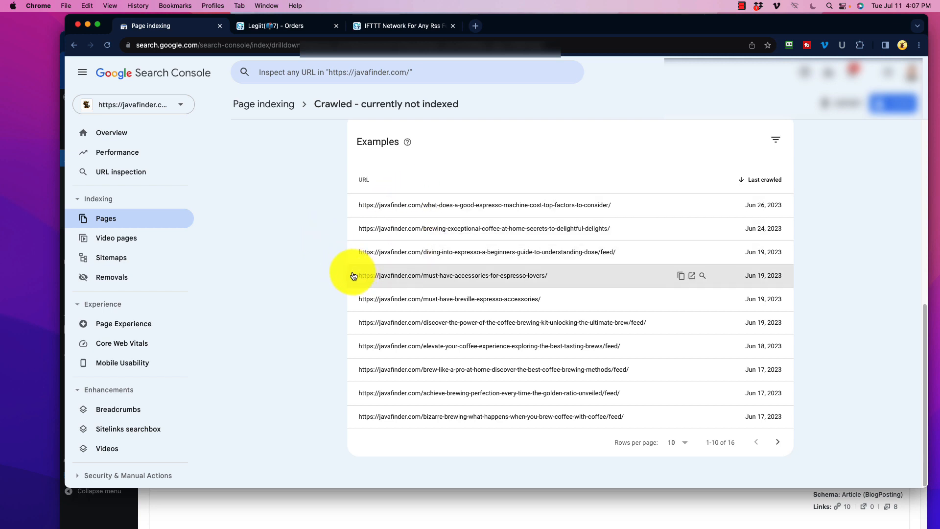
{"action": "mouse_move", "coordinate": [330, 270]}
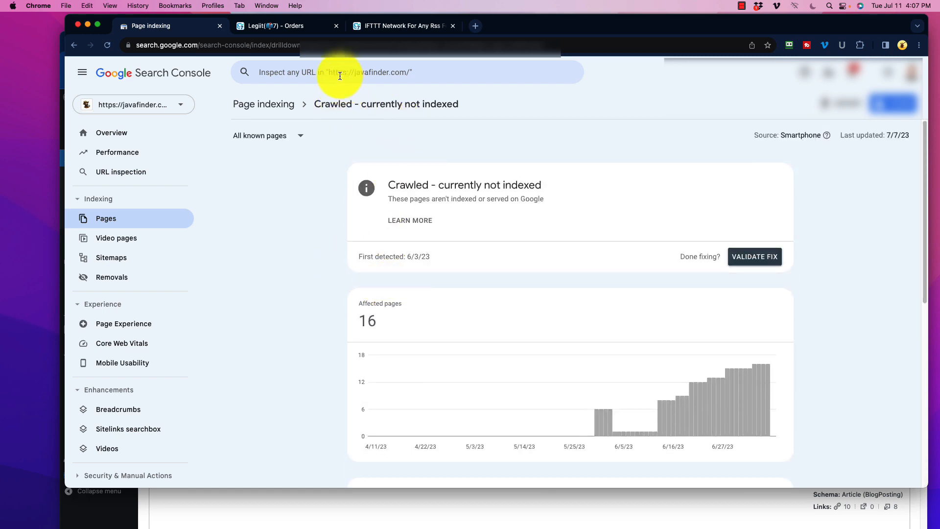
{"action": "mouse_move", "coordinate": [388, 274]}
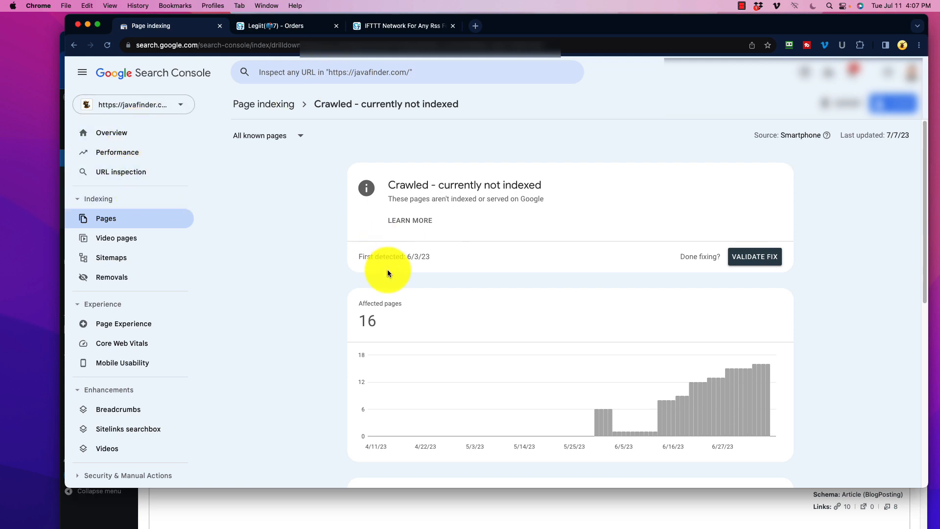
Scroll the crawled-not-indexed report, first detected 6/3/23 and climbing to 16 pages.
{"action": "scroll", "scroll_direction": "down", "scroll_amount": 3}
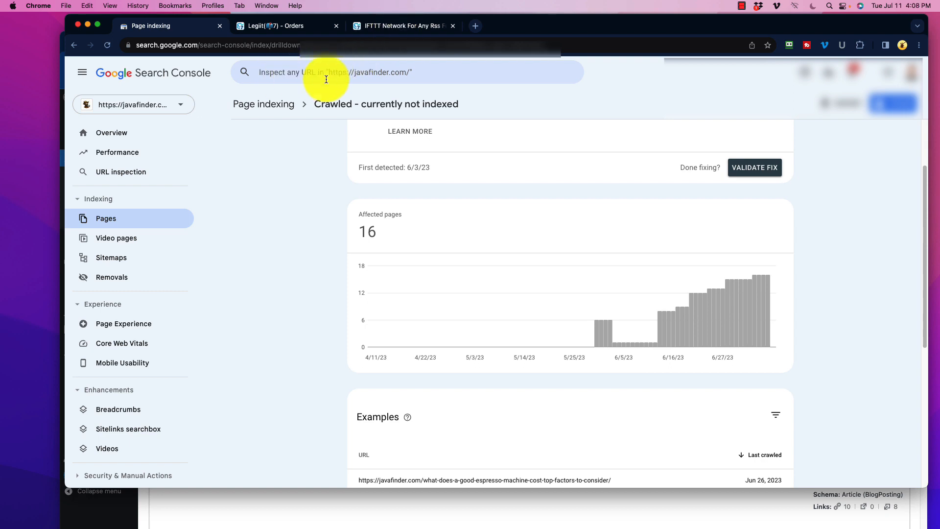
{"action": "mouse_move", "coordinate": [314, 74]}
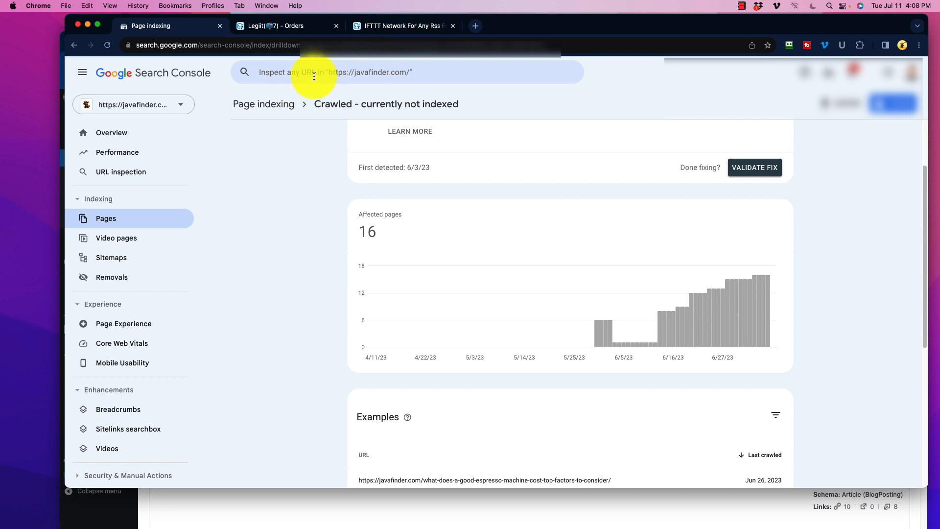
{"action": "mouse_move", "coordinate": [358, 48]}
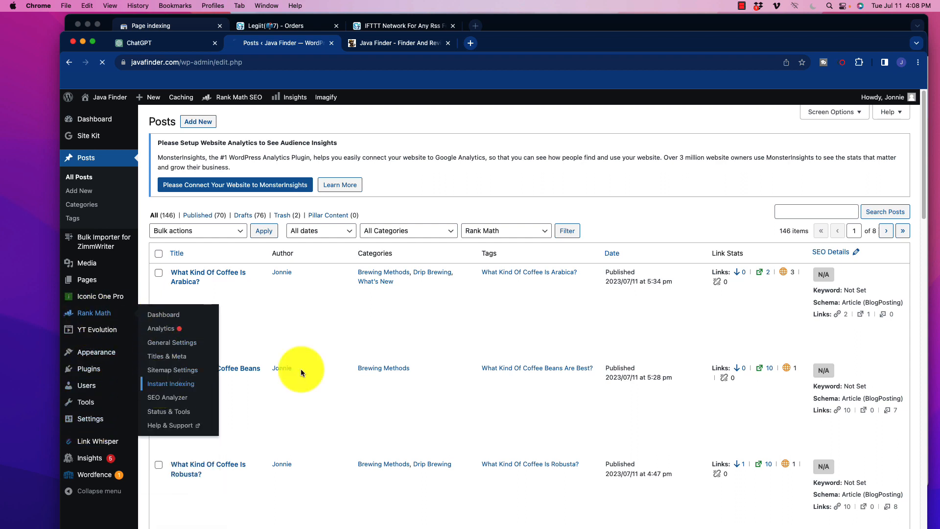
Open Rank Math Instant Indexing console with the homepage URL and 191/200 Google quota.
{"action": "left_click", "coordinate": [171, 383]}
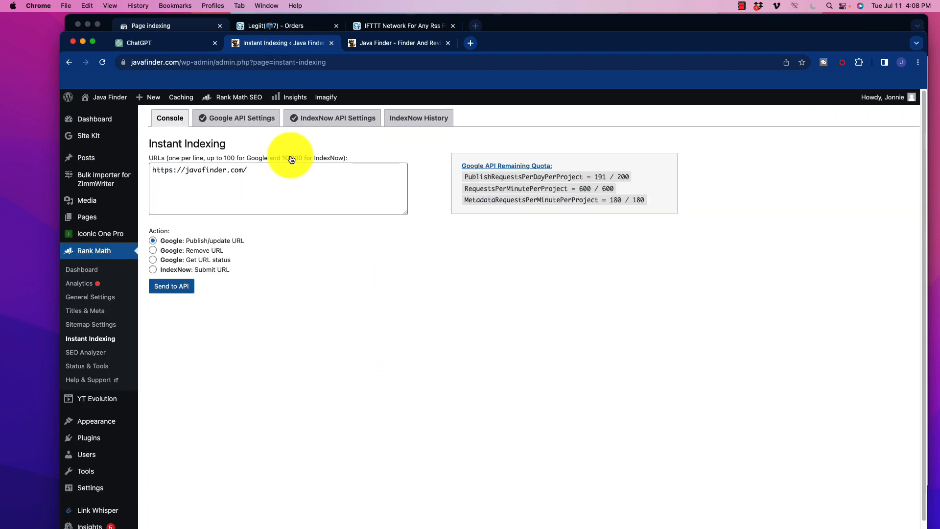
{"action": "mouse_move", "coordinate": [149, 138]}
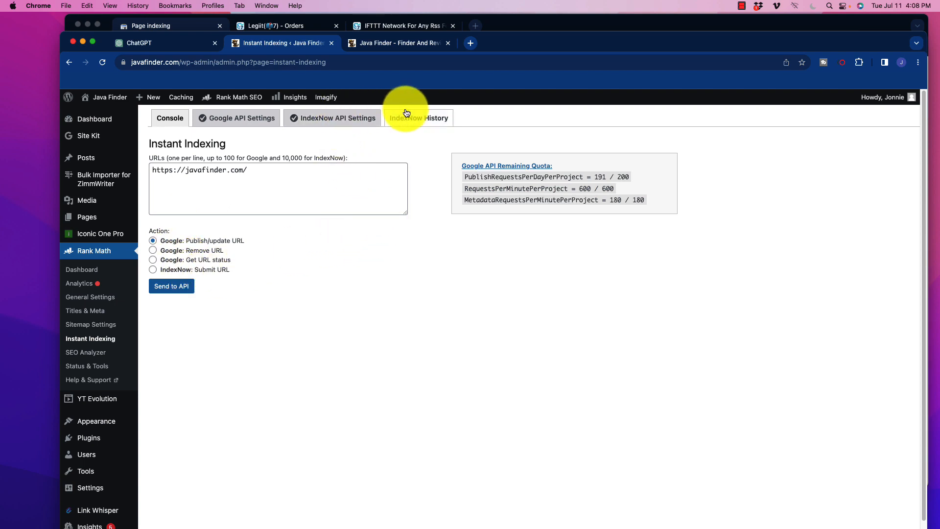
{"action": "mouse_move", "coordinate": [235, 118]}
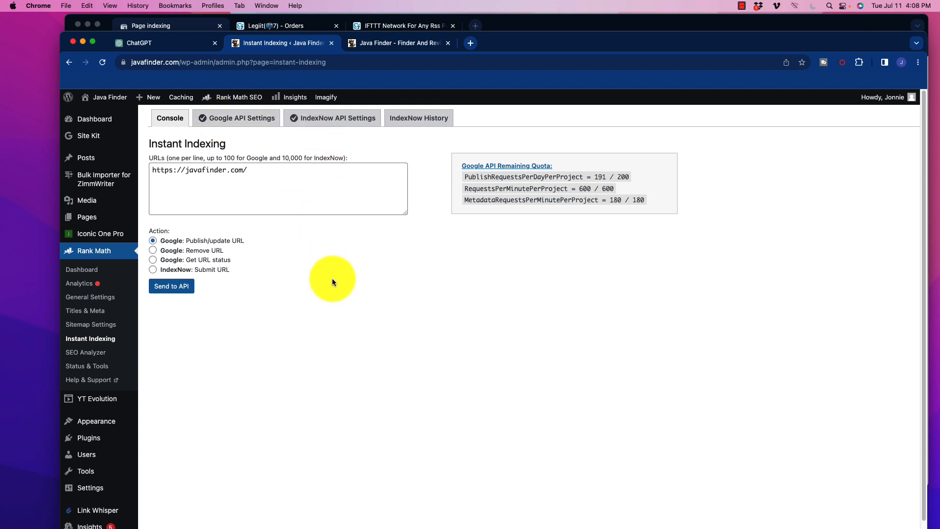
{"action": "mouse_move", "coordinate": [360, 303]}
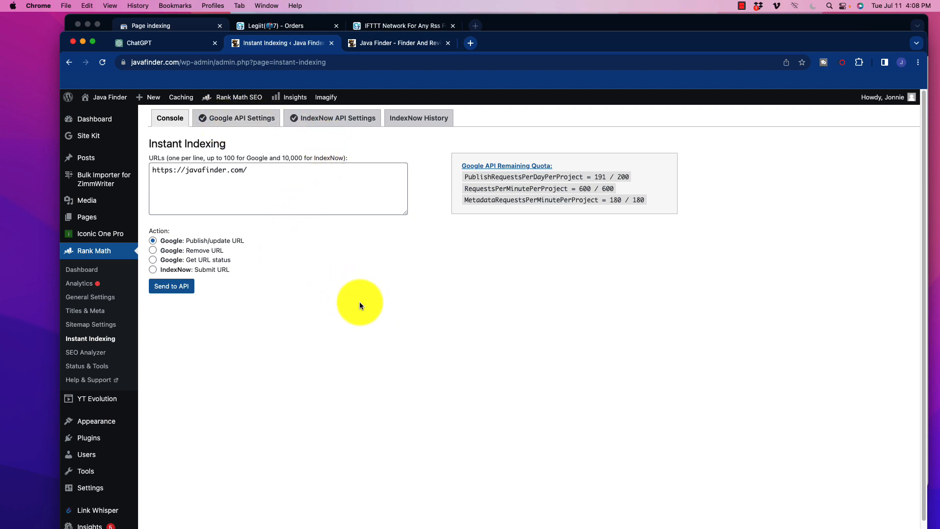
{"action": "mouse_move", "coordinate": [323, 248]}
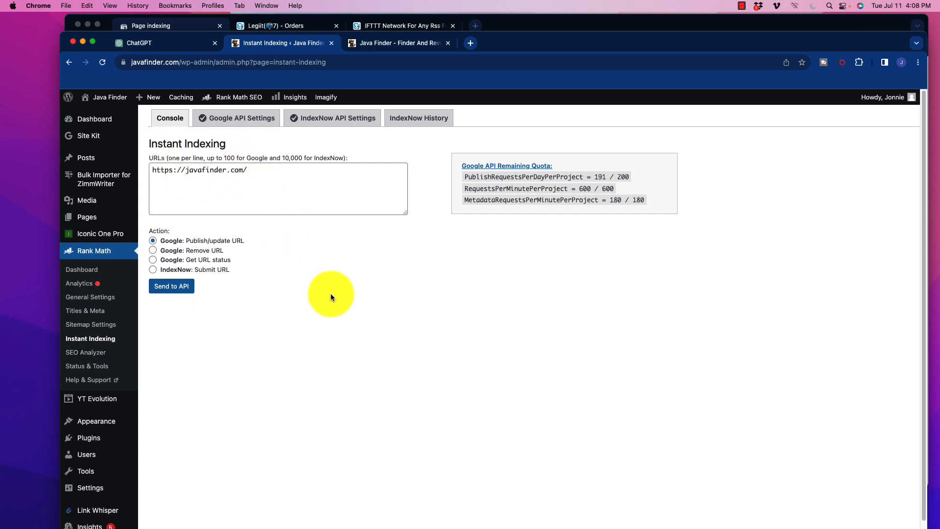
{"action": "mouse_move", "coordinate": [323, 294]}
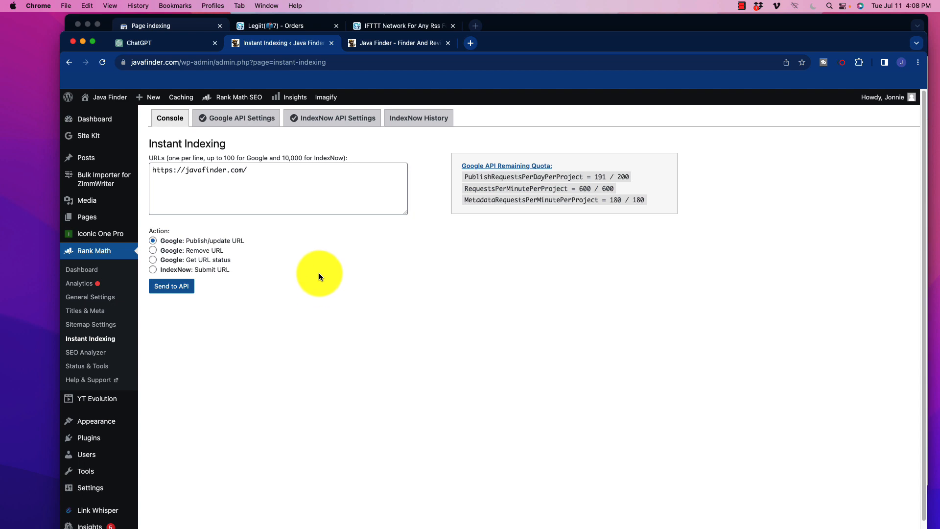
{"action": "mouse_move", "coordinate": [203, 284]}
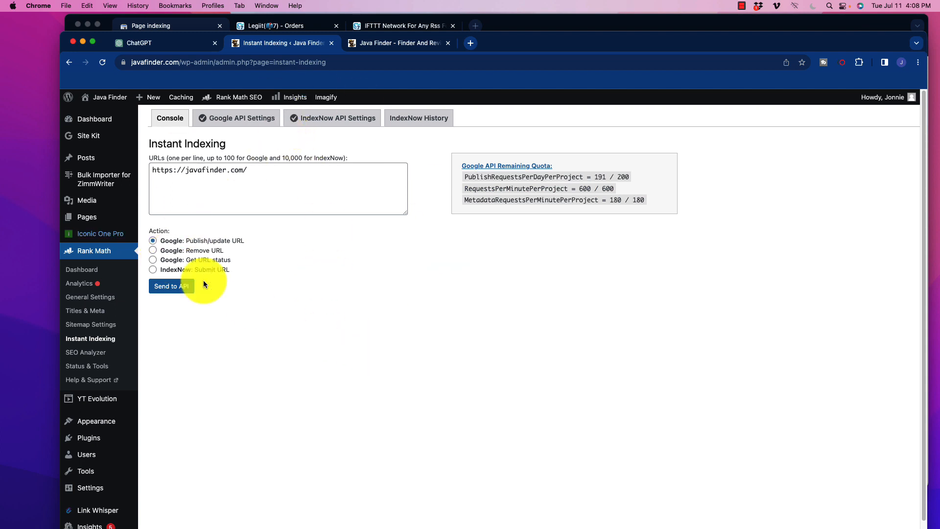
{"action": "mouse_move", "coordinate": [336, 152]}
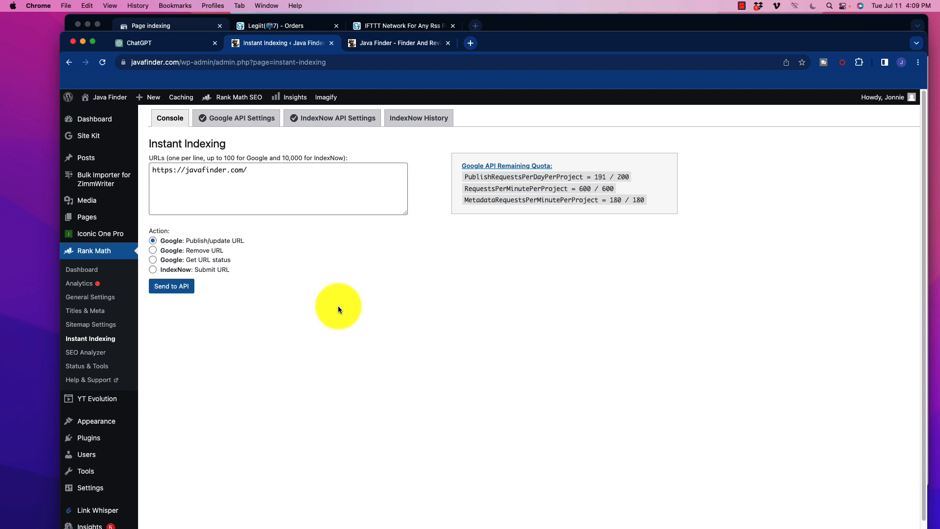
{"action": "mouse_move", "coordinate": [339, 318]}
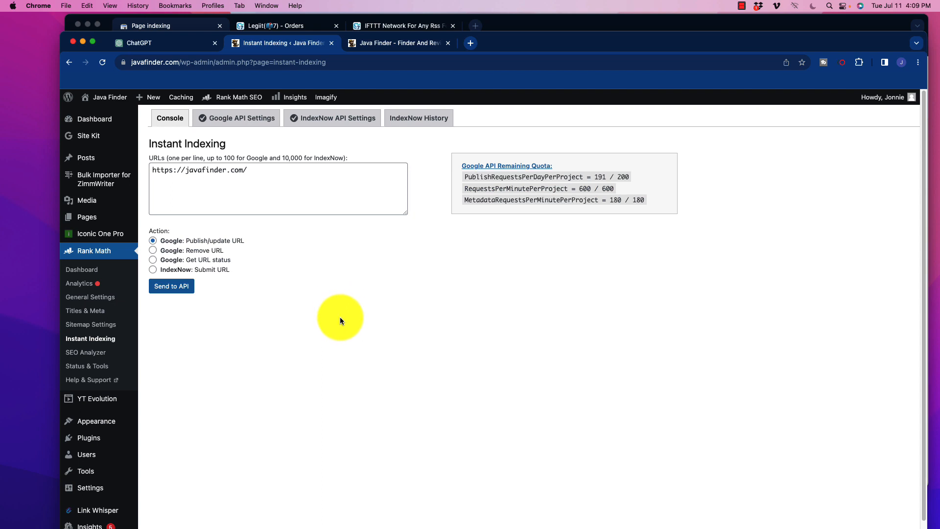
{"action": "mouse_move", "coordinate": [341, 313]}
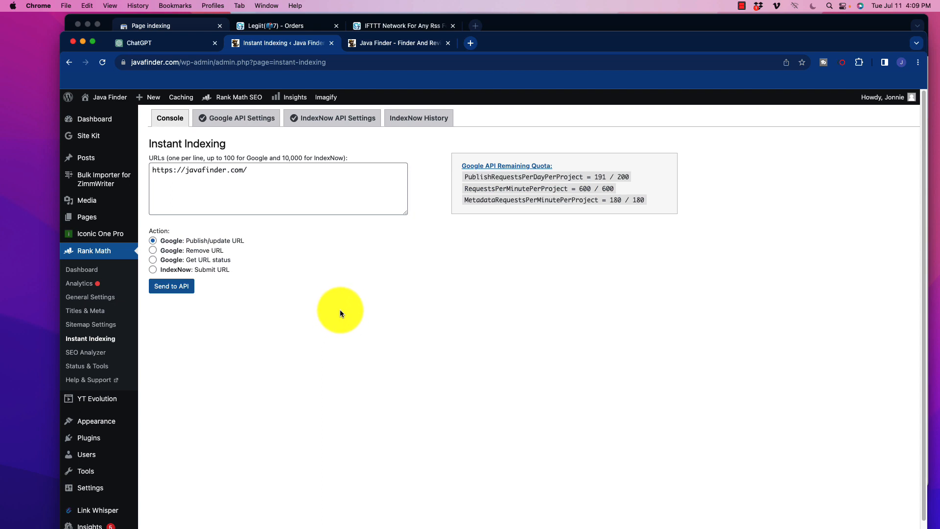
{"action": "mouse_move", "coordinate": [342, 314]}
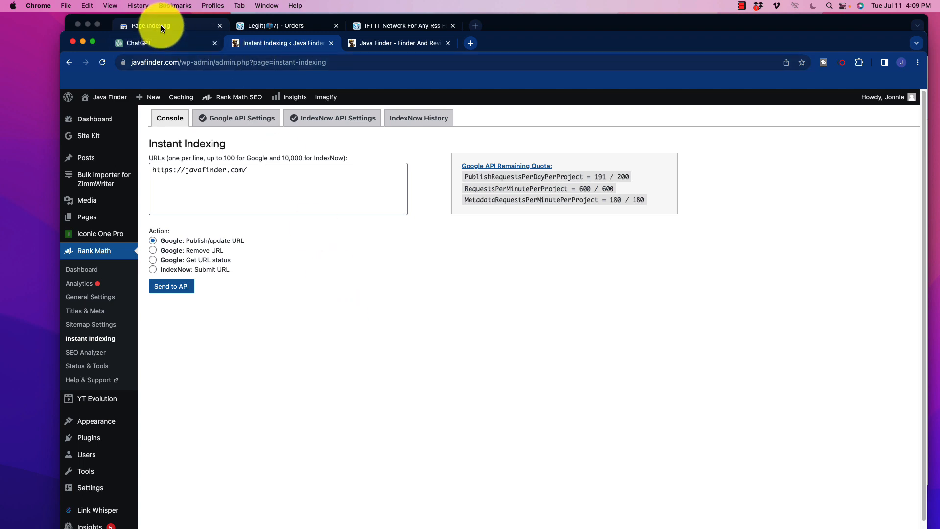
{"action": "left_click", "coordinate": [151, 26]}
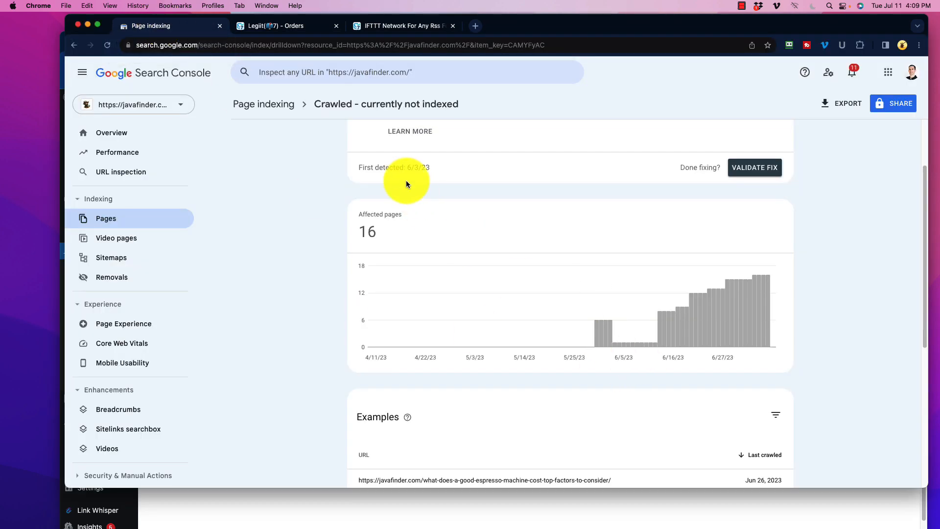
{"action": "left_click", "coordinate": [263, 104]}
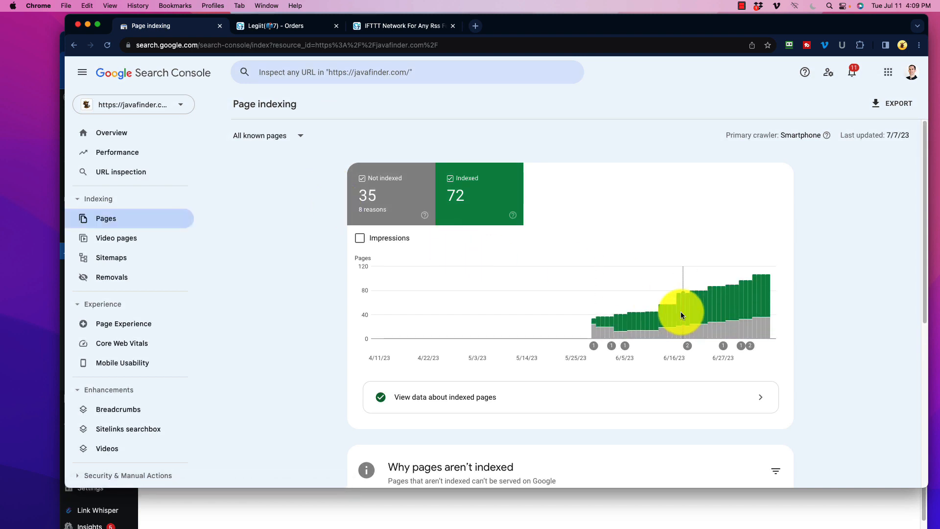
{"action": "mouse_move", "coordinate": [764, 306]}
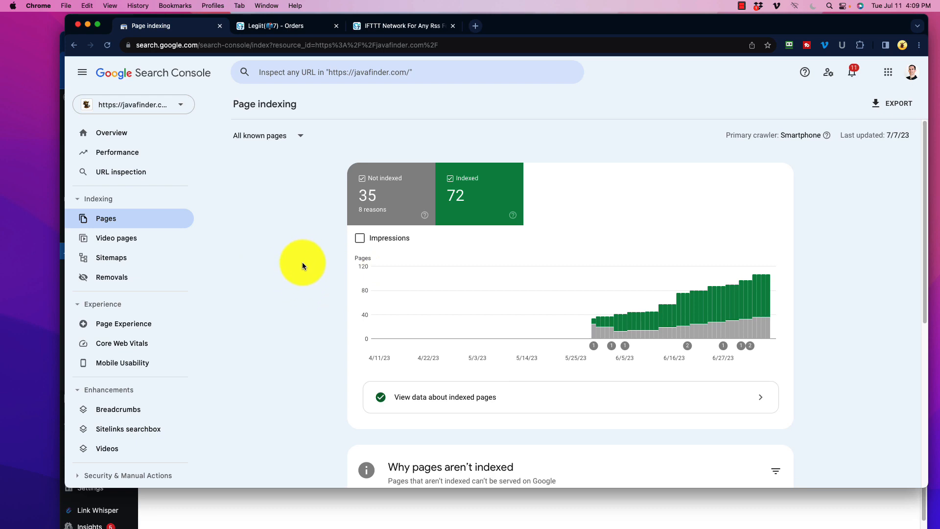
{"action": "mouse_move", "coordinate": [372, 47]}
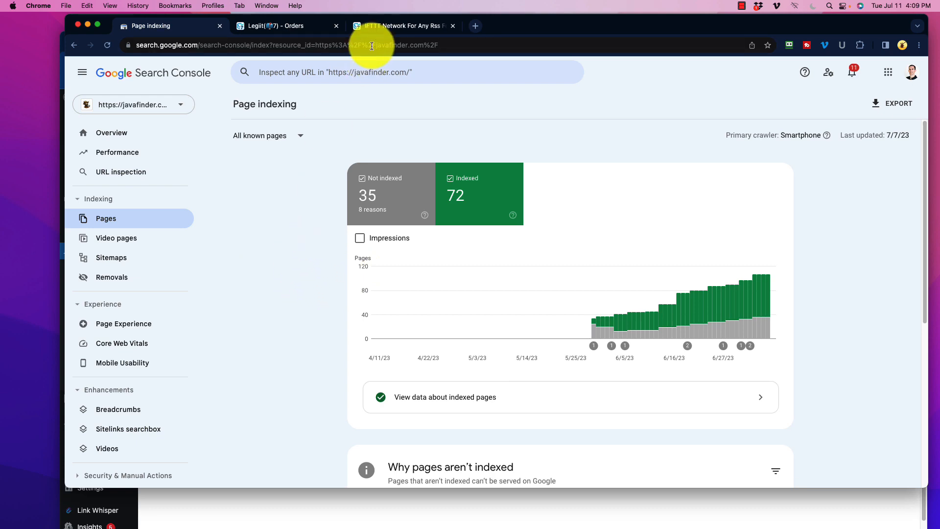
Browse the Legiit IFTTT Network listing down to its $60 2 Tier 4 Rings package.
{"action": "left_click", "coordinate": [401, 26]}
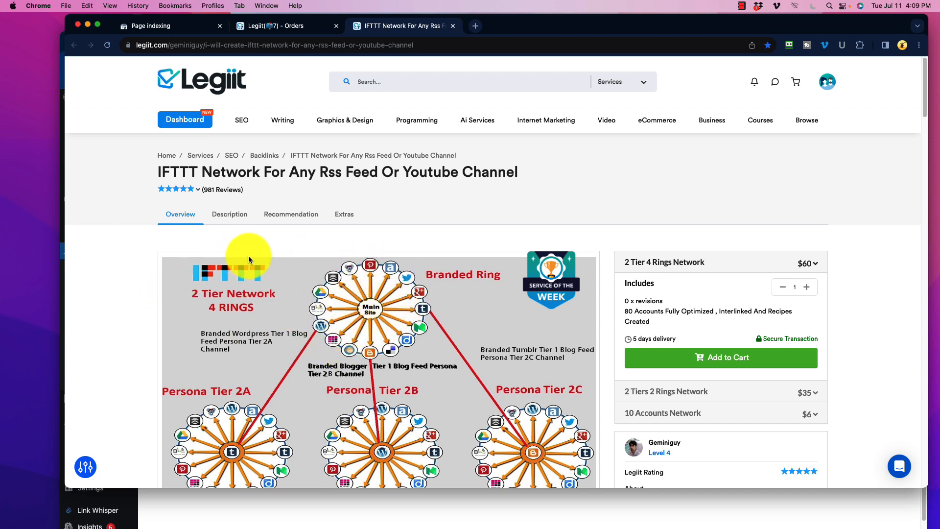
{"action": "mouse_move", "coordinate": [210, 302]}
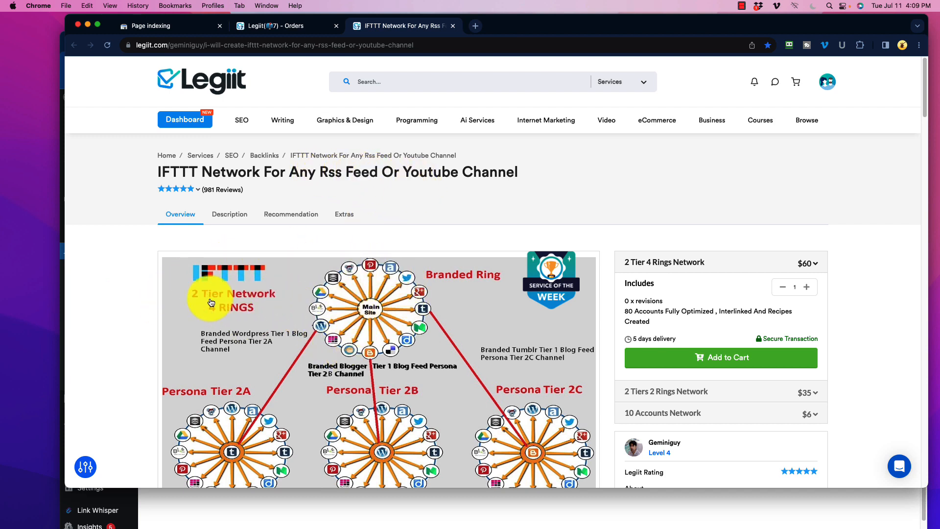
{"action": "scroll", "scroll_direction": "down", "scroll_amount": 3}
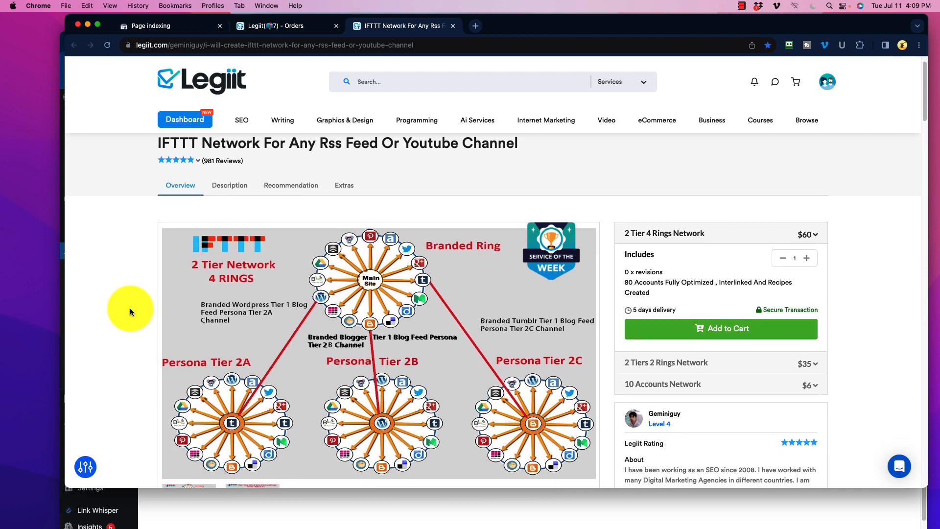
{"action": "scroll", "scroll_direction": "down", "scroll_amount": 3}
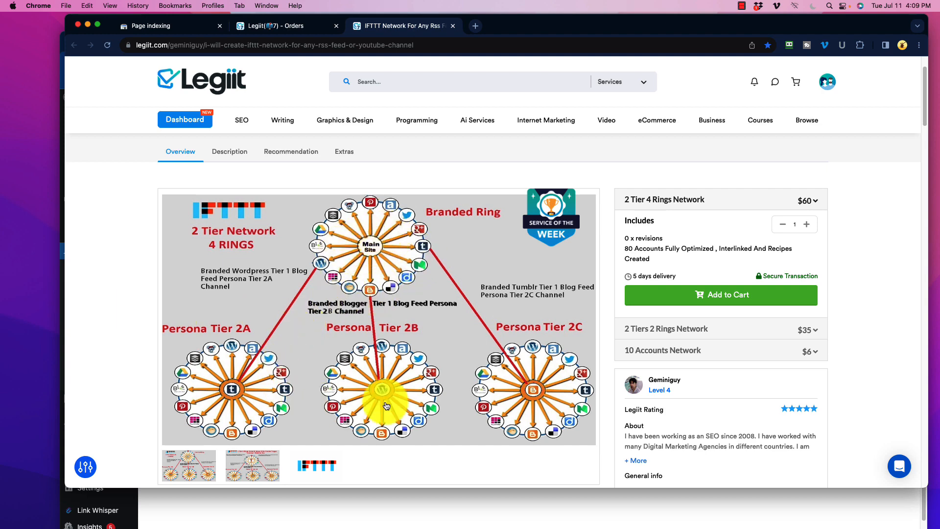
{"action": "mouse_move", "coordinate": [140, 297]}
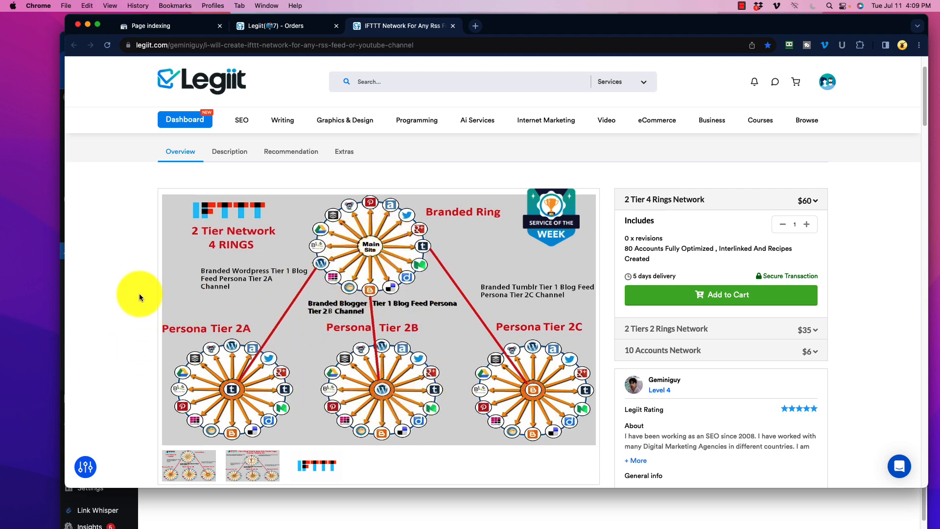
{"action": "scroll", "scroll_direction": "down", "scroll_amount": 3}
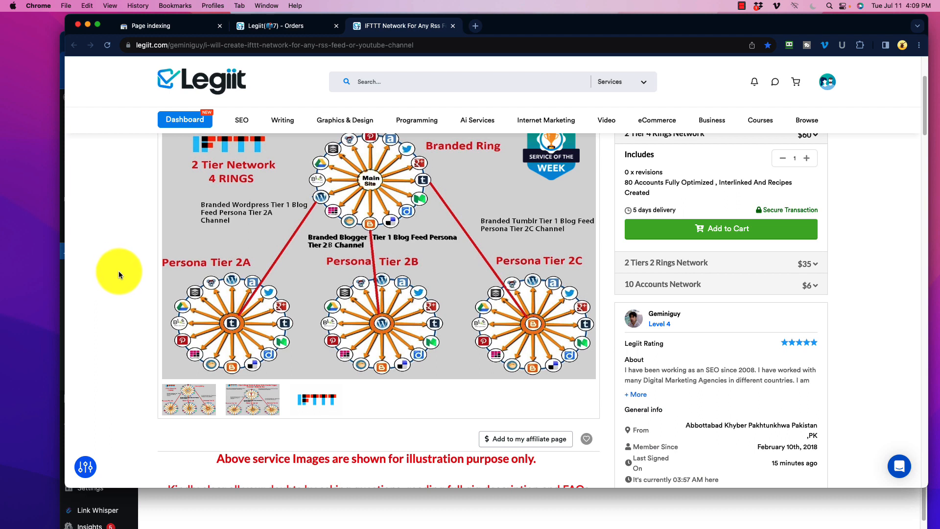
{"action": "mouse_move", "coordinate": [131, 280]}
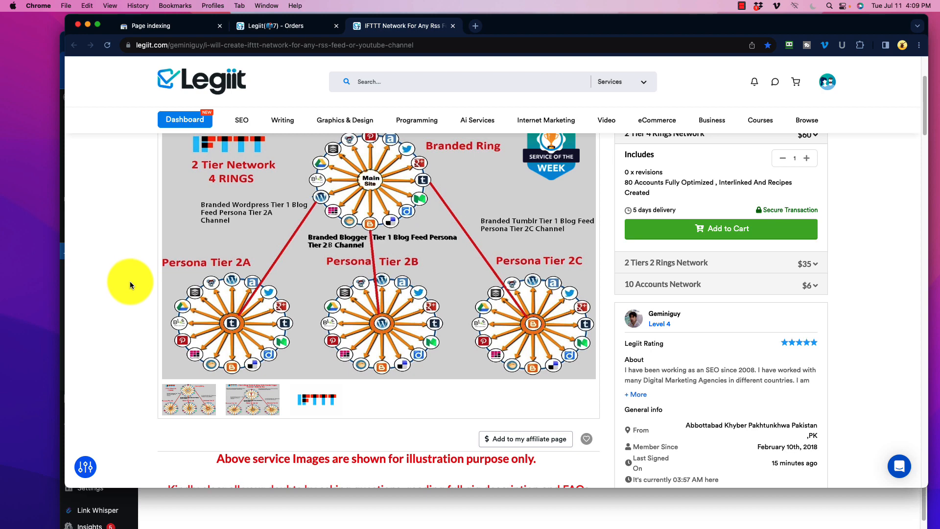
{"action": "scroll", "scroll_direction": "down", "scroll_amount": 3}
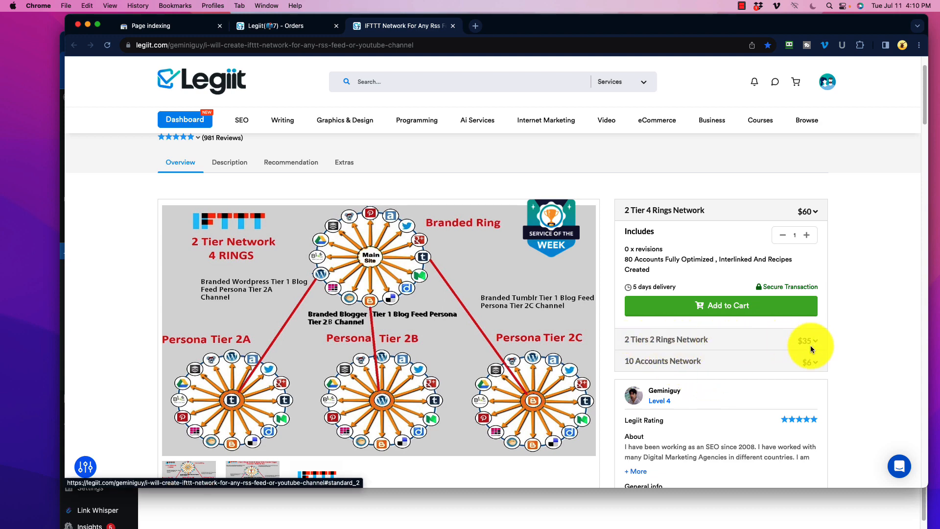
{"action": "mouse_move", "coordinate": [232, 355]}
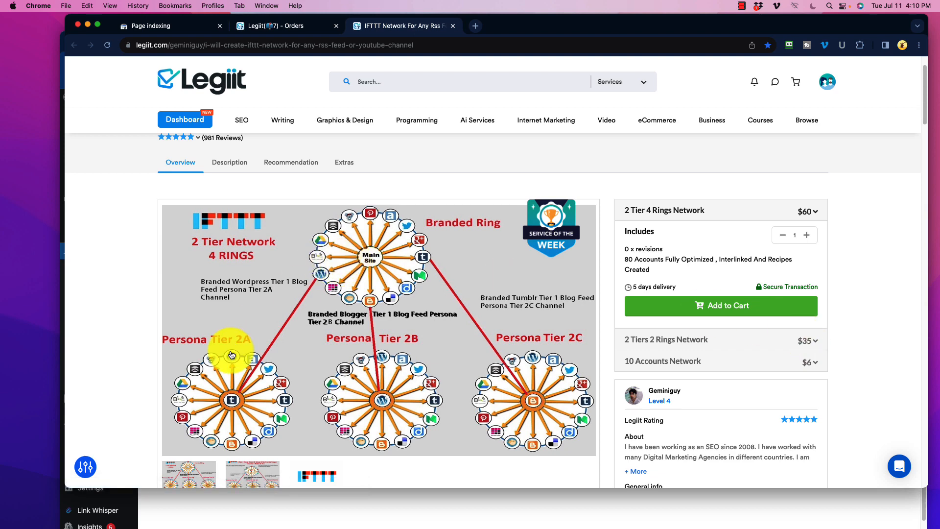
{"action": "mouse_move", "coordinate": [118, 294]}
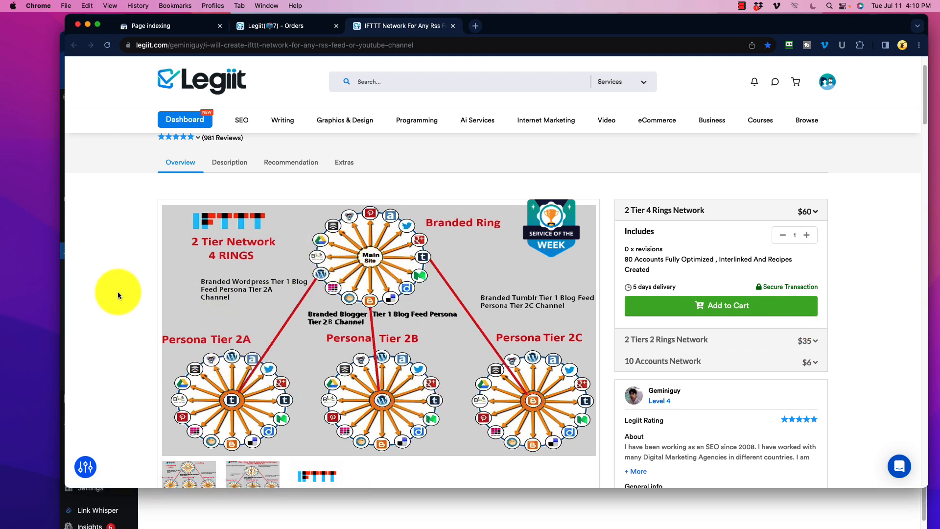
{"action": "mouse_move", "coordinate": [258, 293]}
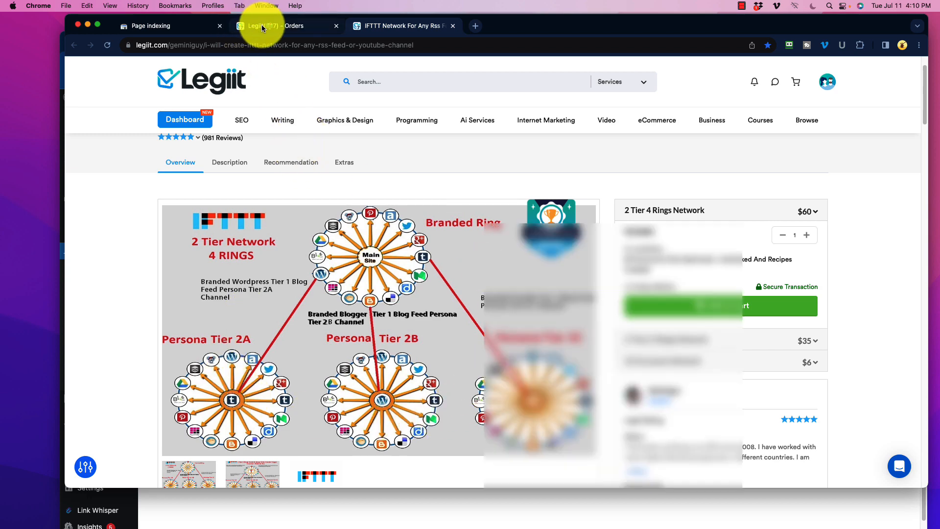
Show Legiit's My Purchases list, including the completed IFTTT Network order and two in-progress link services.
{"action": "left_click", "coordinate": [282, 25]}
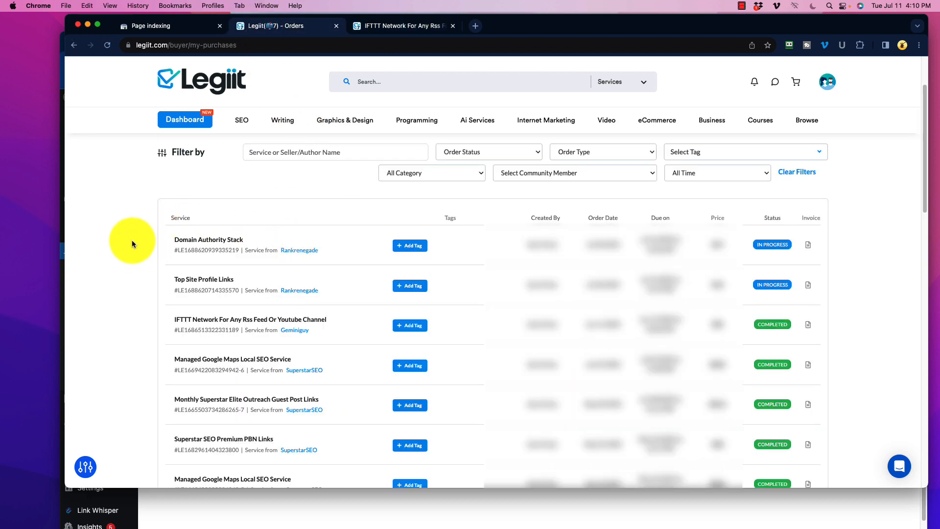
{"action": "mouse_move", "coordinate": [133, 248]}
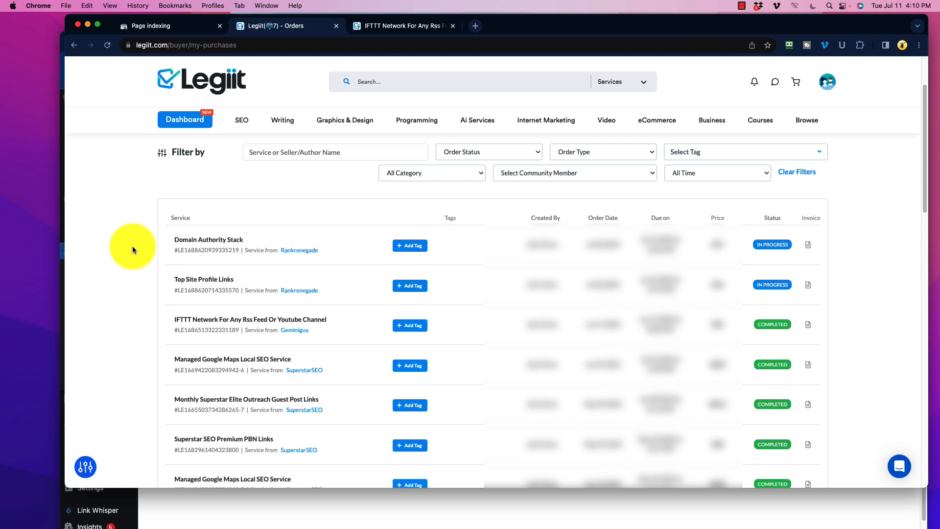
{"action": "mouse_move", "coordinate": [204, 318]}
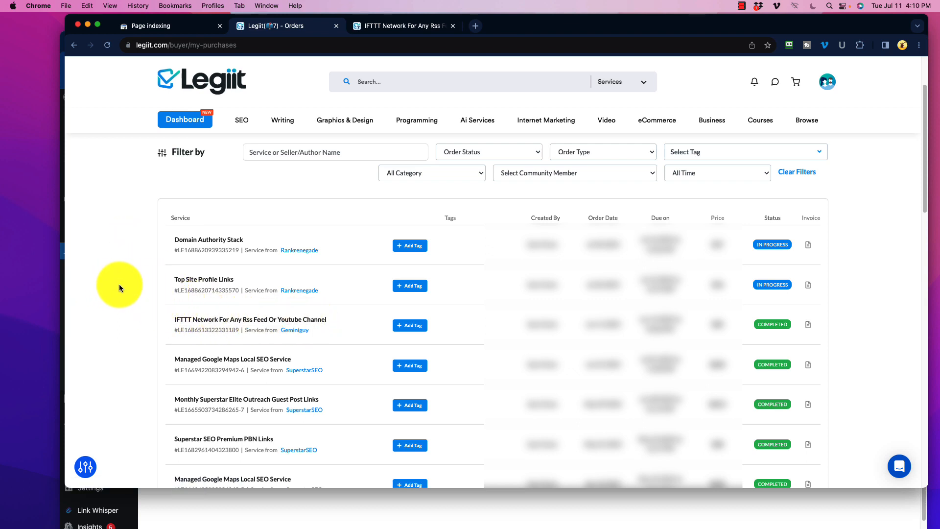
{"action": "mouse_move", "coordinate": [208, 239]}
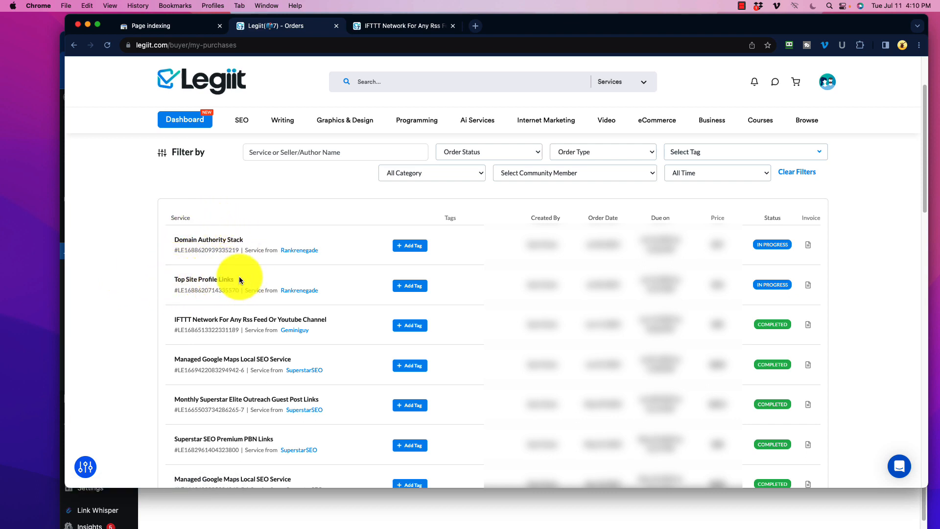
{"action": "mouse_move", "coordinate": [114, 258]}
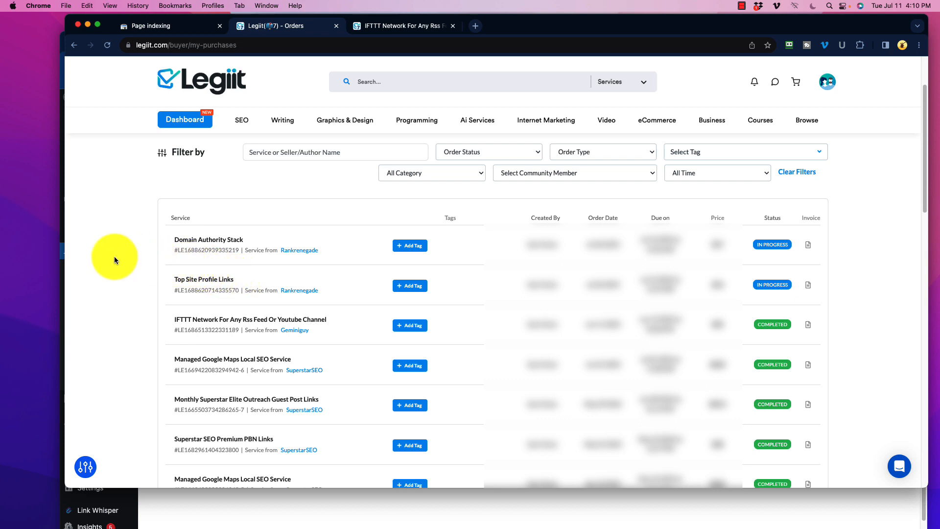
{"action": "mouse_move", "coordinate": [166, 250]}
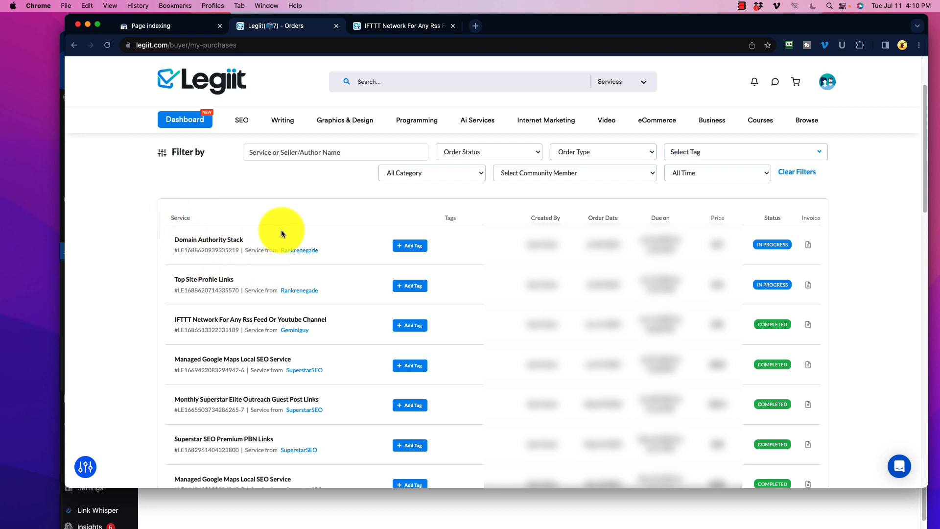
{"action": "mouse_move", "coordinate": [122, 203]}
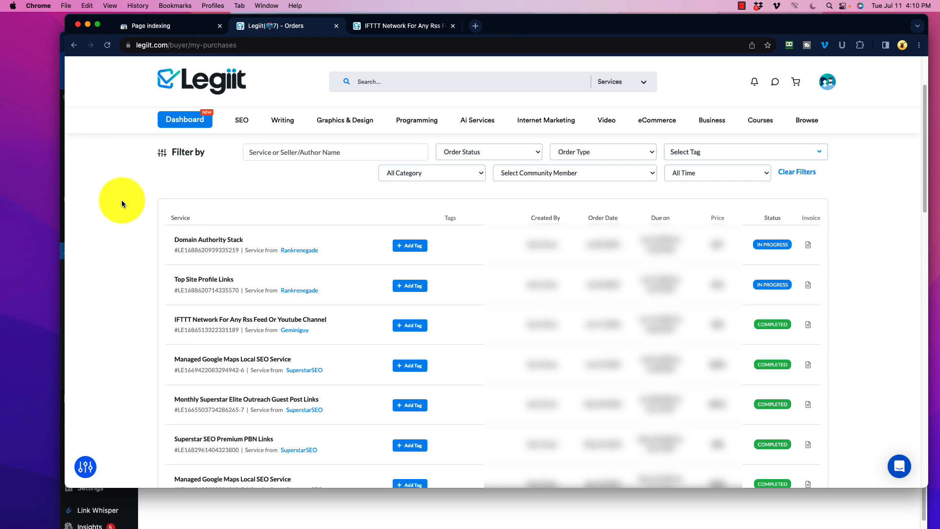
{"action": "mouse_move", "coordinate": [130, 199]}
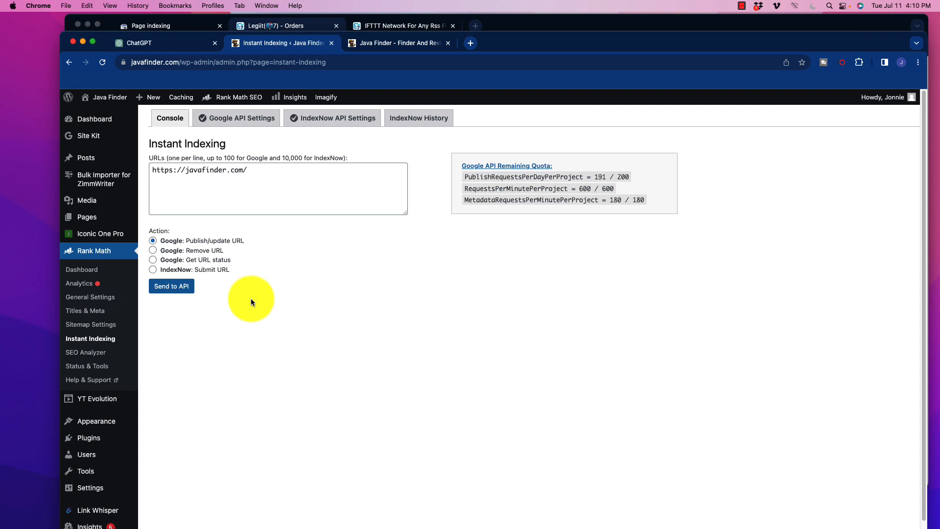
{"action": "mouse_move", "coordinate": [290, 296]}
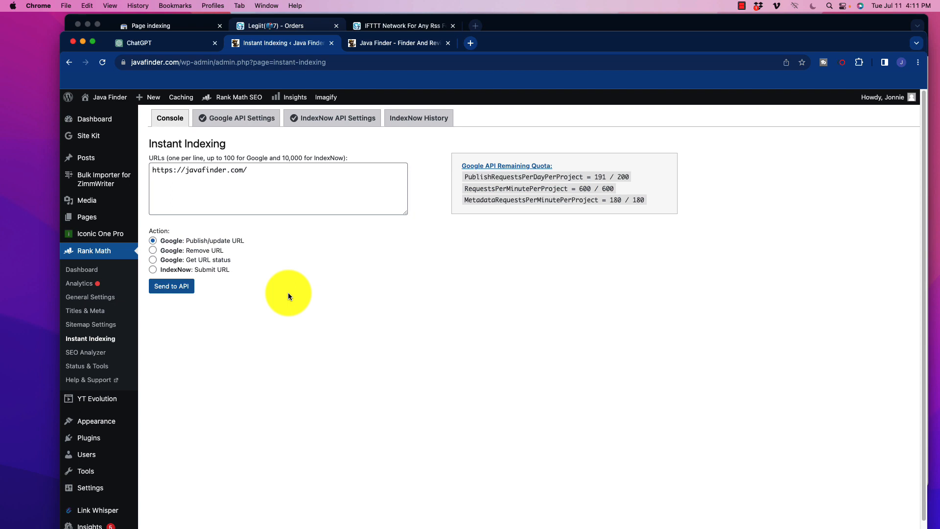
{"action": "mouse_move", "coordinate": [293, 293]}
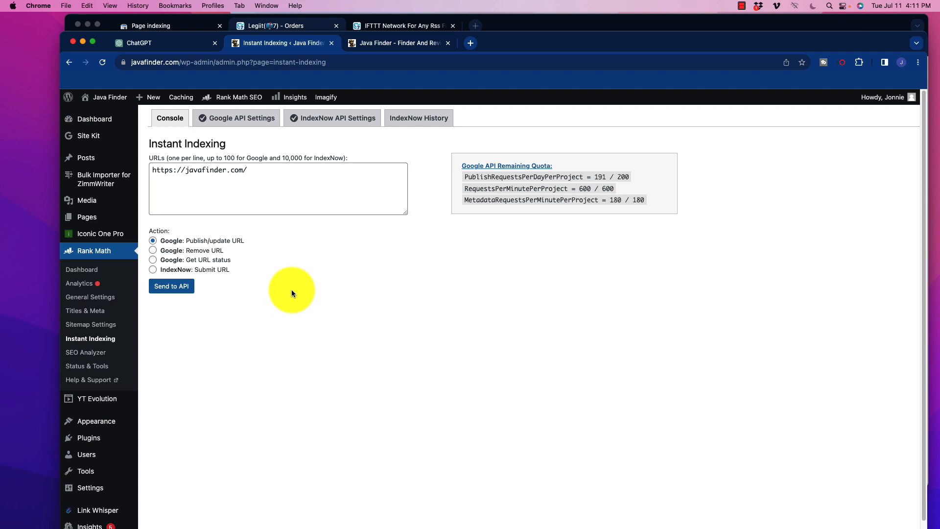
{"action": "mouse_move", "coordinate": [294, 293]}
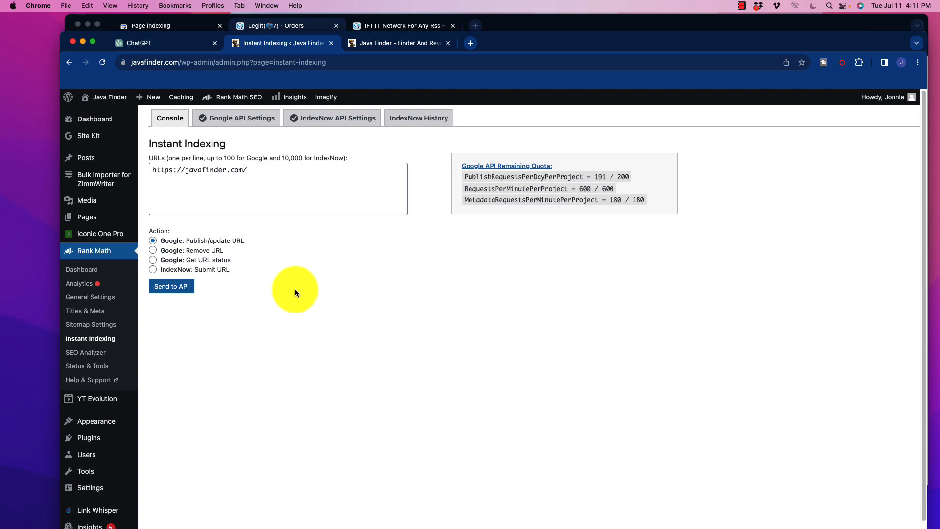
{"action": "mouse_move", "coordinate": [298, 292]}
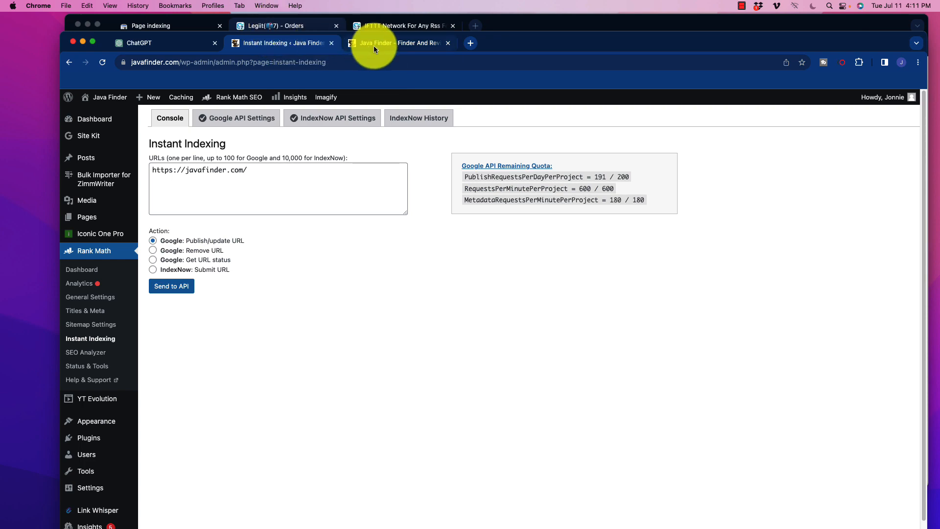
Scroll through the live Arabica post to its embedded YouTube video and back to the top.
{"action": "left_click", "coordinate": [395, 43]}
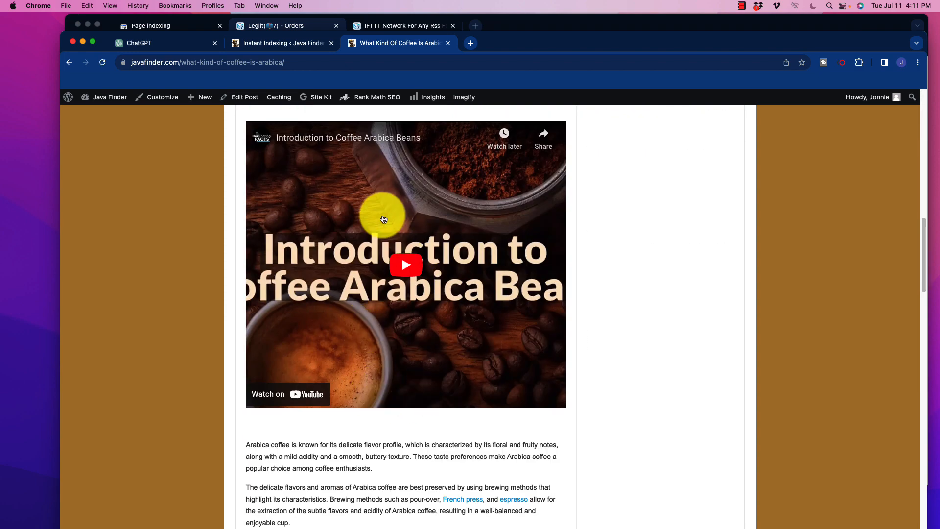
{"action": "scroll", "scroll_direction": "down", "scroll_amount": 3}
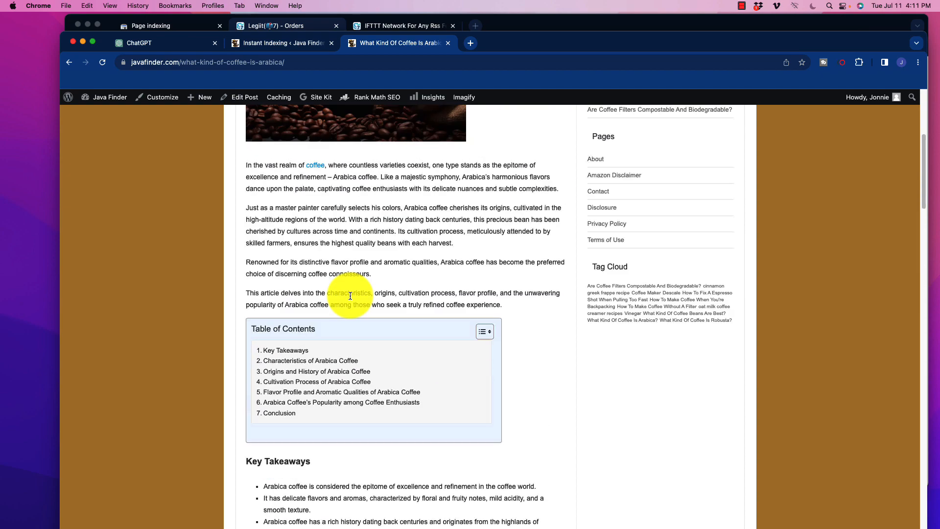
{"action": "scroll", "scroll_direction": "up", "scroll_amount": 3}
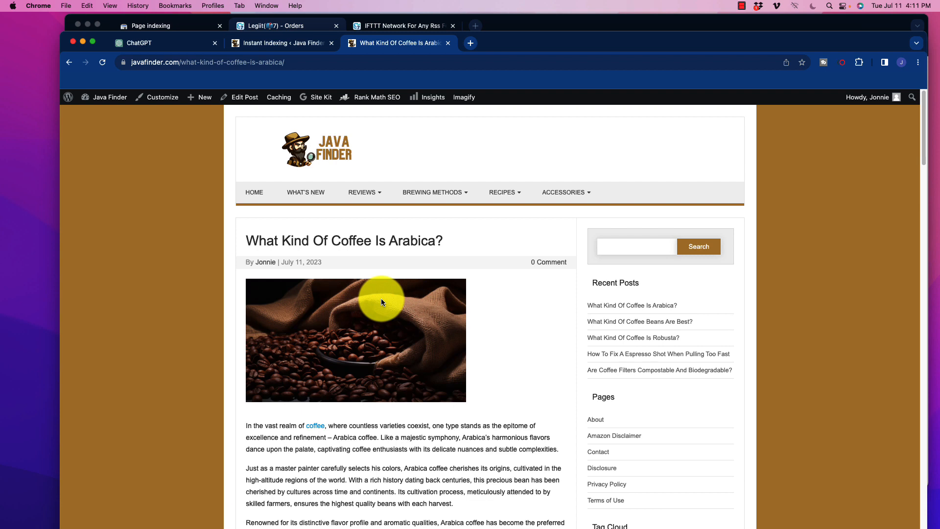
{"action": "mouse_move", "coordinate": [418, 294]}
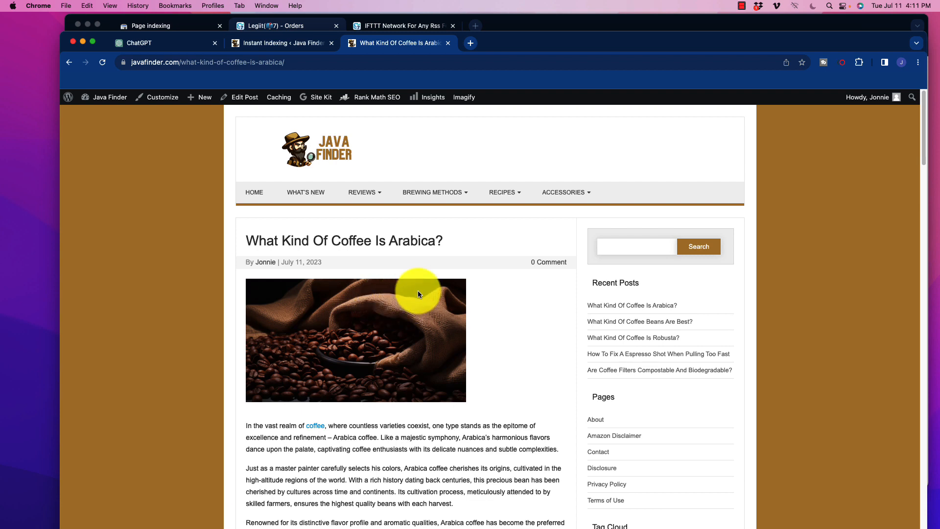
{"action": "mouse_move", "coordinate": [509, 334]}
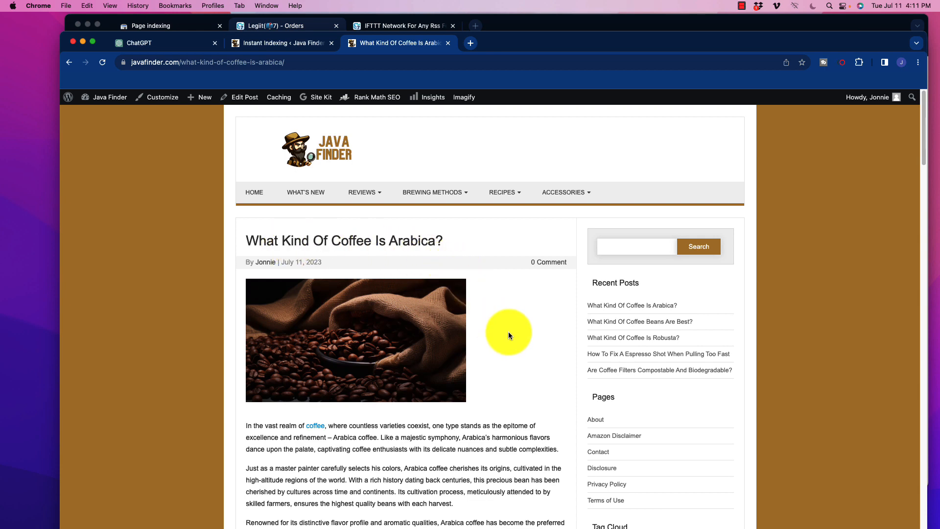
{"action": "mouse_move", "coordinate": [493, 341]}
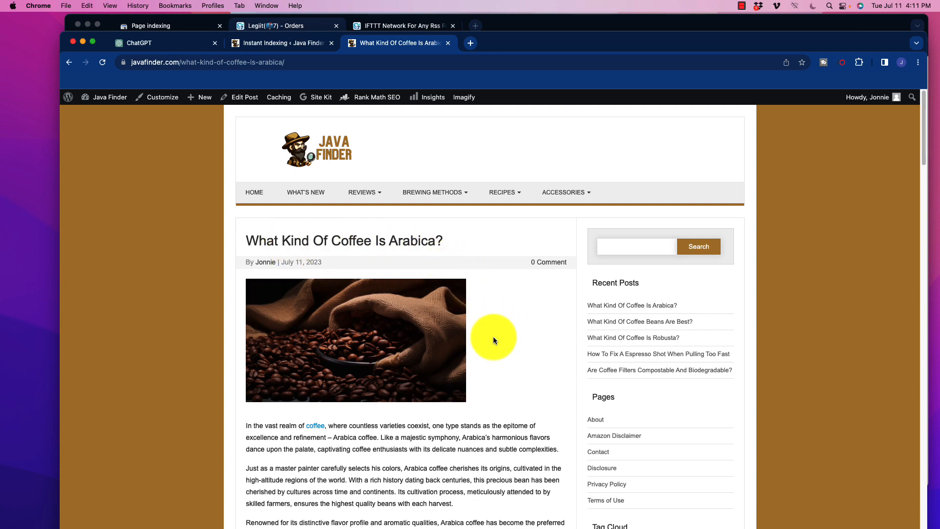
{"action": "mouse_move", "coordinate": [502, 341]}
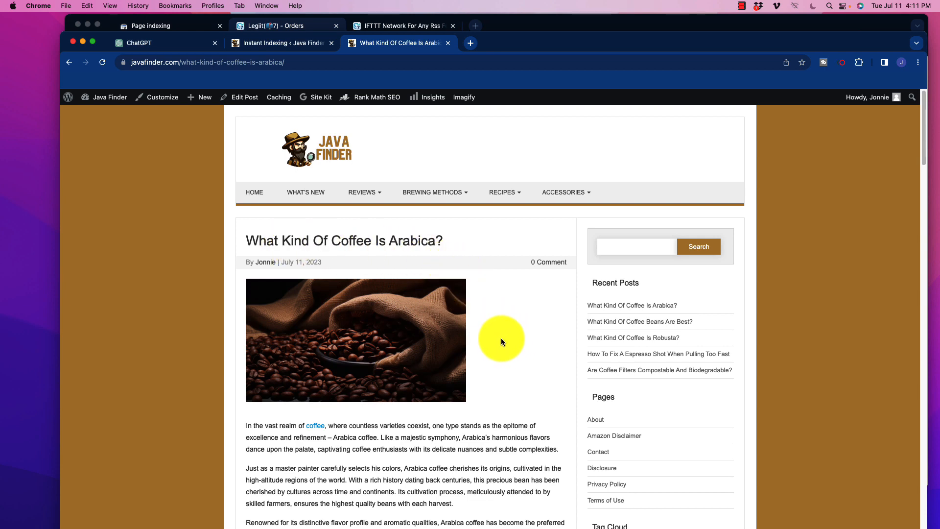
{"action": "mouse_move", "coordinate": [482, 346]}
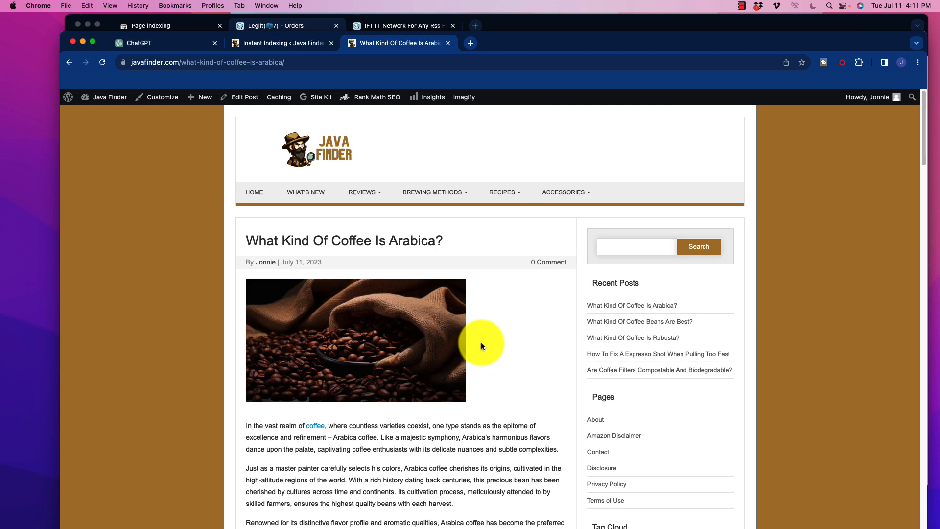
{"action": "mouse_move", "coordinate": [478, 351]}
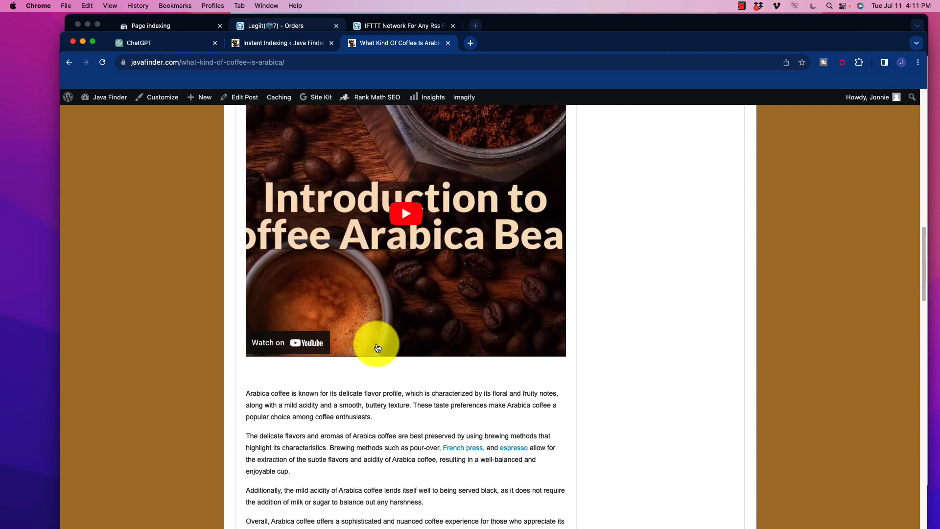
{"action": "scroll", "scroll_direction": "down", "scroll_amount": 3}
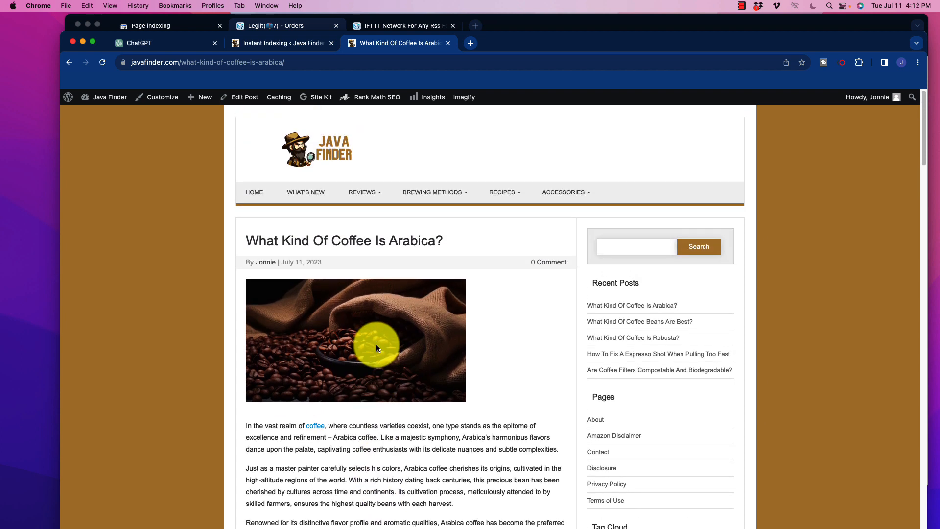
{"action": "mouse_move", "coordinate": [470, 45]}
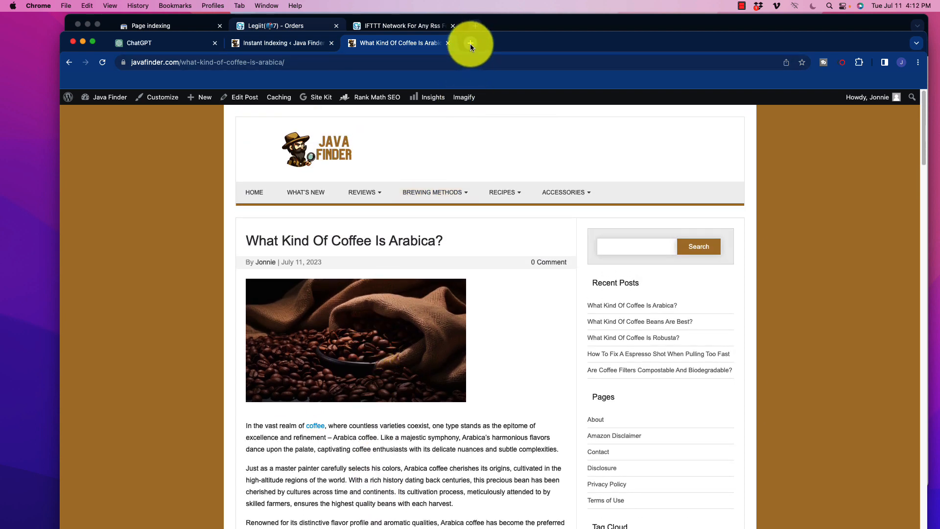
Load youtubetranscript.com in a new tab, showing its empty 'Get a transcript' URL box.
{"action": "left_click", "coordinate": [471, 43]}
{"action": "type", "text": "youtubetranscript.com"}
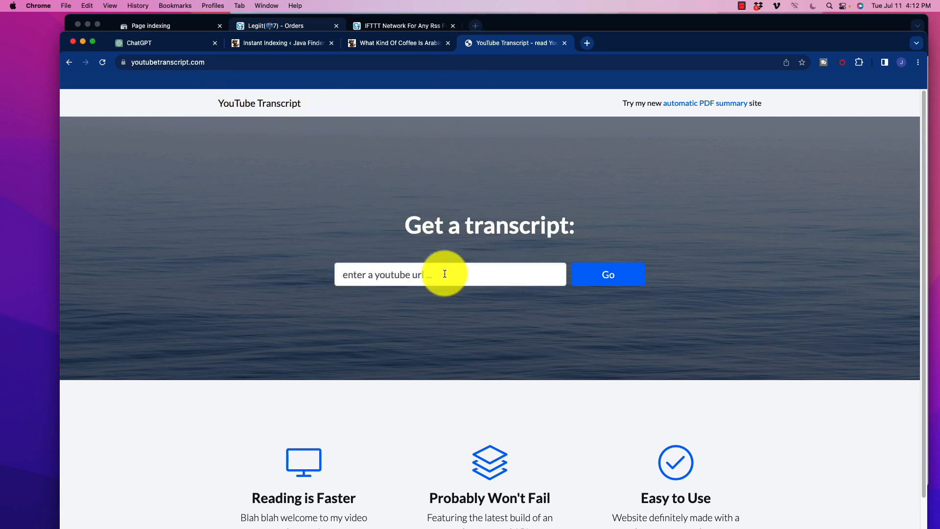
{"action": "mouse_move", "coordinate": [489, 227]}
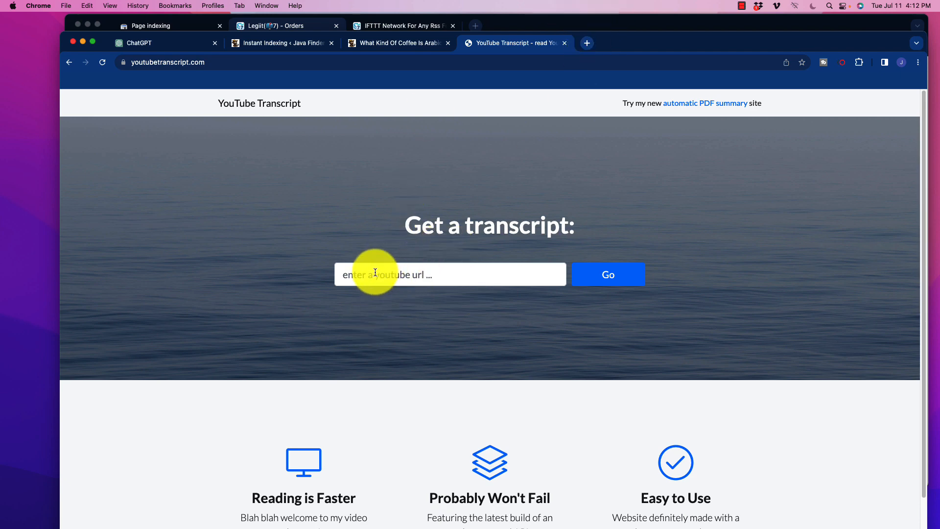
{"action": "mouse_move", "coordinate": [381, 352]}
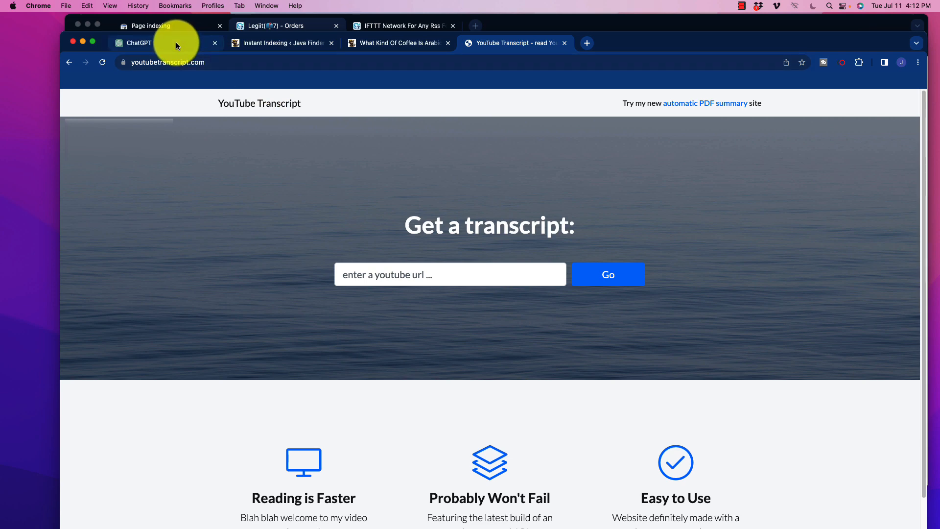
Show a blank GPT-3.5 new chat with an empty message box in ChatGPT.
{"action": "left_click", "coordinate": [154, 43]}
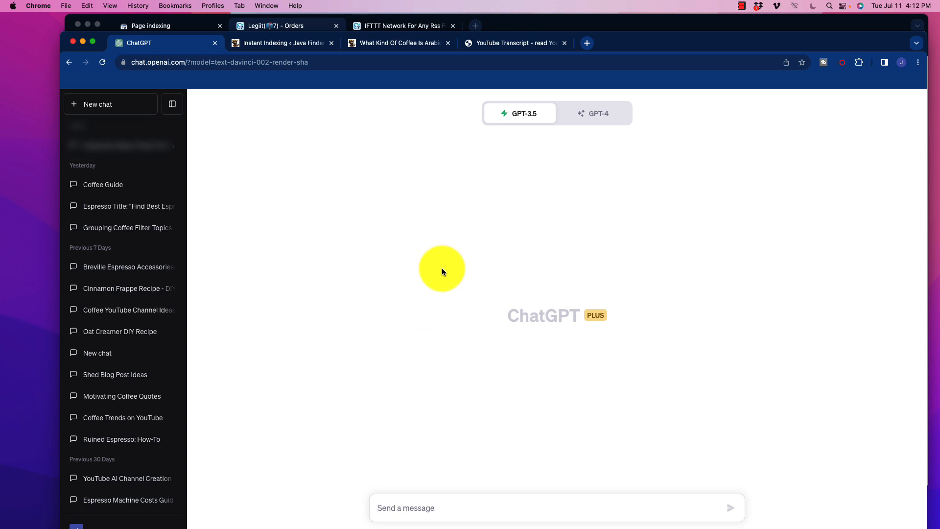
{"action": "mouse_move", "coordinate": [432, 254]}
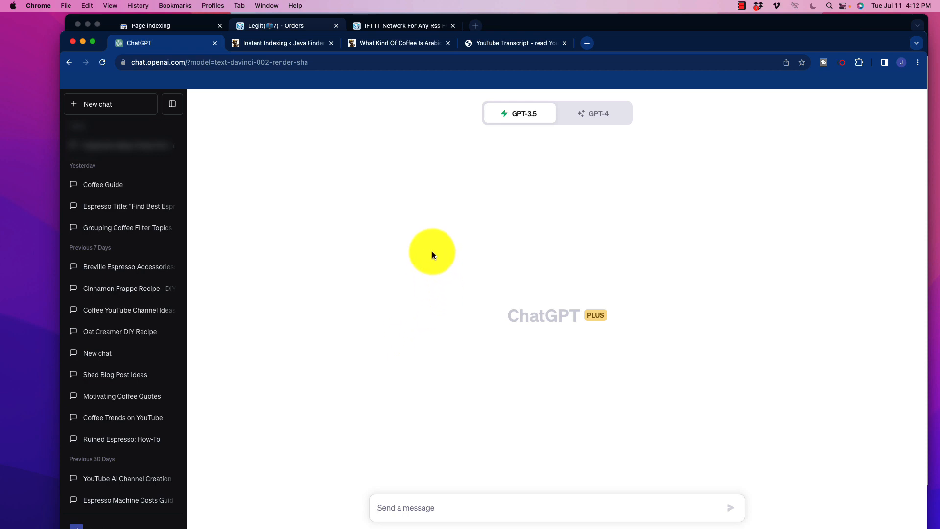
{"action": "left_click", "coordinate": [406, 508]}
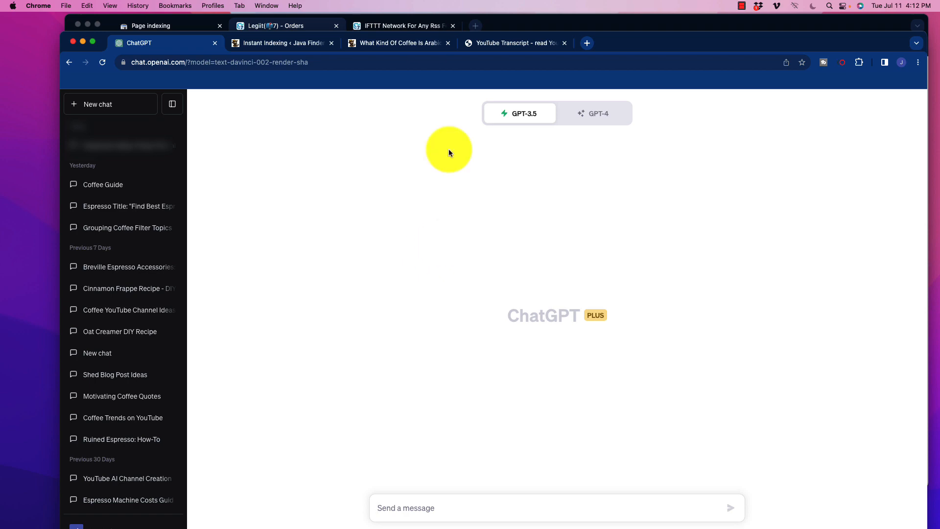
Read the Arabica post down to its Conclusion and related posts section.
{"action": "left_click", "coordinate": [396, 43]}
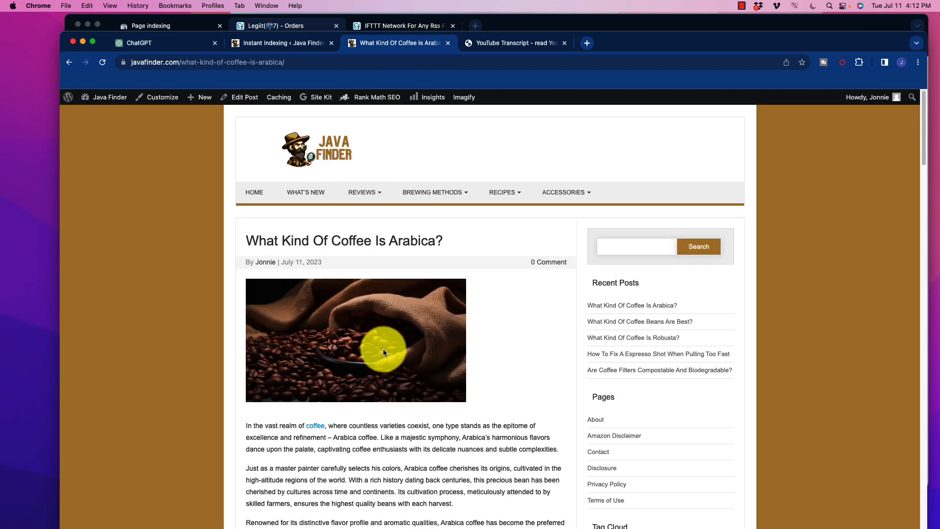
{"action": "scroll", "scroll_direction": "down", "scroll_amount": 3}
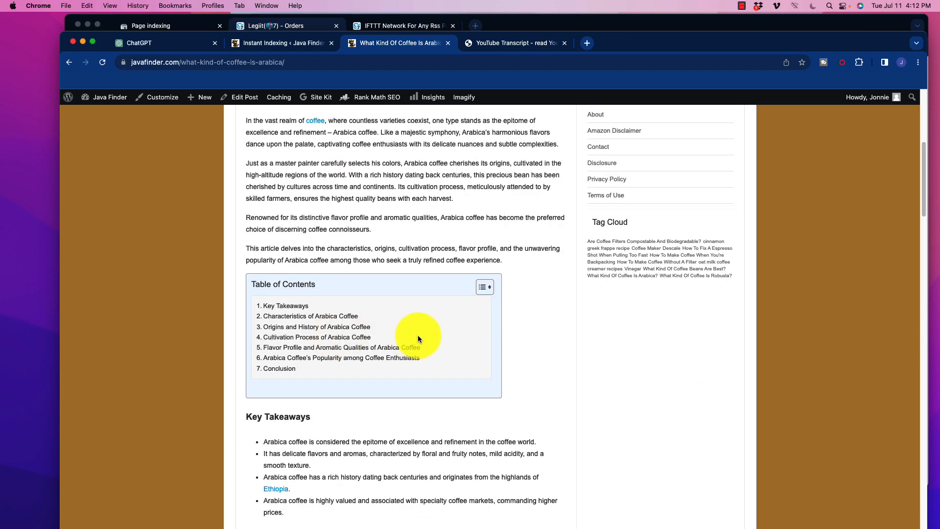
{"action": "scroll", "scroll_direction": "down", "scroll_amount": 3}
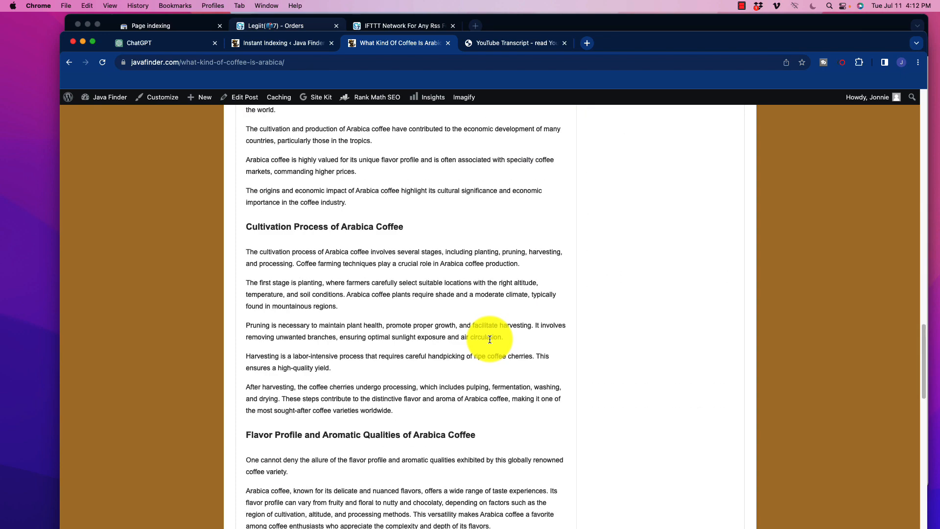
{"action": "scroll", "scroll_direction": "down", "scroll_amount": 3}
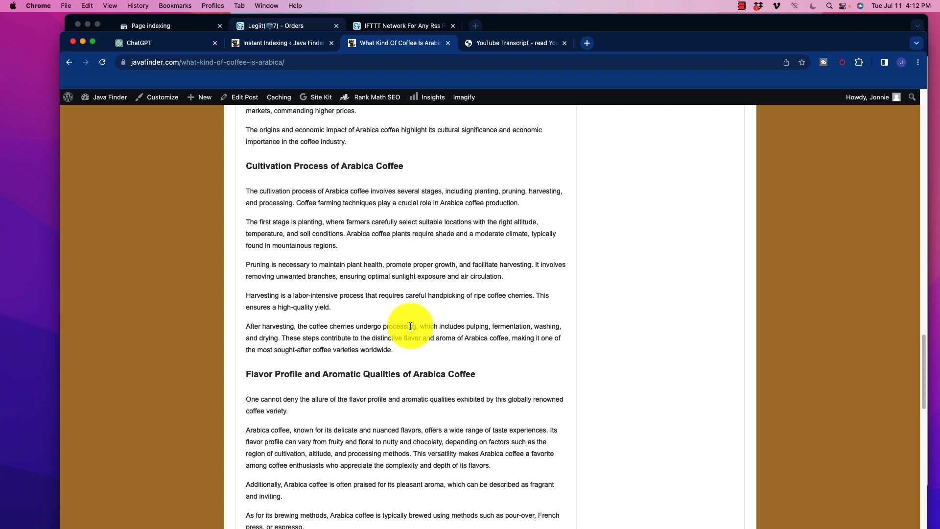
{"action": "scroll", "scroll_direction": "down", "scroll_amount": 3}
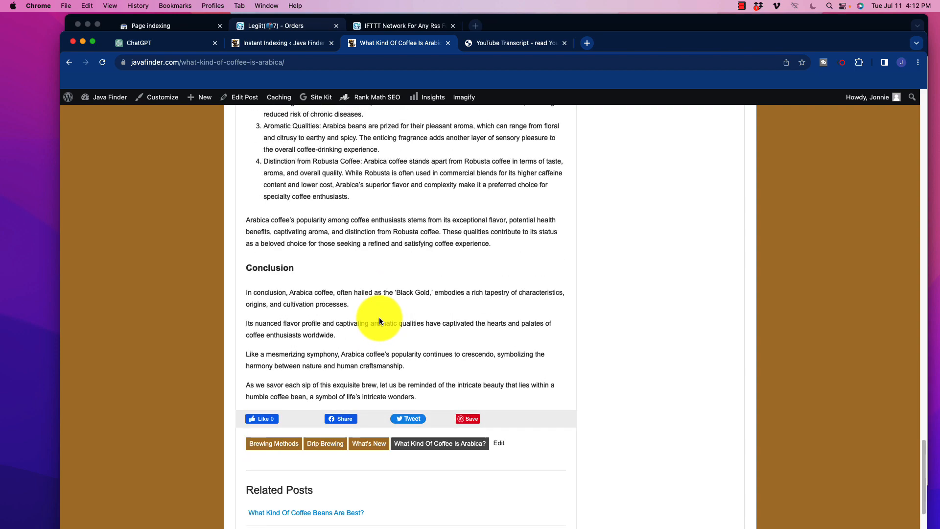
{"action": "scroll", "scroll_direction": "up", "scroll_amount": 3}
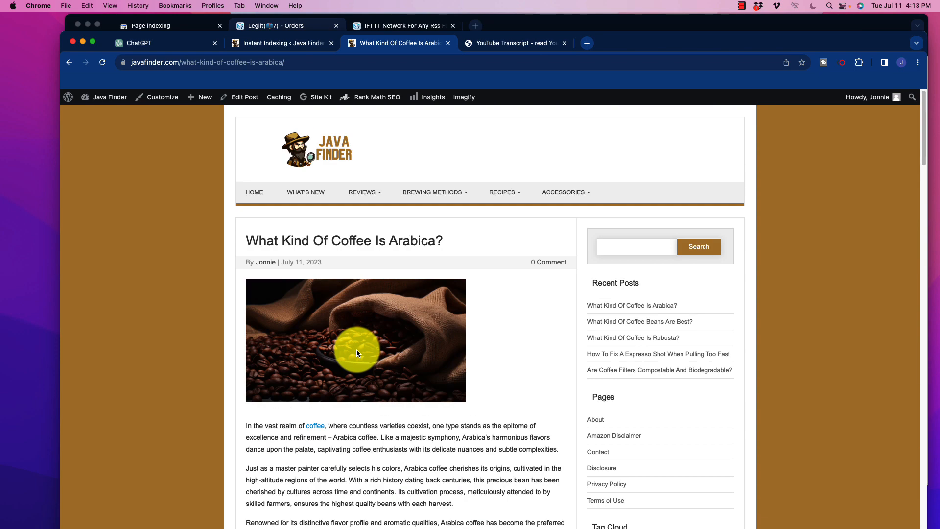
{"action": "scroll", "scroll_direction": "down", "scroll_amount": 3}
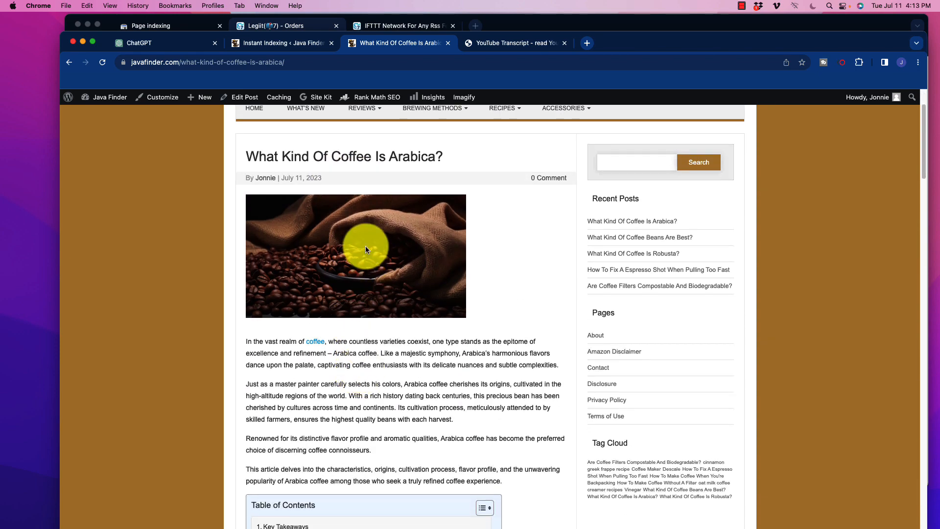
{"action": "scroll", "scroll_direction": "down", "scroll_amount": 3}
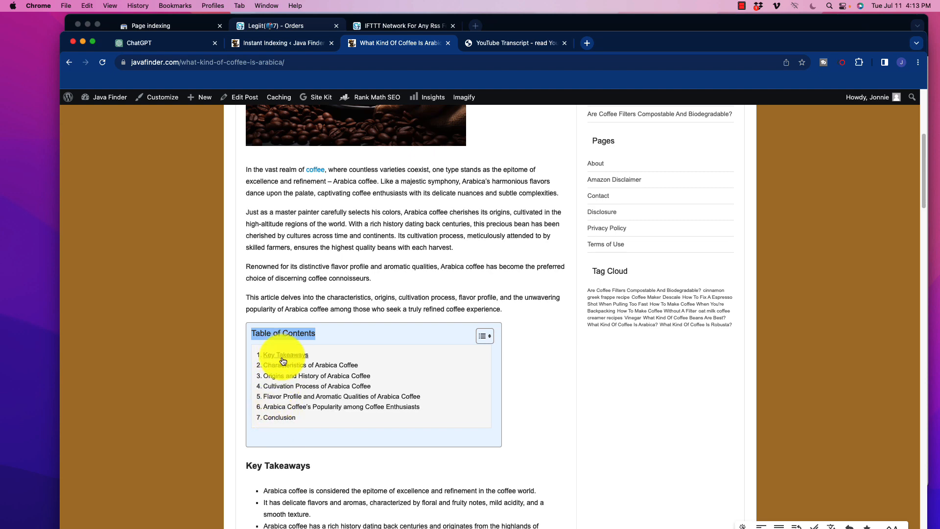
{"action": "mouse_move", "coordinate": [549, 384]}
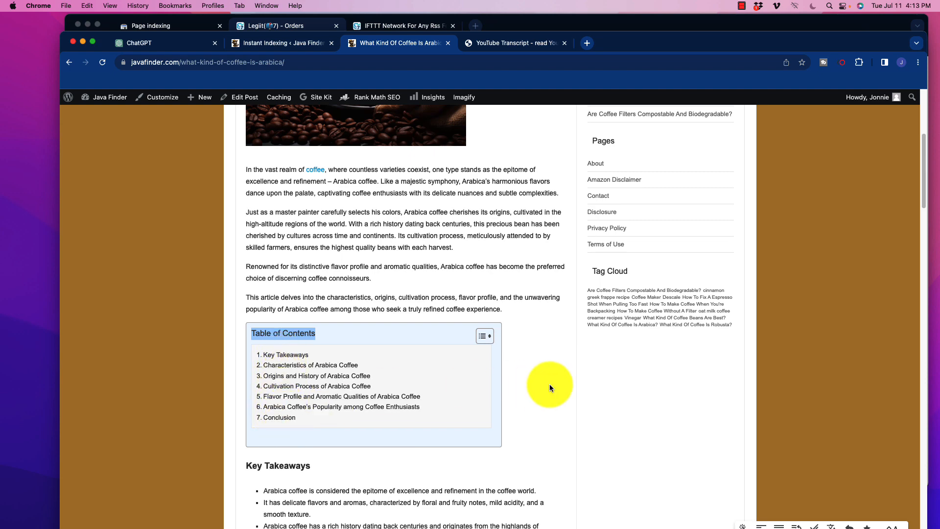
{"action": "scroll", "scroll_direction": "down", "scroll_amount": 3}
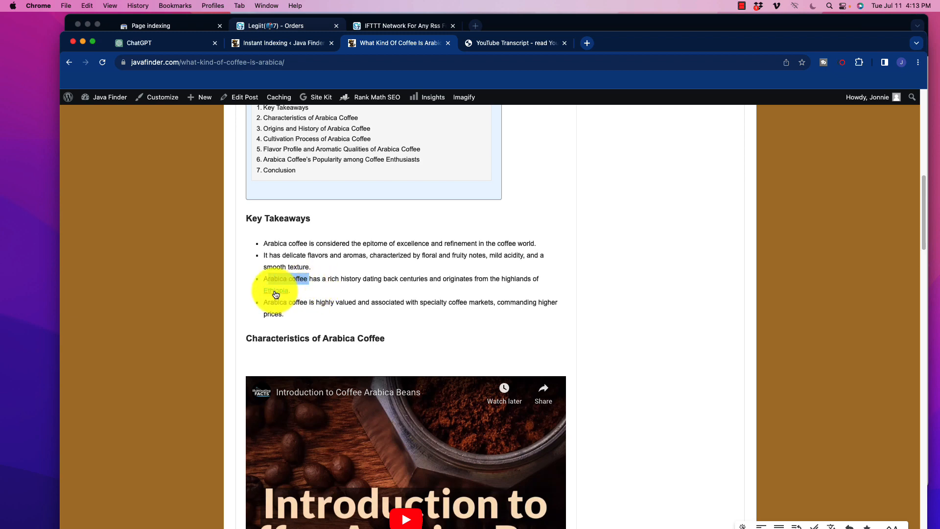
{"action": "scroll", "scroll_direction": "down", "scroll_amount": 3}
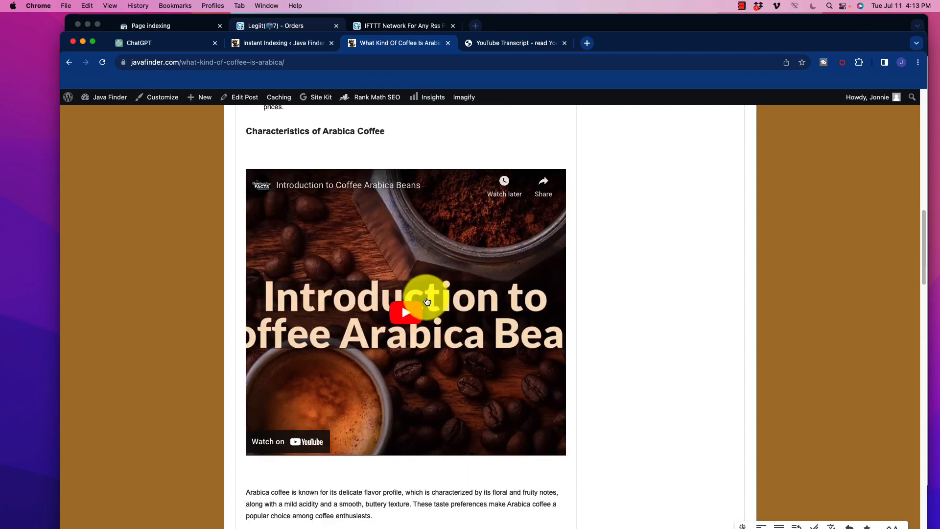
{"action": "scroll", "scroll_direction": "down", "scroll_amount": 3}
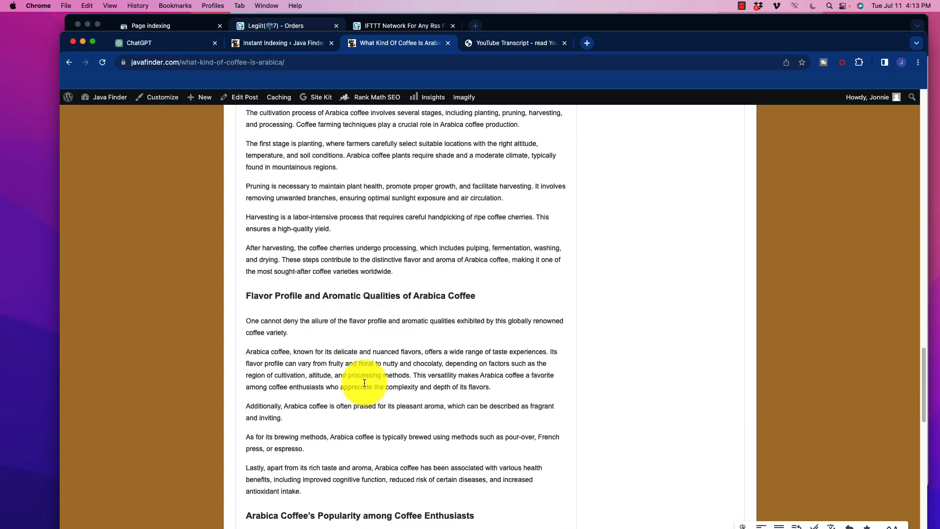
{"action": "scroll", "scroll_direction": "up", "scroll_amount": 3}
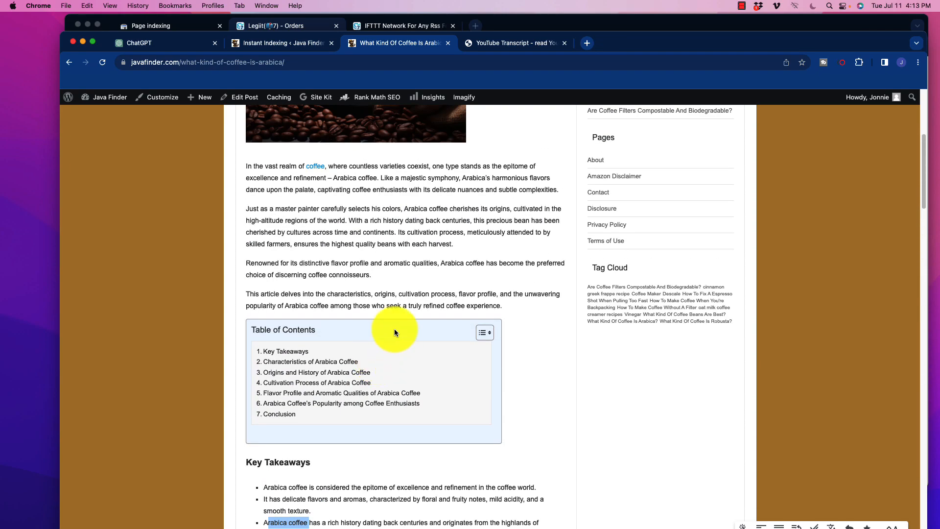
{"action": "mouse_move", "coordinate": [369, 242]}
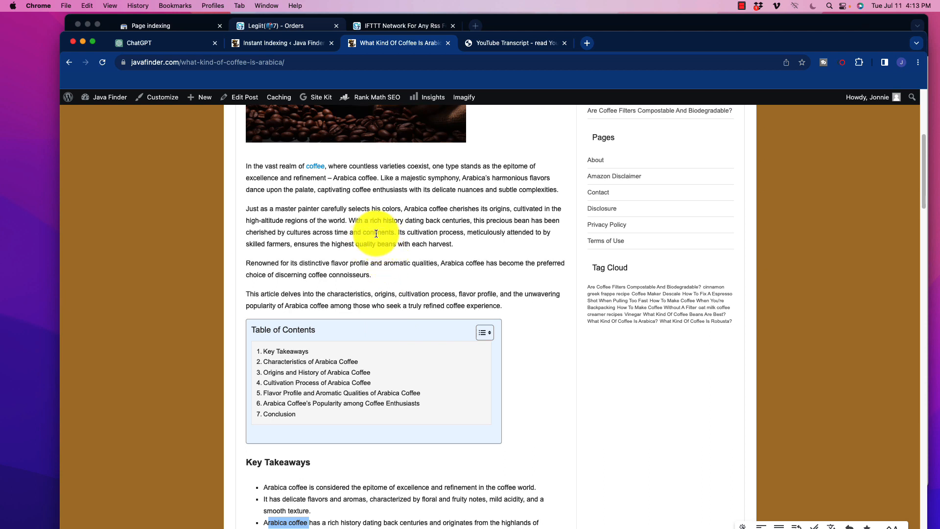
{"action": "scroll", "scroll_direction": "down", "scroll_amount": 3}
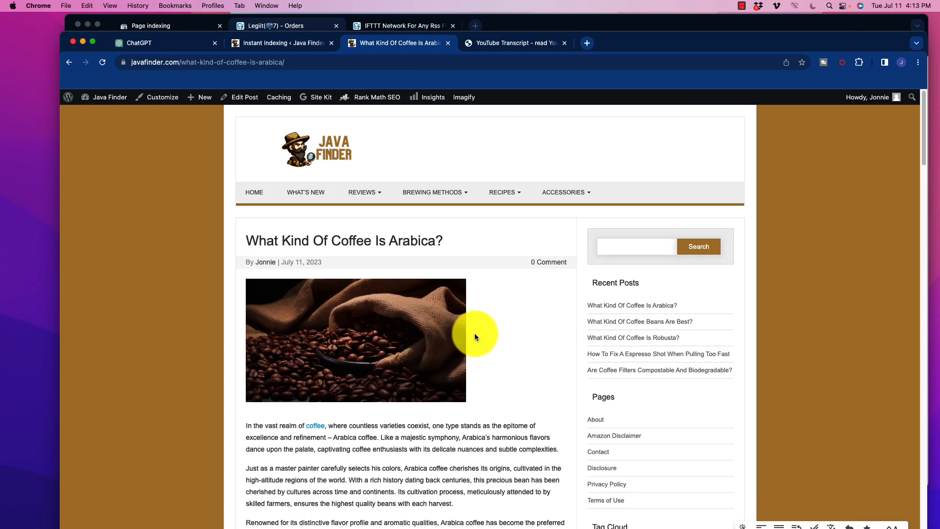
{"action": "mouse_move", "coordinate": [273, 363]}
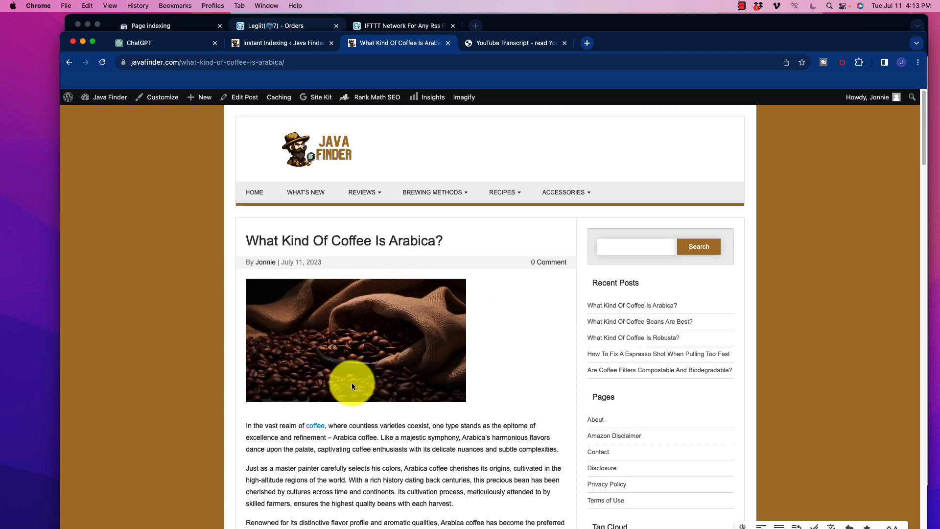
{"action": "scroll", "scroll_direction": "down", "scroll_amount": 3}
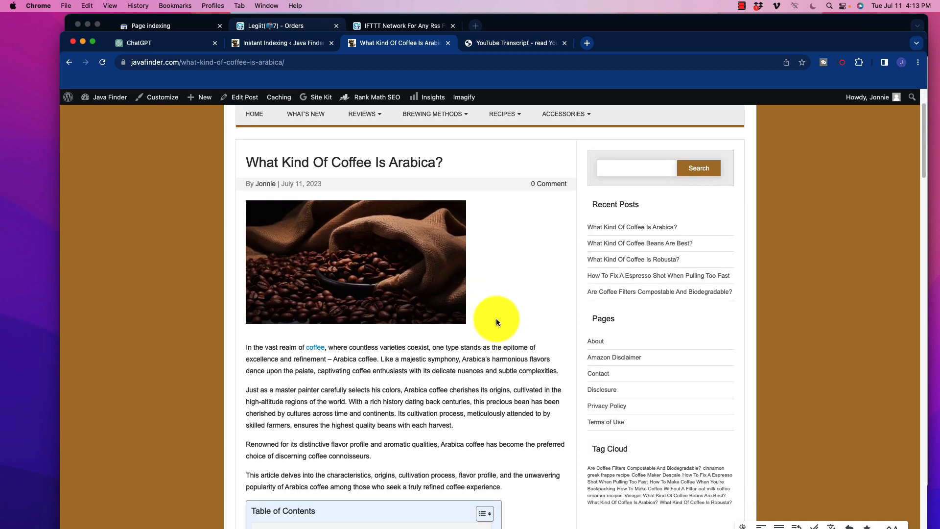
{"action": "mouse_move", "coordinate": [437, 310]}
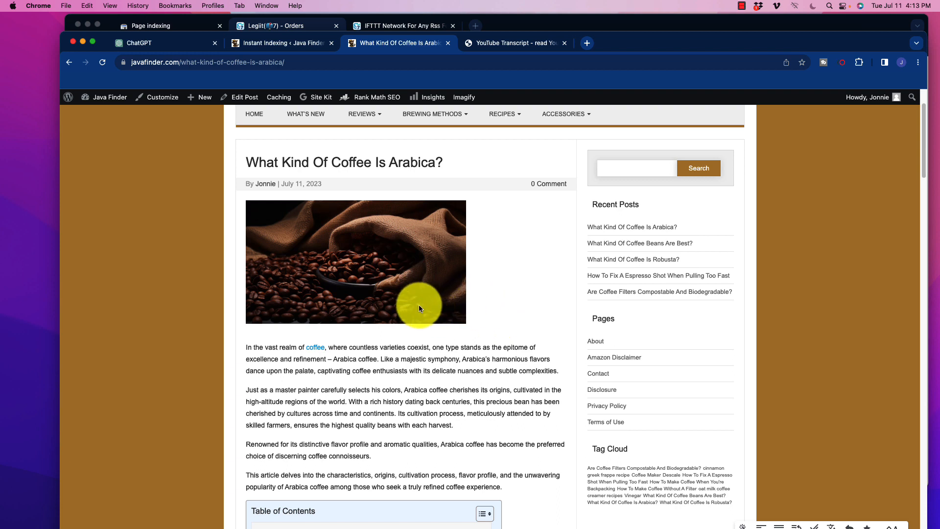
{"action": "mouse_move", "coordinate": [420, 205]}
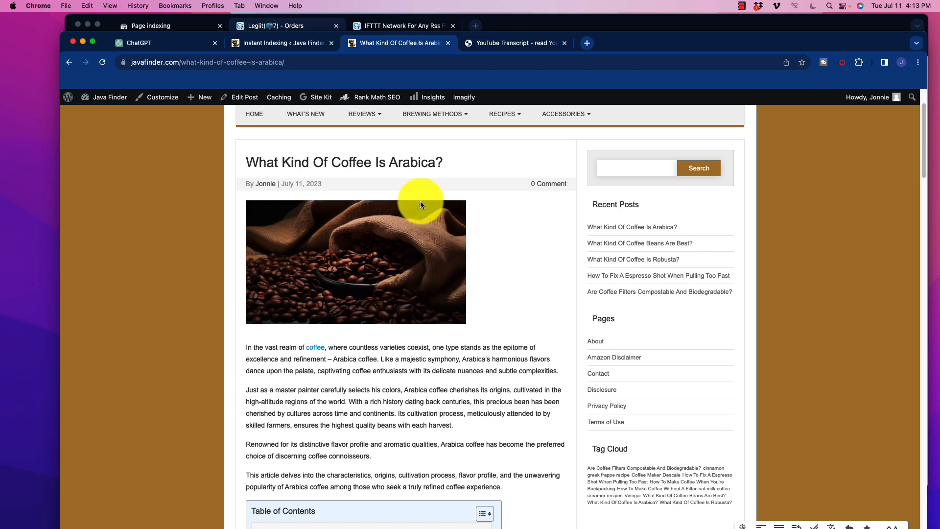
{"action": "mouse_move", "coordinate": [340, 329]}
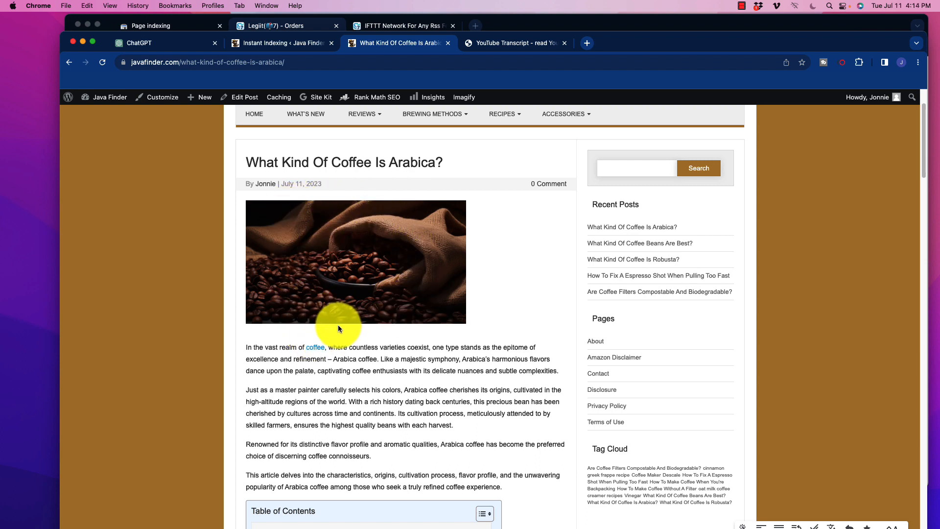
{"action": "mouse_move", "coordinate": [343, 287]}
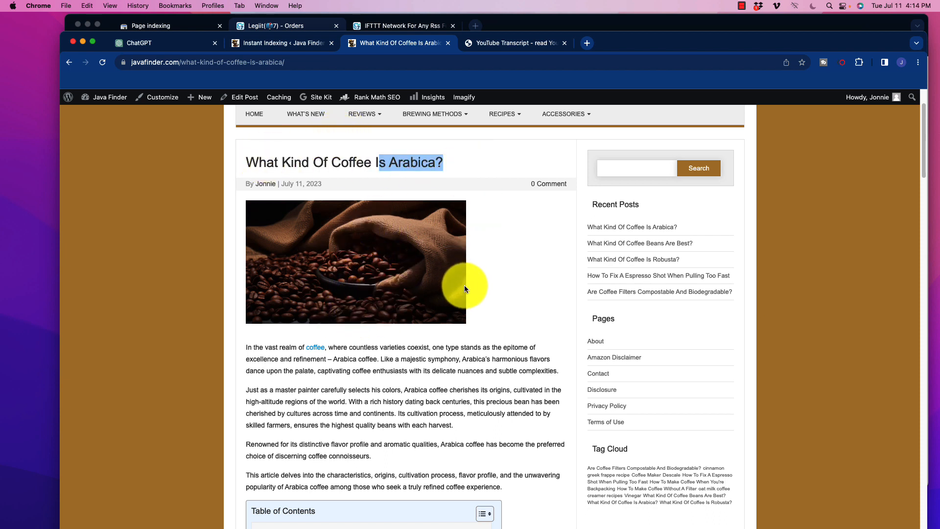
{"action": "scroll", "scroll_direction": "down", "scroll_amount": 3}
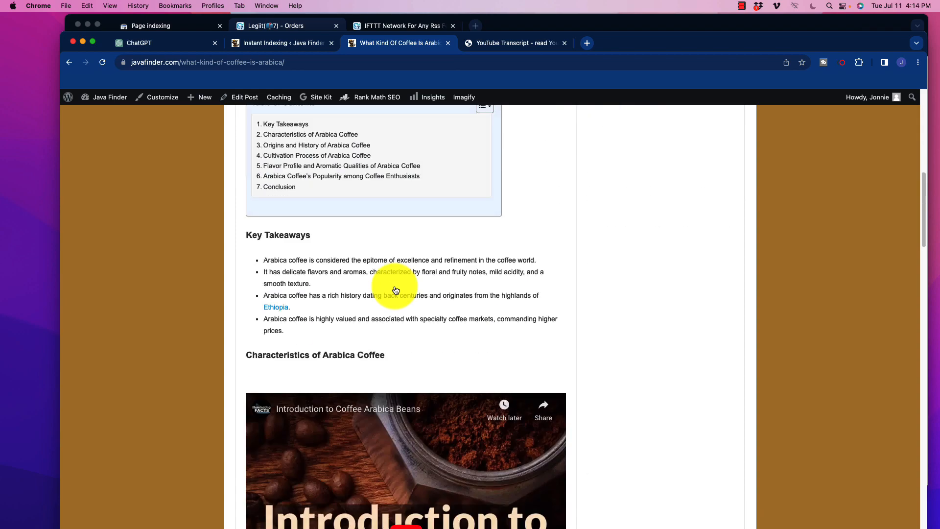
{"action": "scroll", "scroll_direction": "down", "scroll_amount": 3}
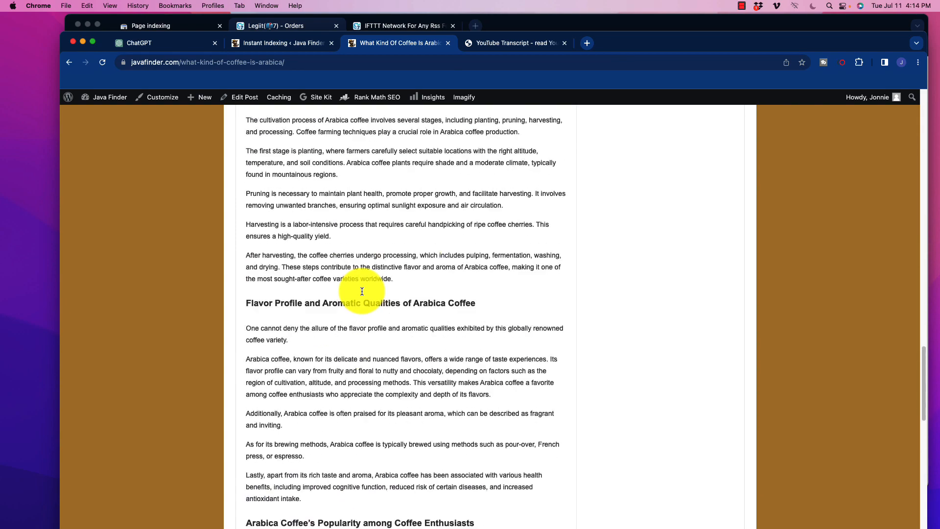
{"action": "scroll", "scroll_direction": "up", "scroll_amount": 3}
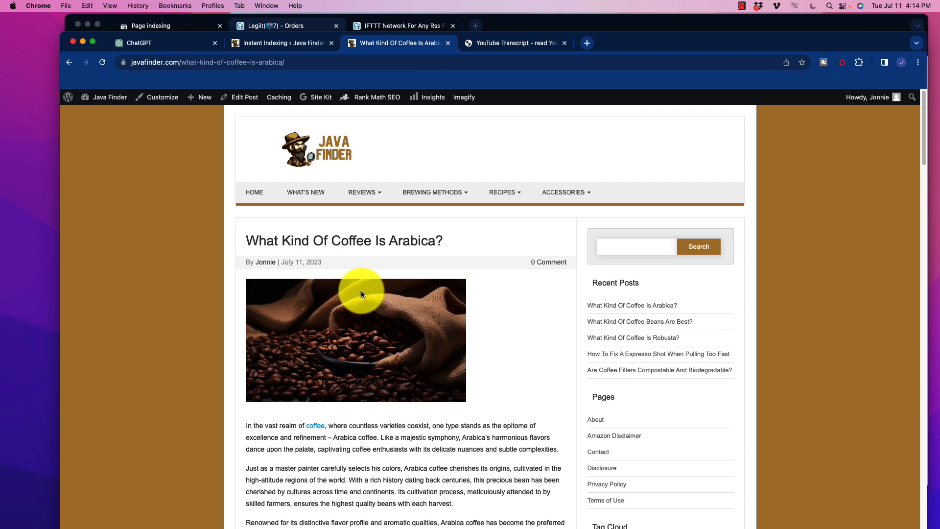
{"action": "mouse_move", "coordinate": [373, 298]}
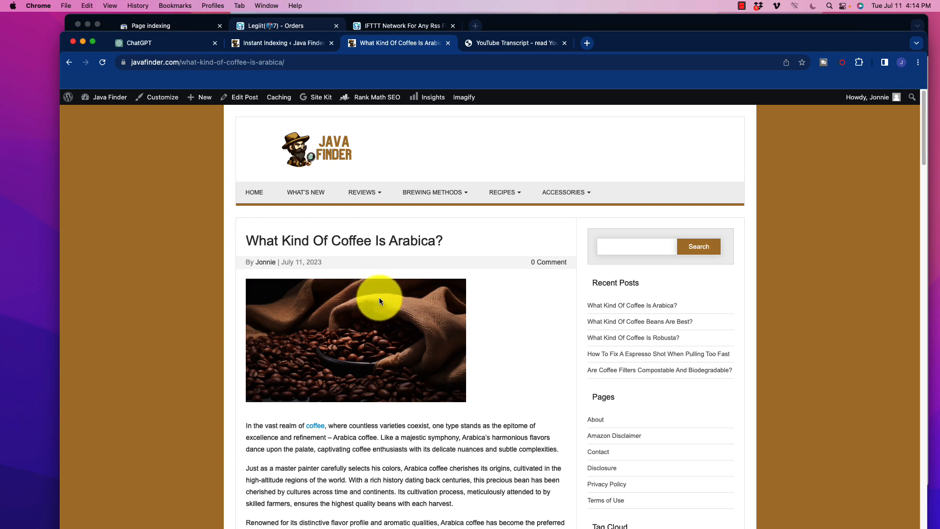
{"action": "mouse_move", "coordinate": [424, 359]}
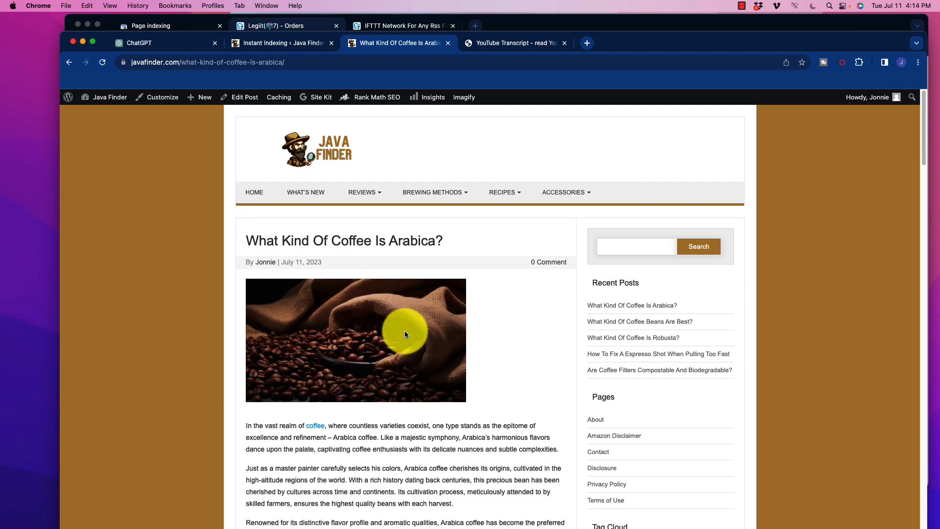
{"action": "mouse_move", "coordinate": [370, 336]}
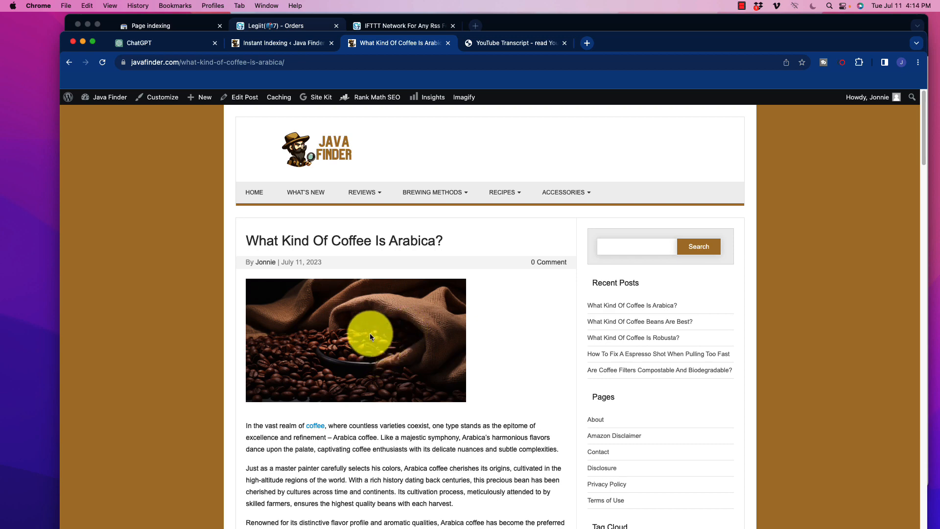
{"action": "scroll", "scroll_direction": "down", "scroll_amount": 3}
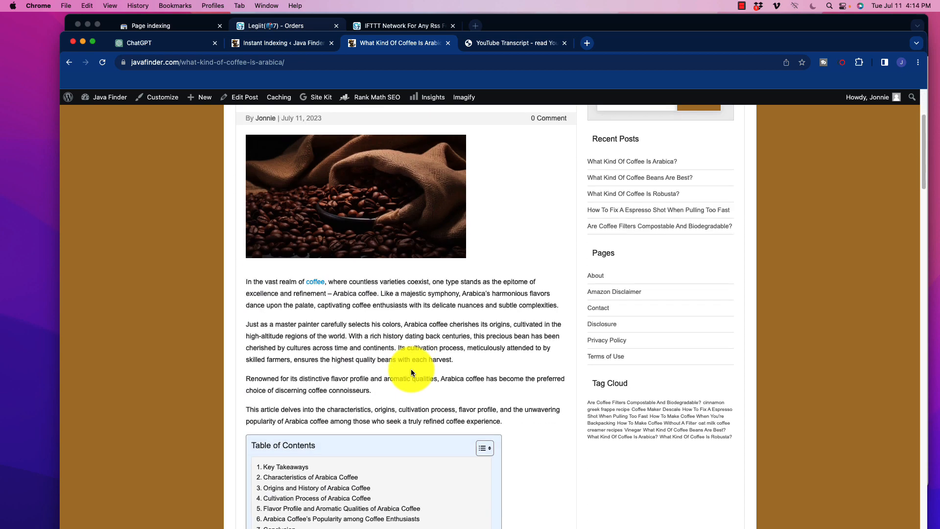
{"action": "scroll", "scroll_direction": "down", "scroll_amount": 3}
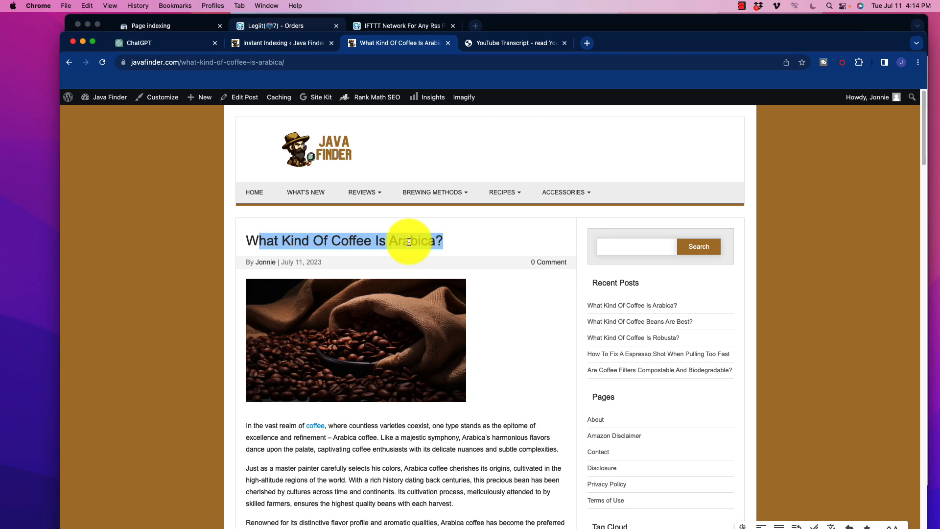
{"action": "scroll", "scroll_direction": "down", "scroll_amount": 3}
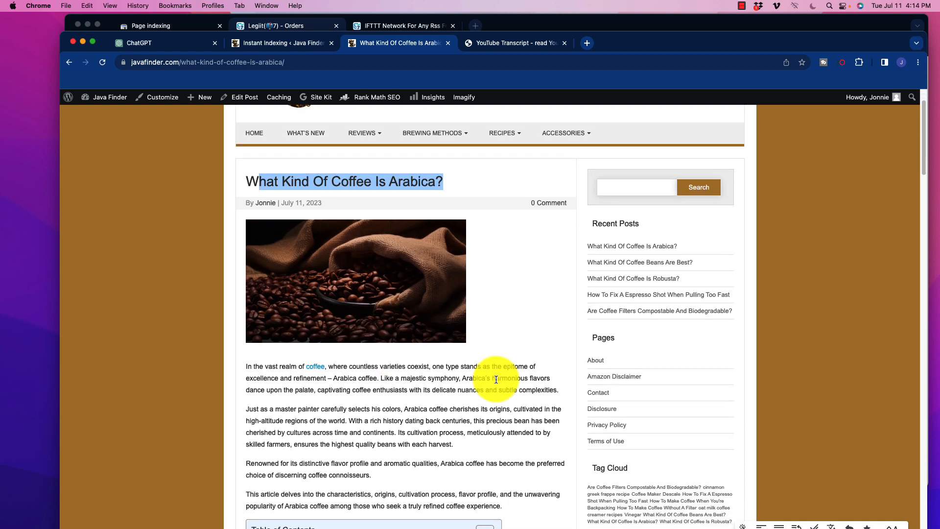
{"action": "scroll", "scroll_direction": "down", "scroll_amount": 3}
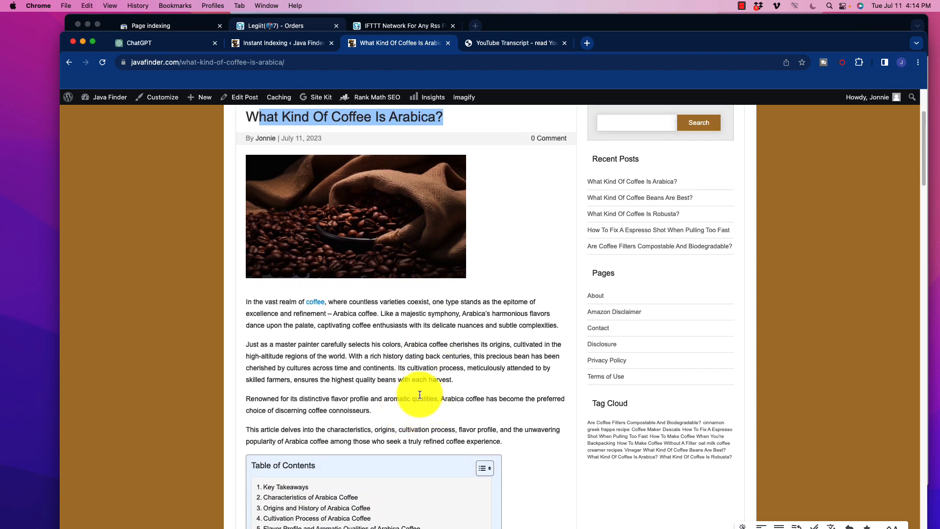
{"action": "scroll", "scroll_direction": "down", "scroll_amount": 3}
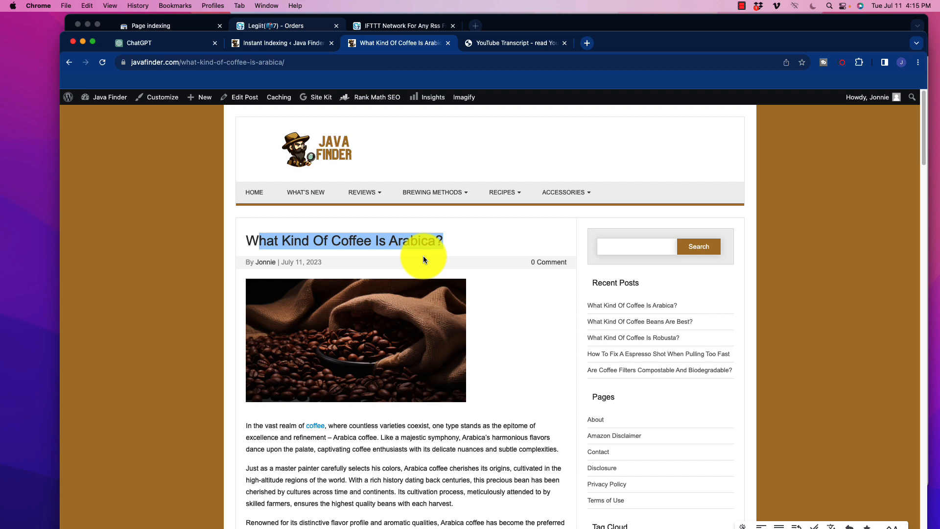
{"action": "left_click", "coordinate": [430, 241]}
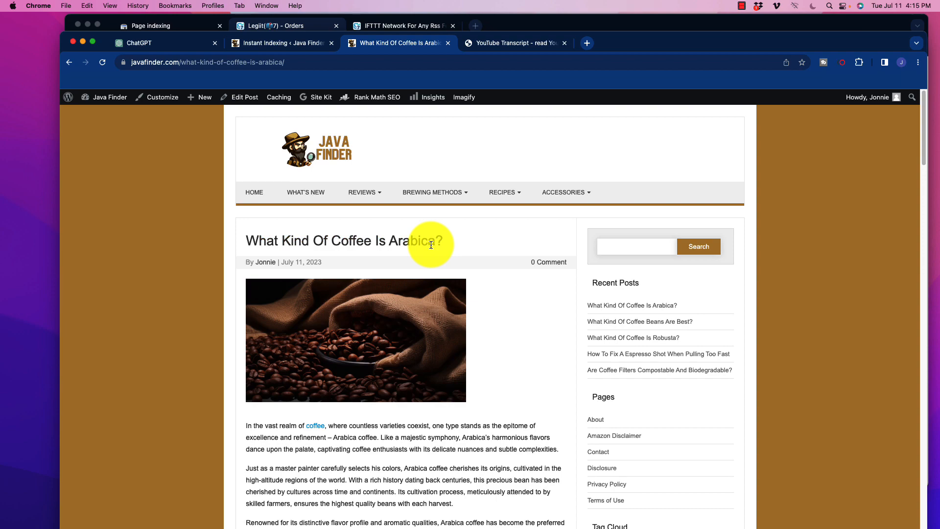
{"action": "scroll", "scroll_direction": "down", "scroll_amount": 3}
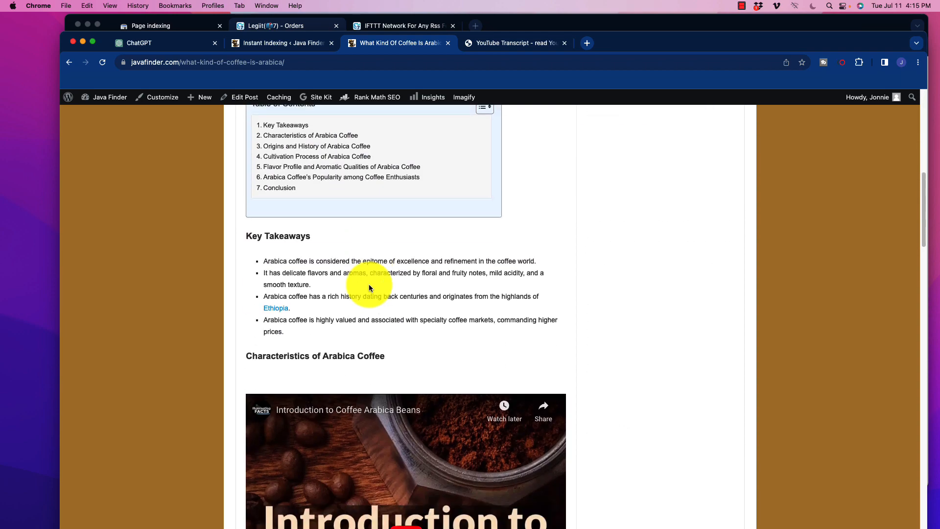
{"action": "scroll", "scroll_direction": "down", "scroll_amount": 3}
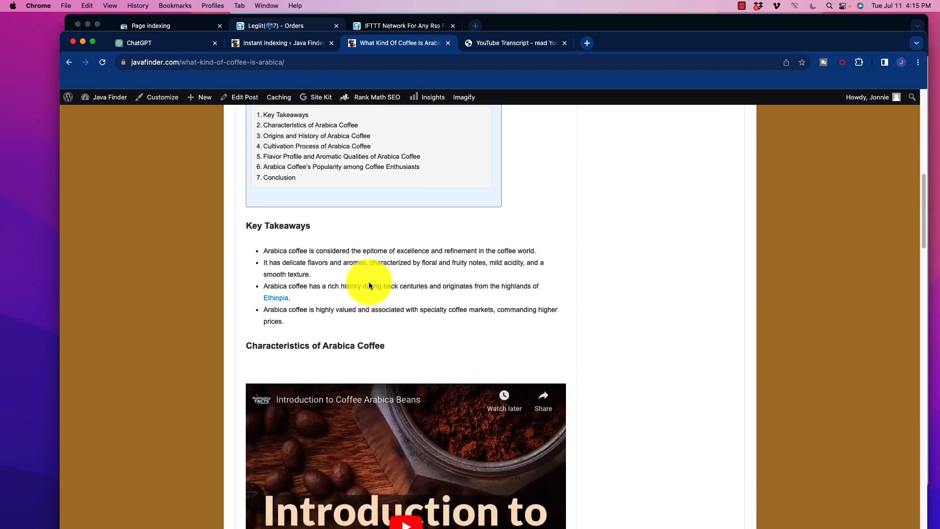
{"action": "scroll", "scroll_direction": "up", "scroll_amount": 3}
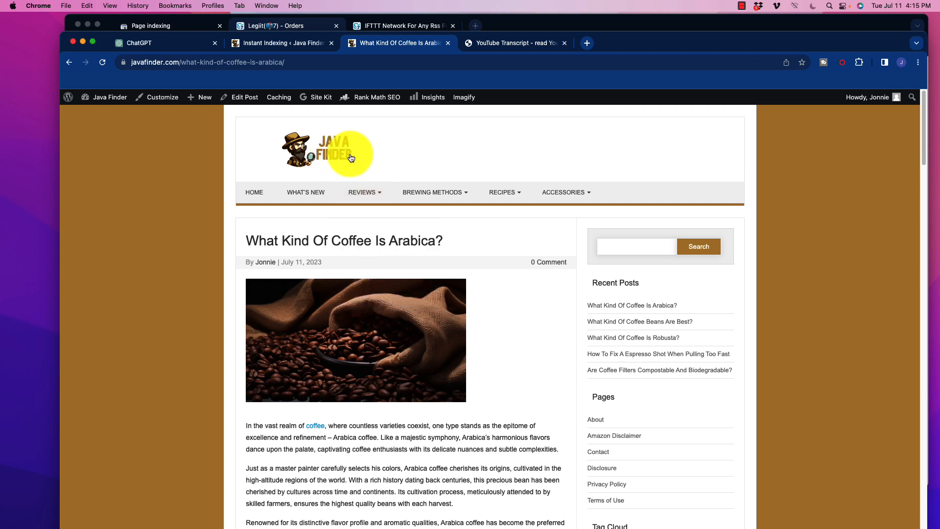
{"action": "mouse_move", "coordinate": [418, 166]}
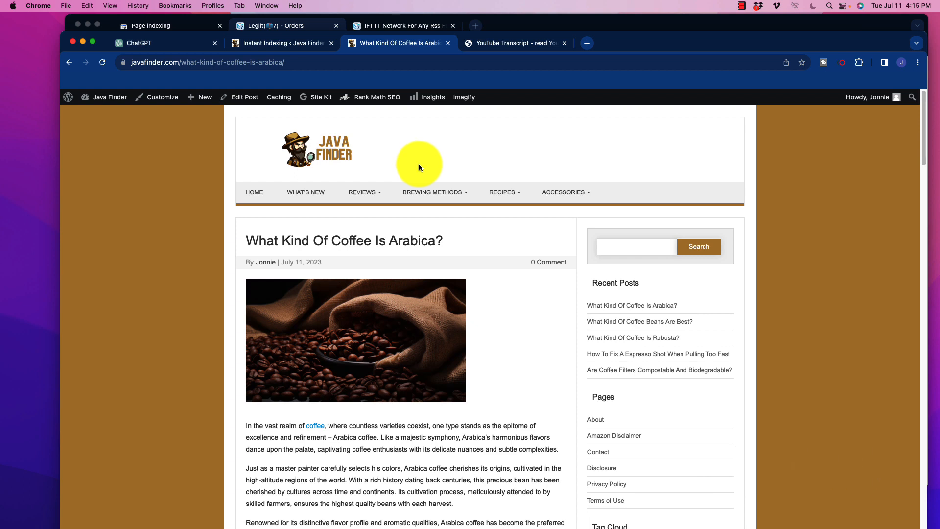
{"action": "mouse_move", "coordinate": [387, 168]}
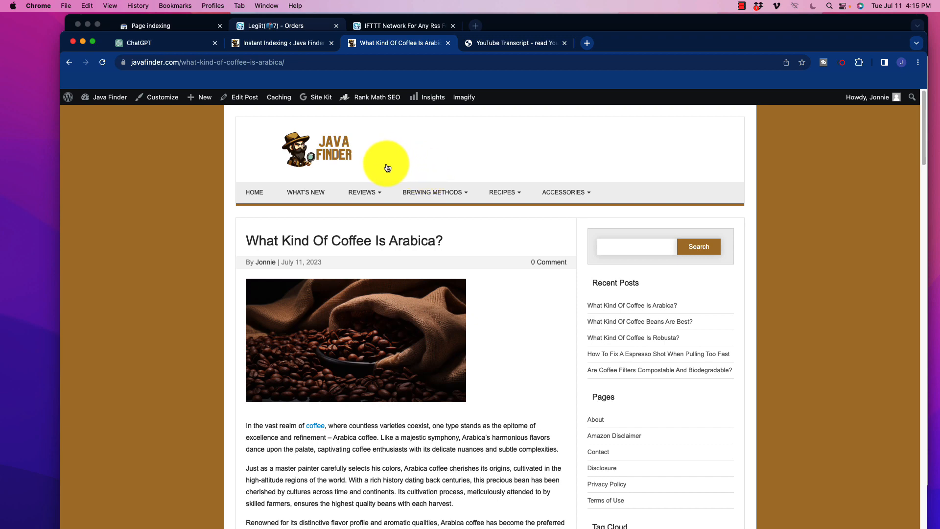